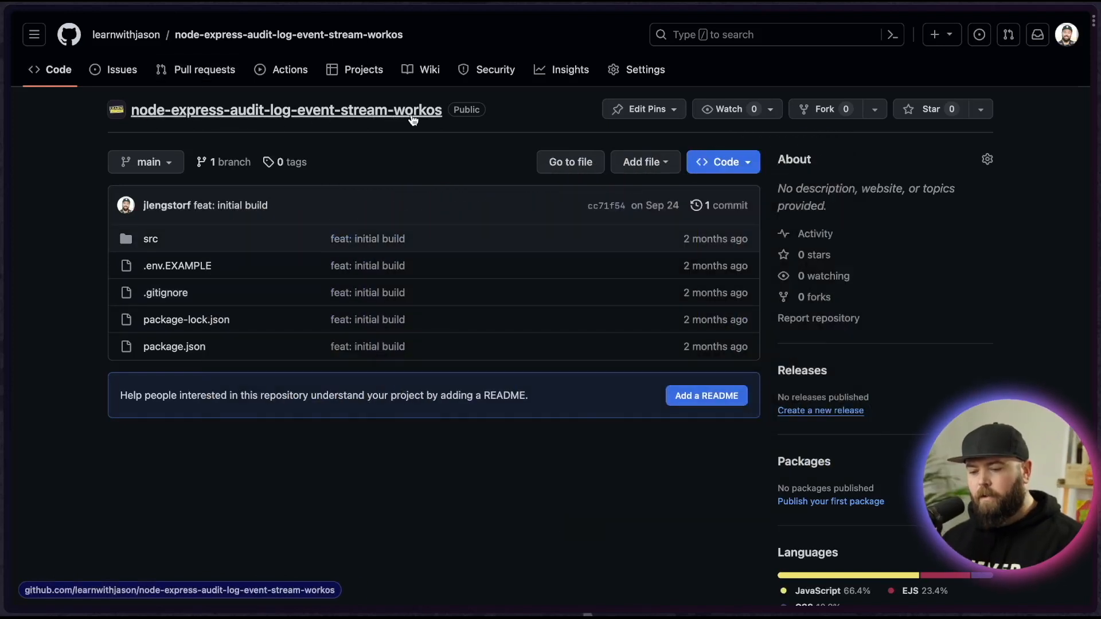
pyautogui.moveTo(126, 34)
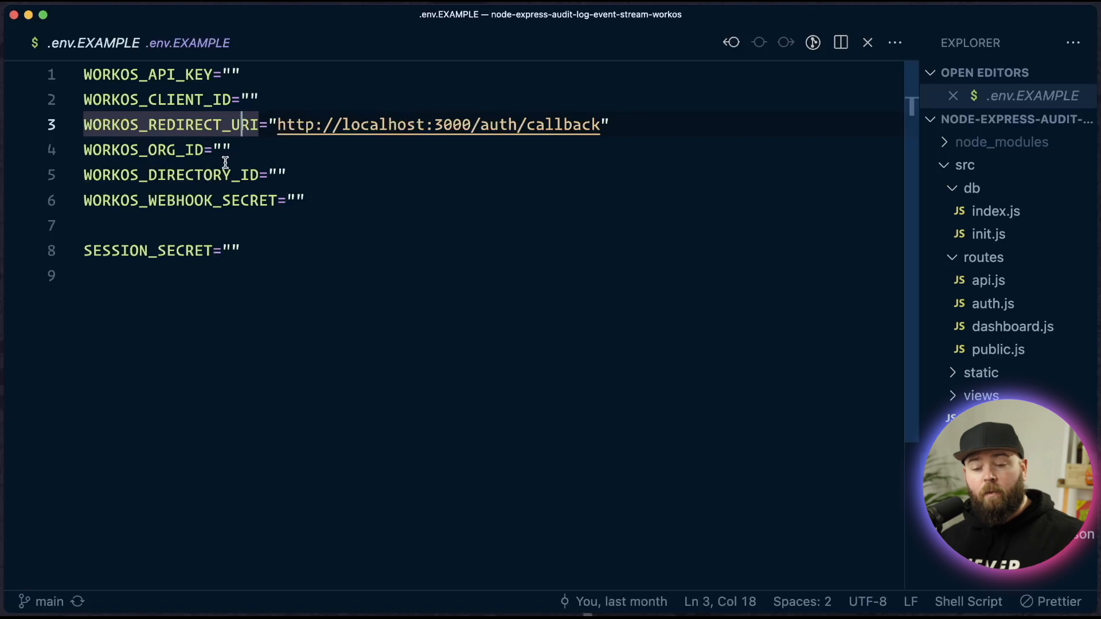
pyautogui.click(231, 150)
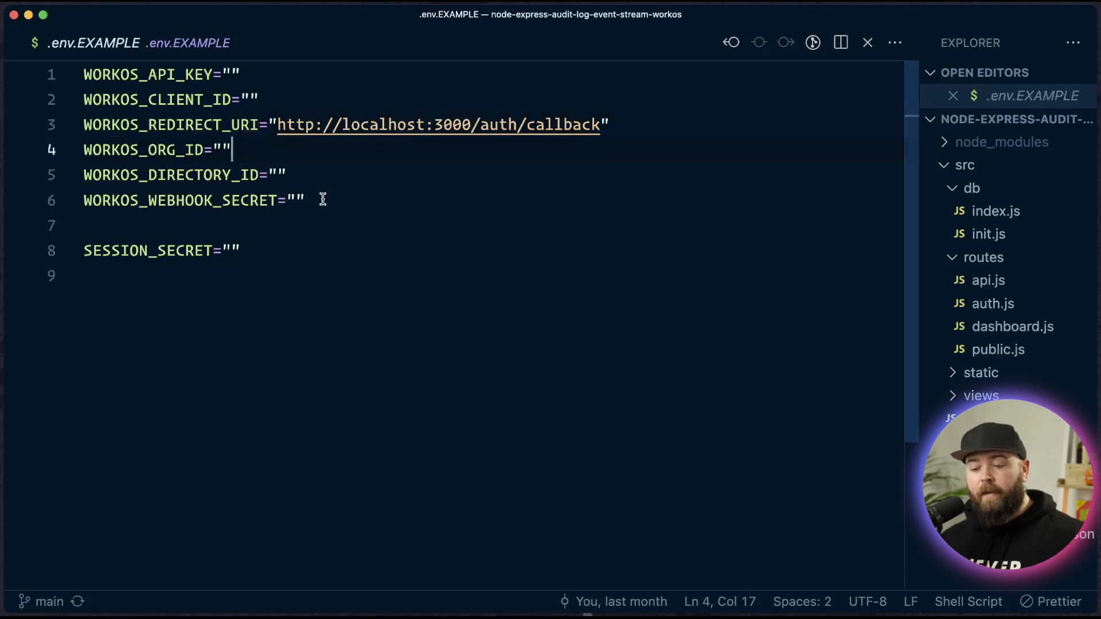
pyautogui.click(203, 200)
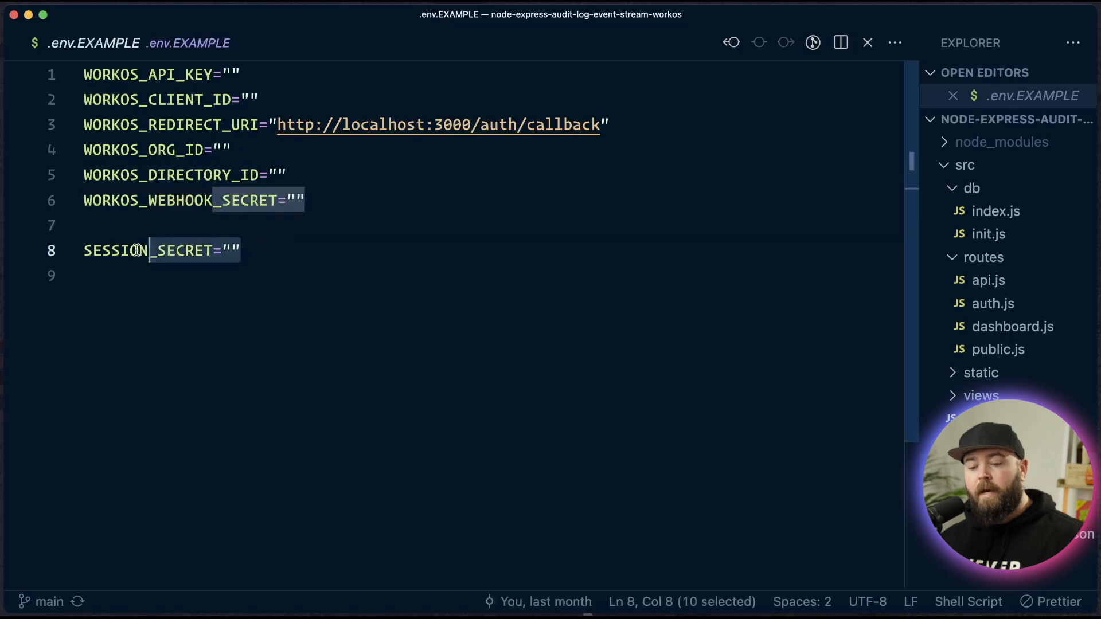
pyautogui.click(230, 251)
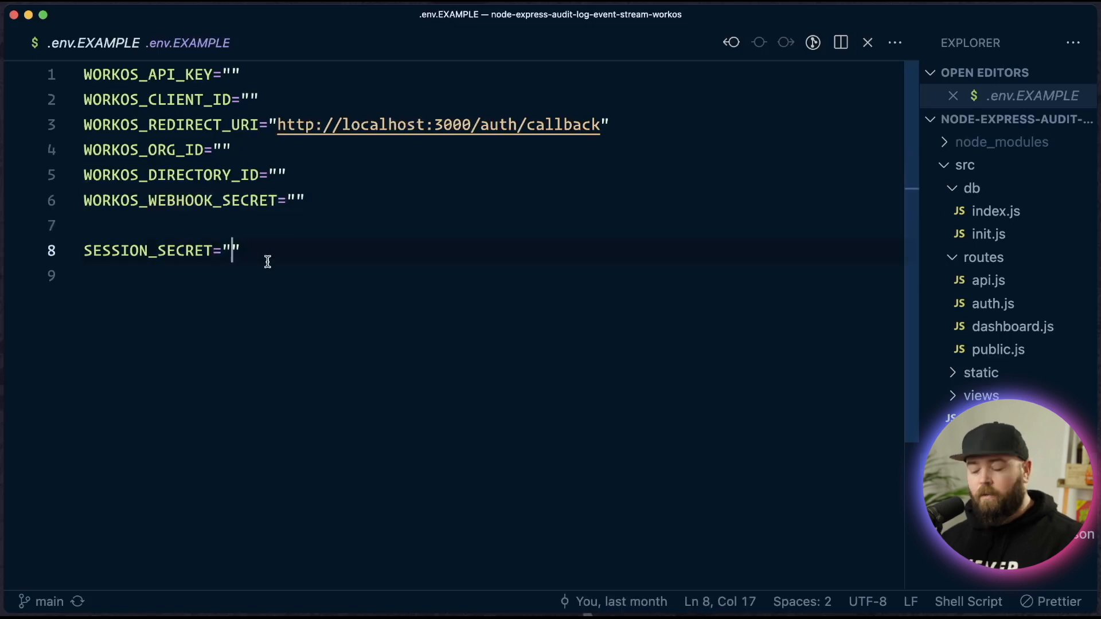
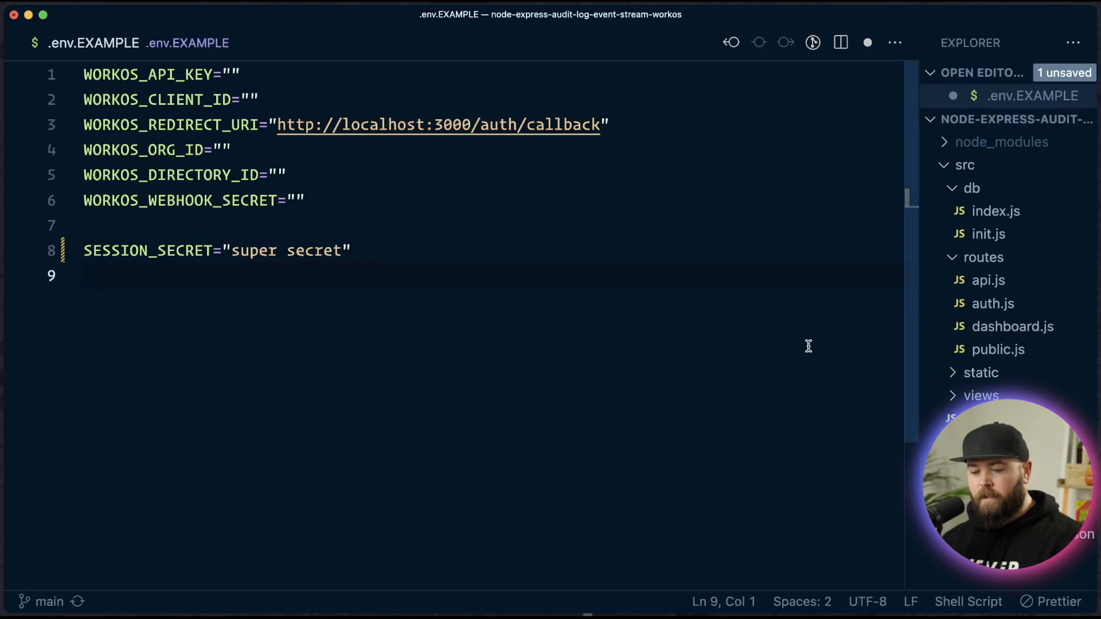
pyautogui.moveTo(826, 419)
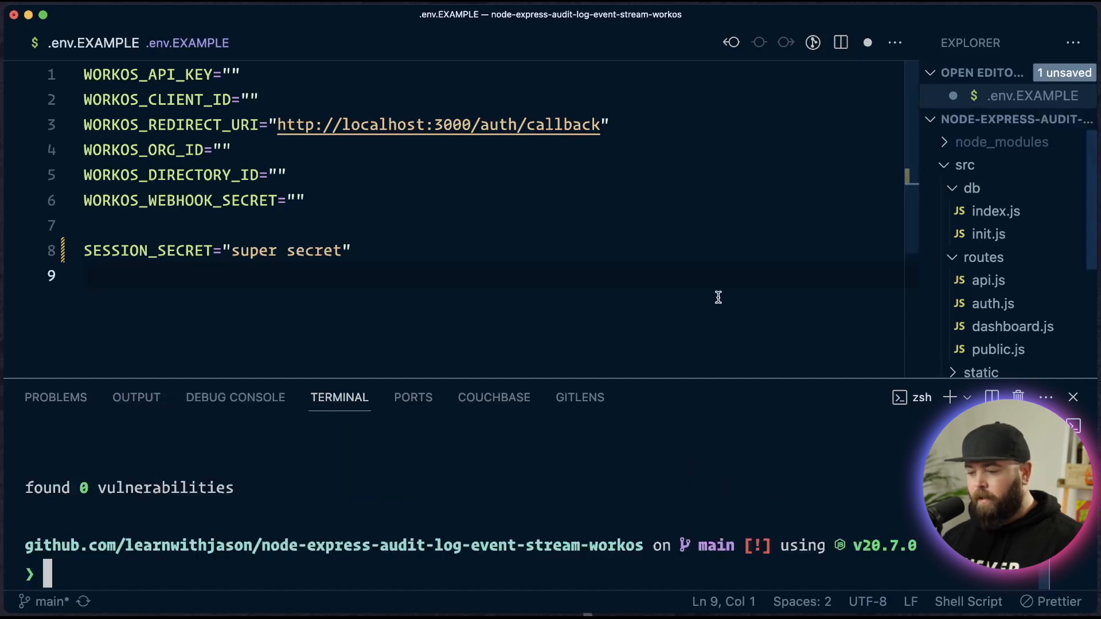
pyautogui.moveTo(613, 445)
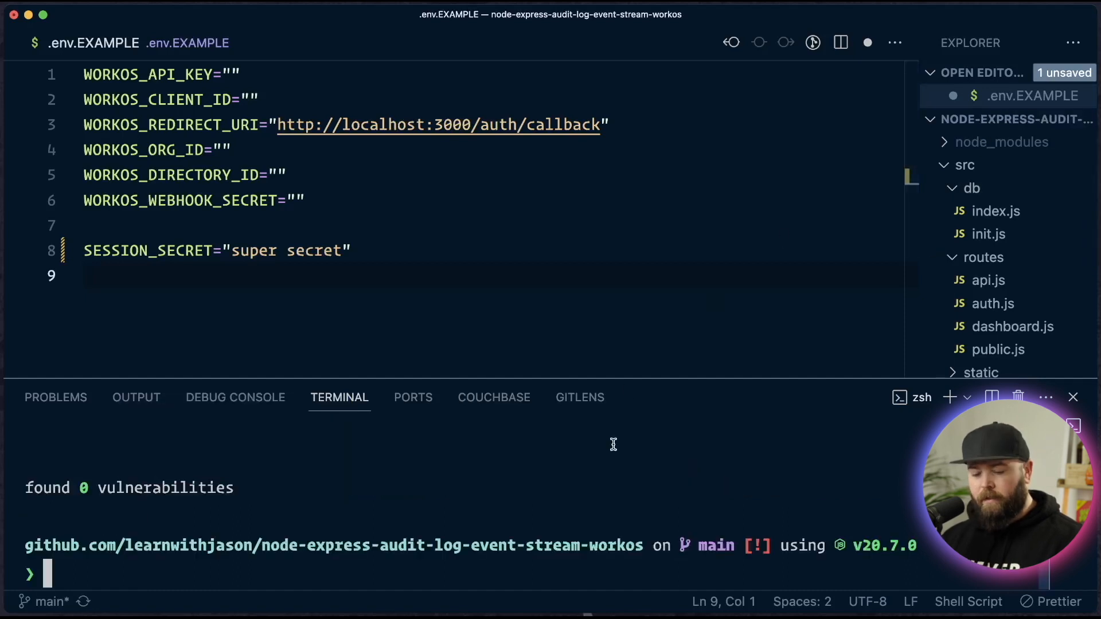
# Run npm run dev in the terminal to launch the dev server.
pyautogui.write('npm run dev')
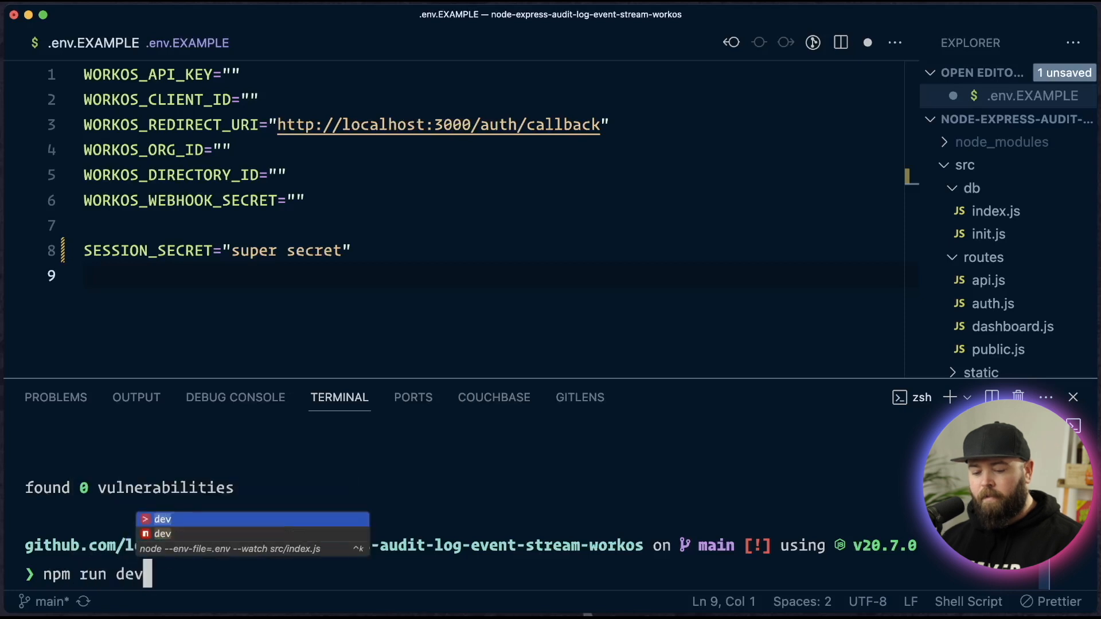
pyautogui.press('Return')
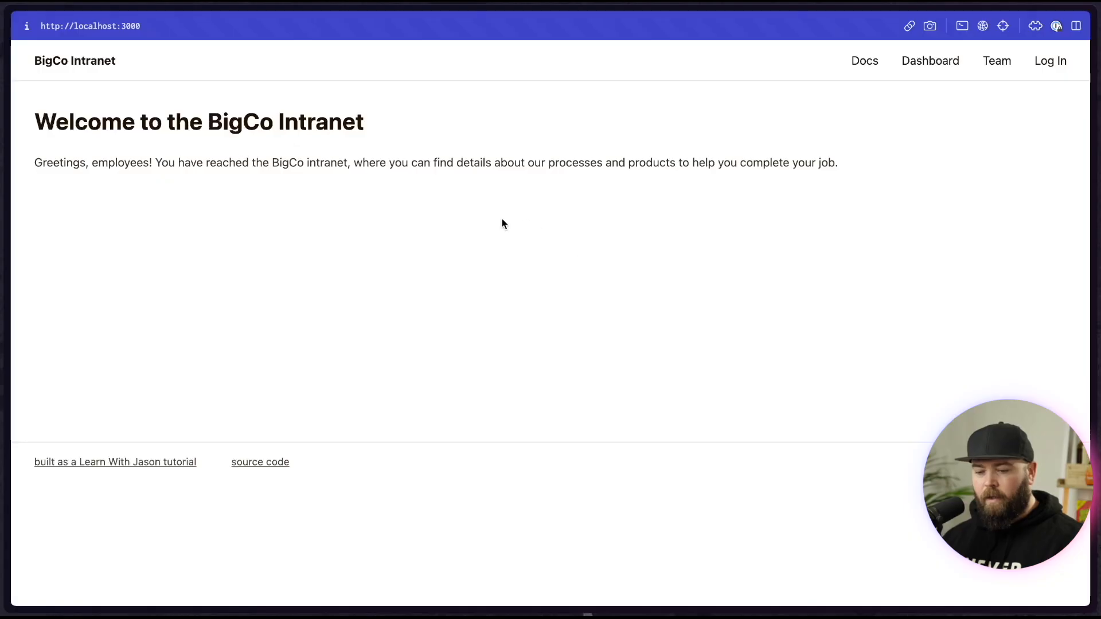
pyautogui.moveTo(1051, 60)
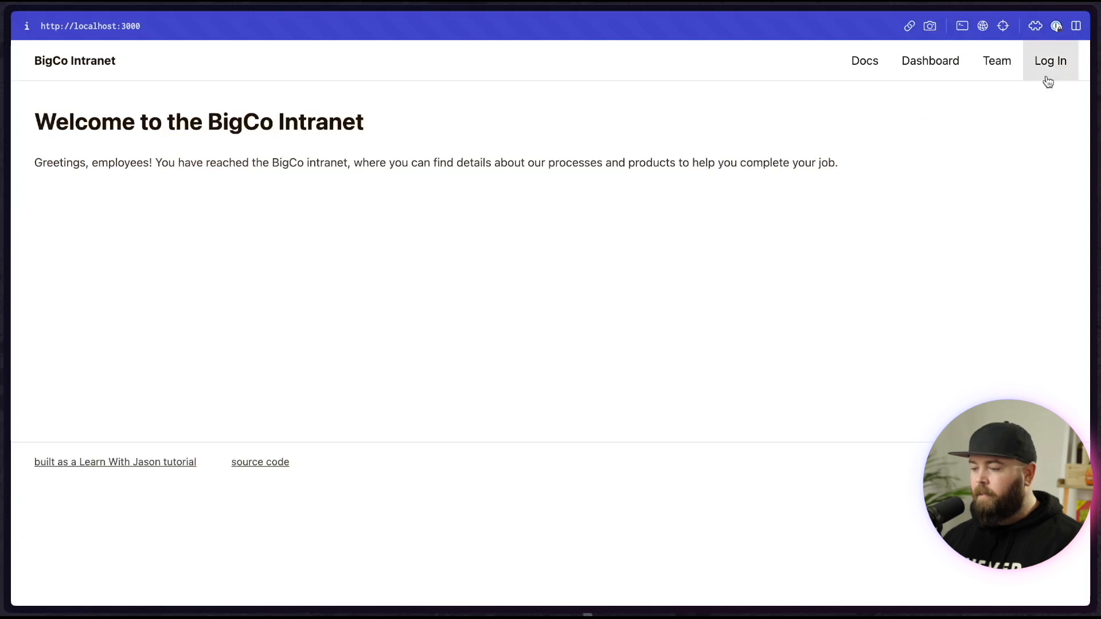
# Log in to BigCo Intranet, then visit the Team invite page via the top navigation.
pyautogui.click(1049, 60)
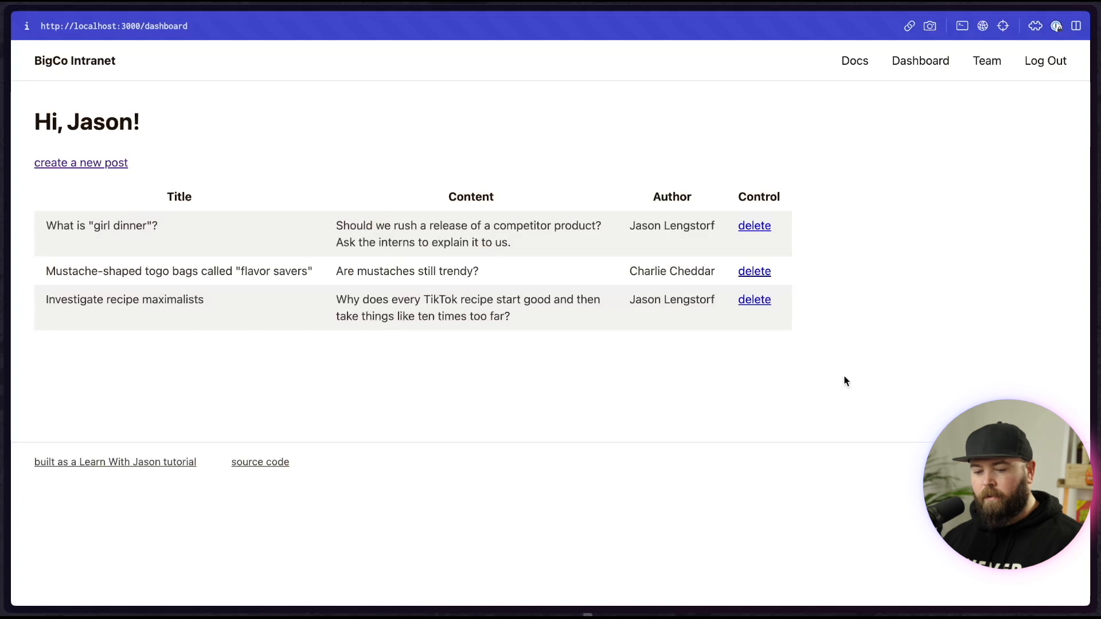
pyautogui.moveTo(70, 162)
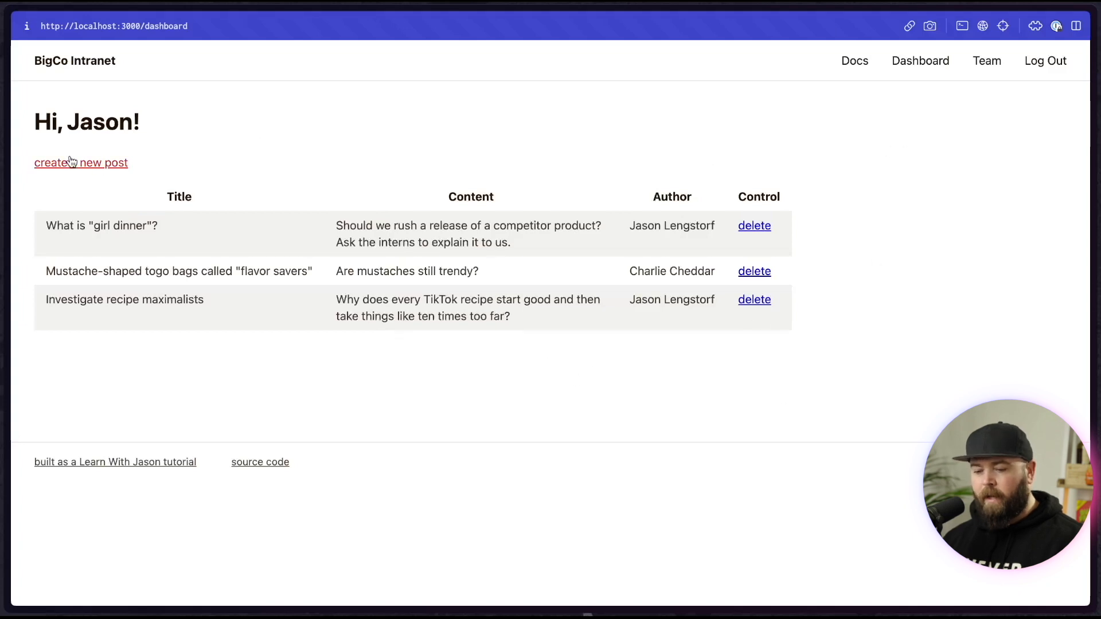
pyautogui.moveTo(762, 323)
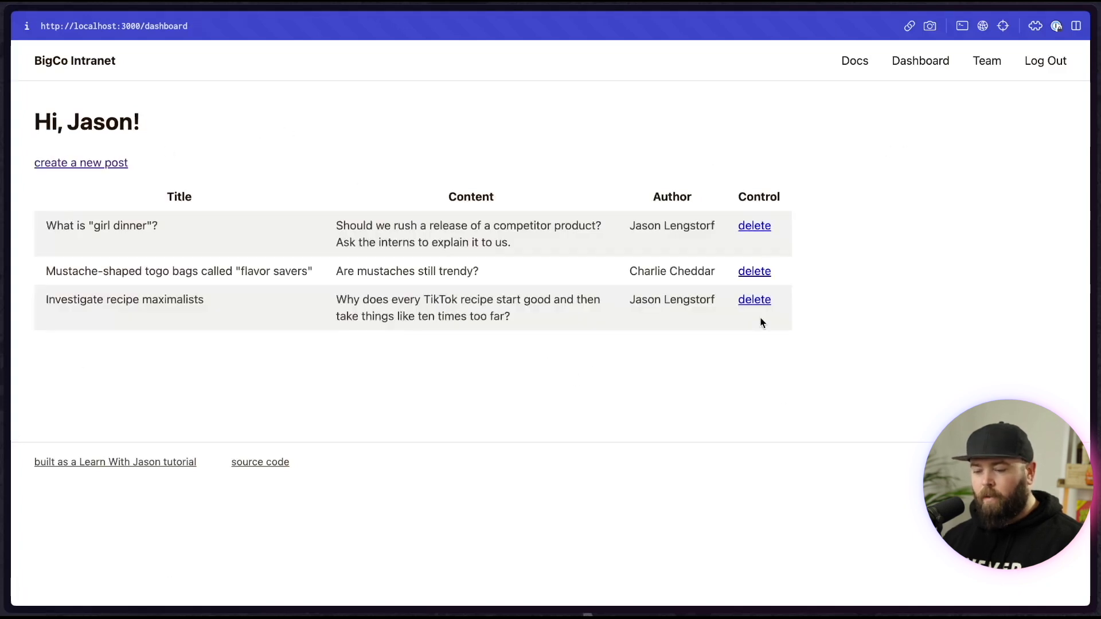
pyautogui.moveTo(986, 61)
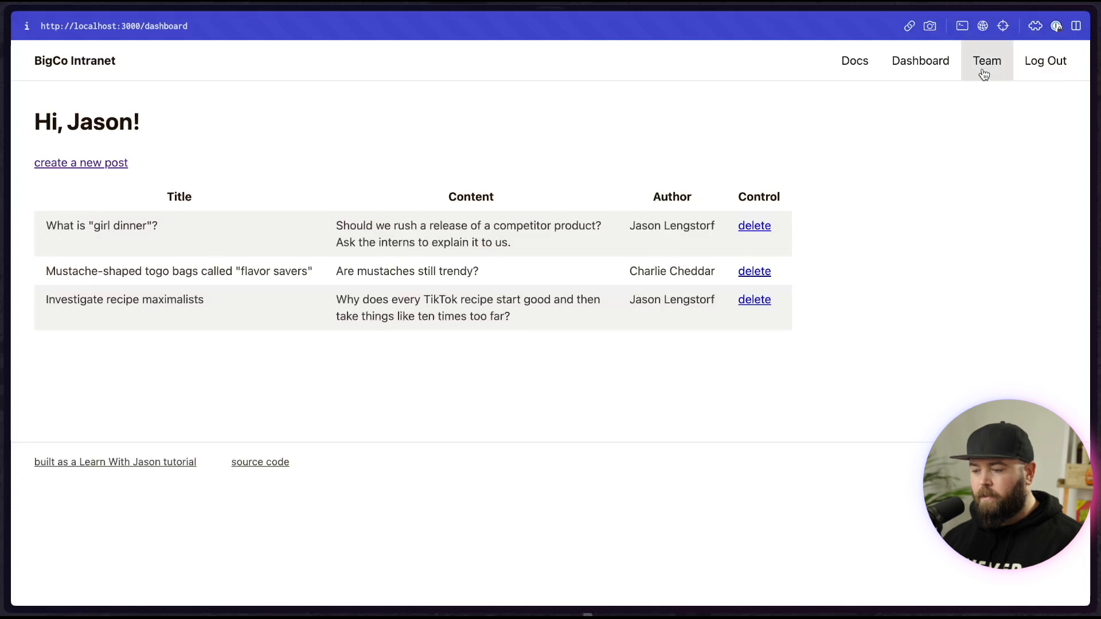
pyautogui.click(986, 60)
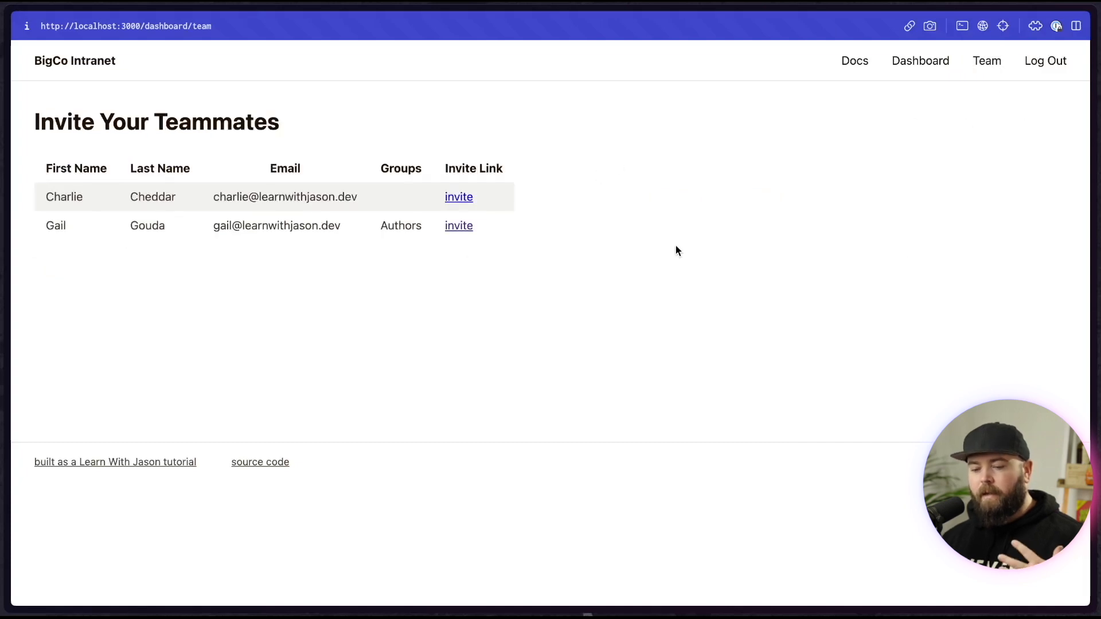
pyautogui.moveTo(707, 274)
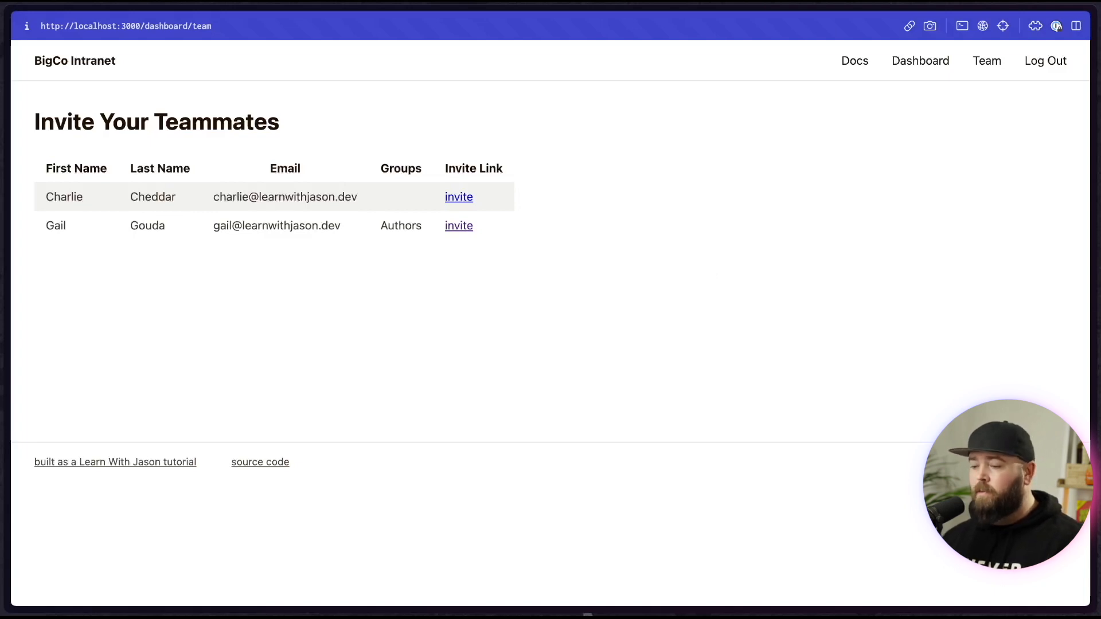
pyautogui.moveTo(803, 278)
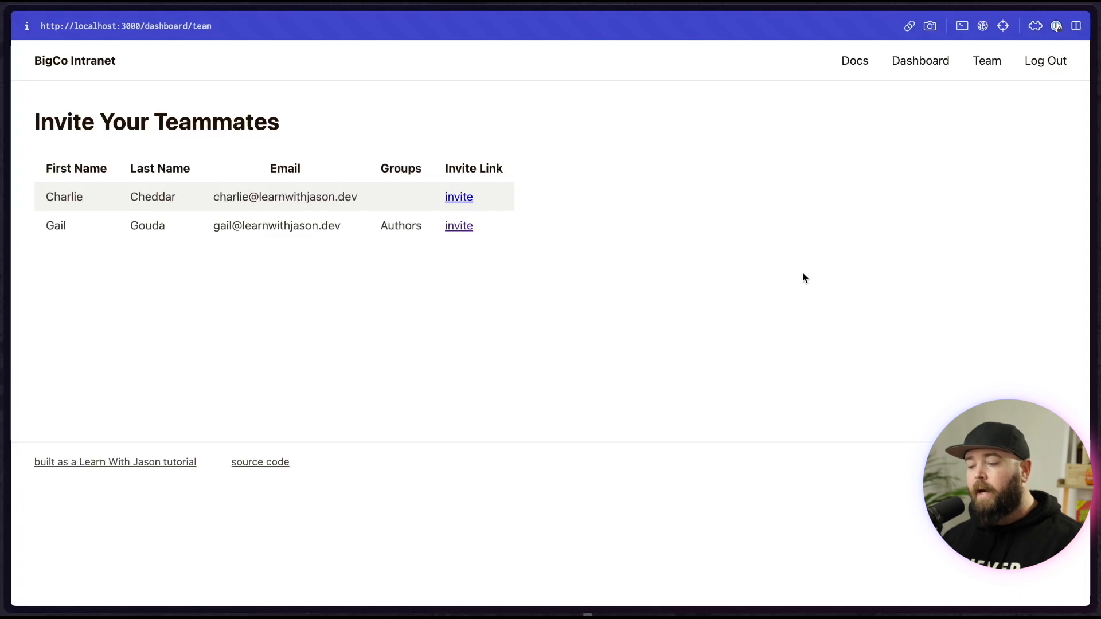
pyautogui.moveTo(931, 168)
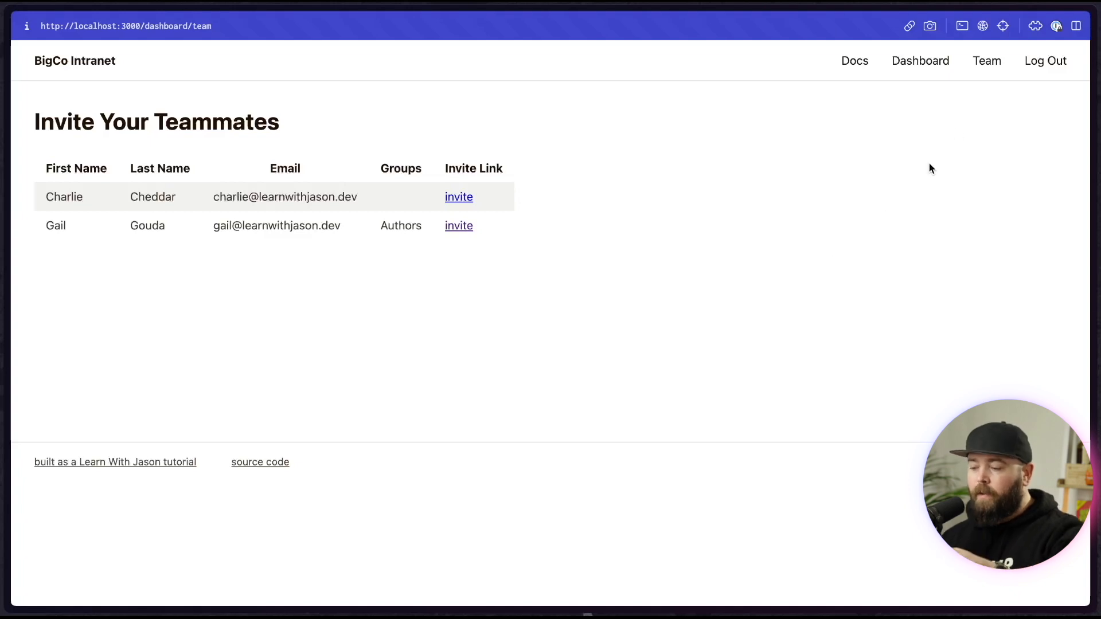
pyautogui.moveTo(988, 139)
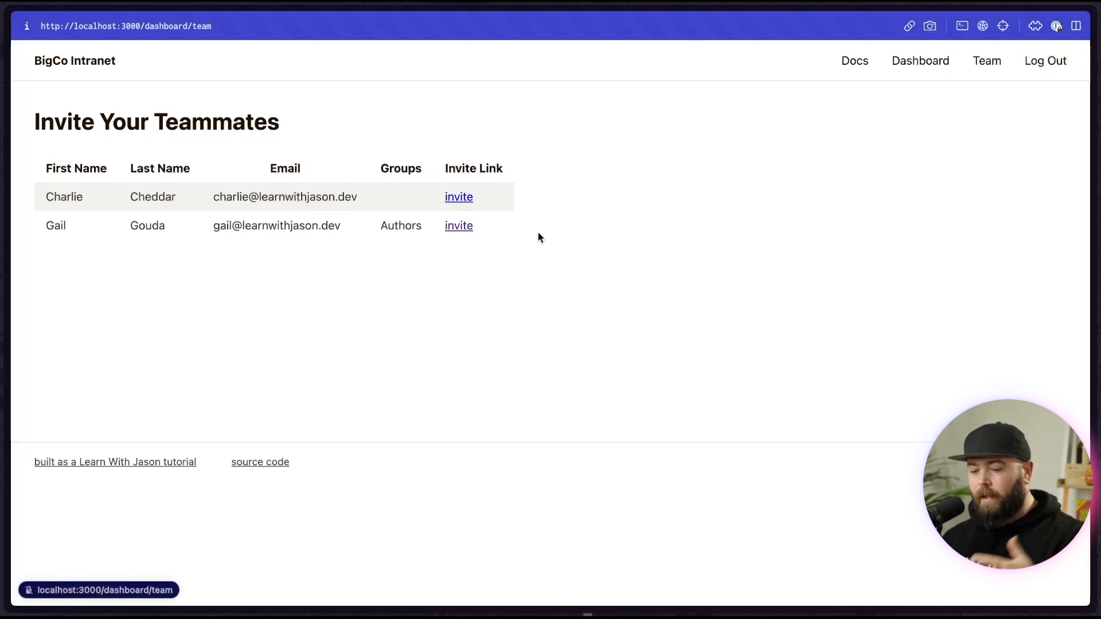
pyautogui.click(919, 61)
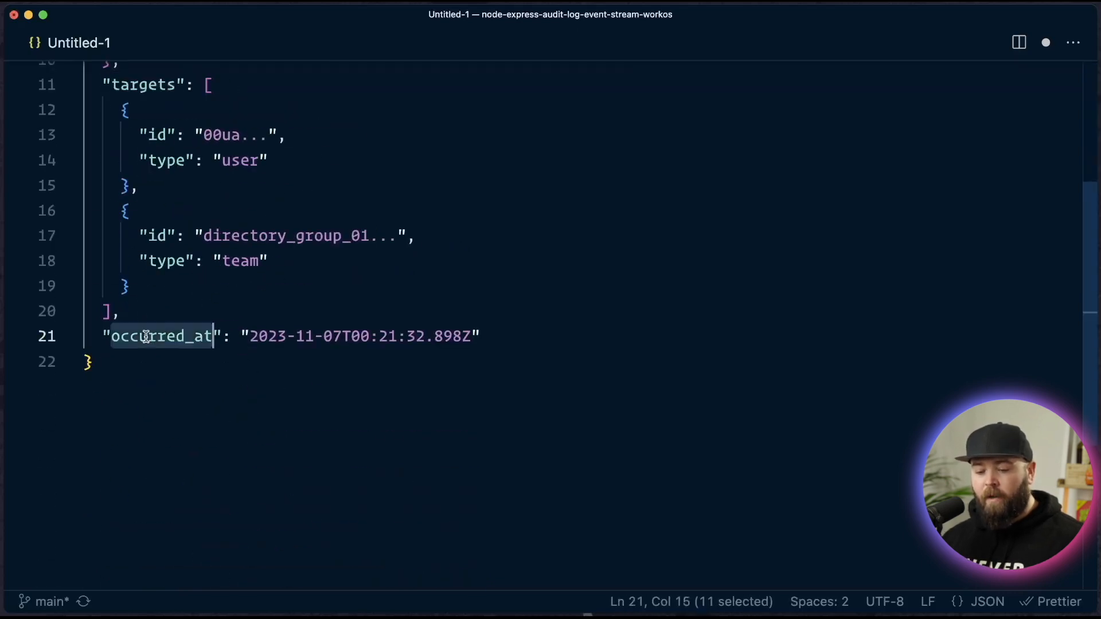
# Highlight the sample event's actor id and its user.login action.
pyautogui.scroll(3)
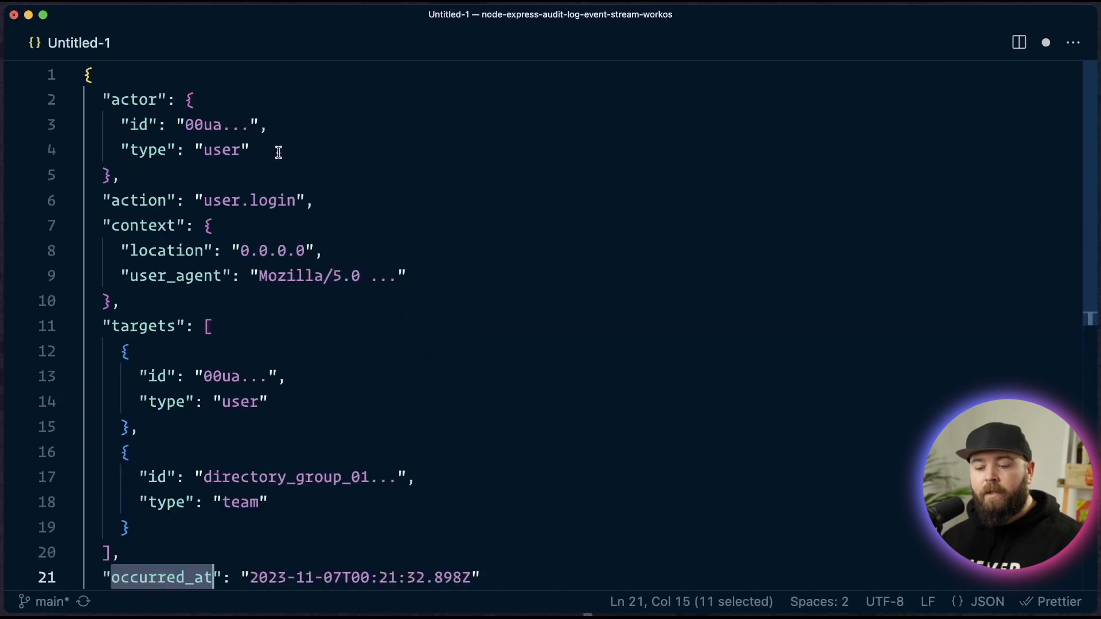
pyautogui.click(250, 125)
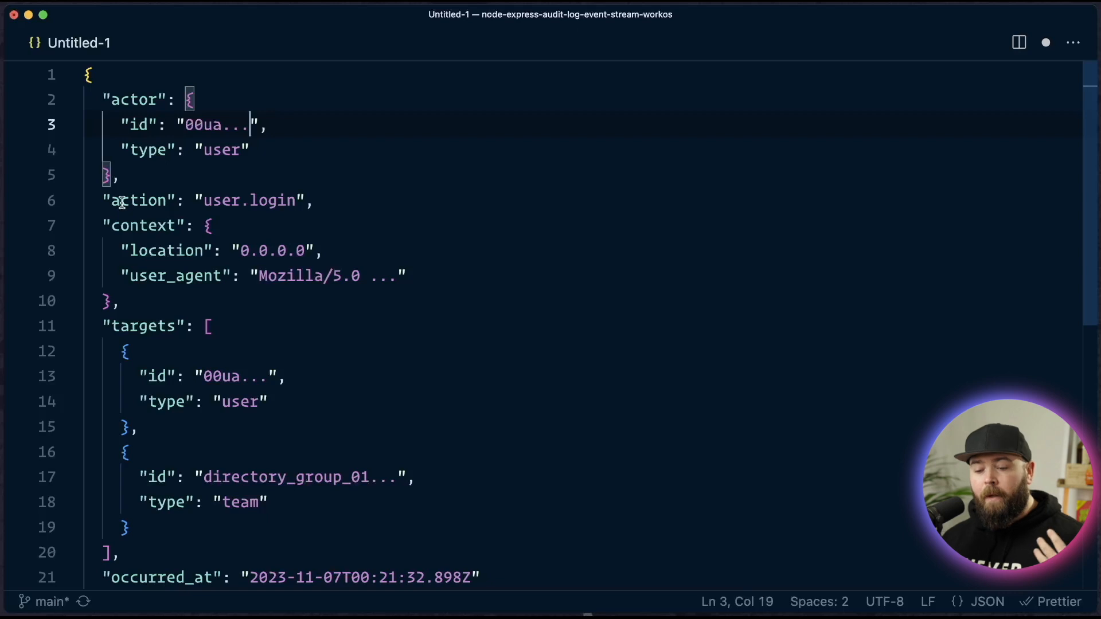
pyautogui.click(224, 200)
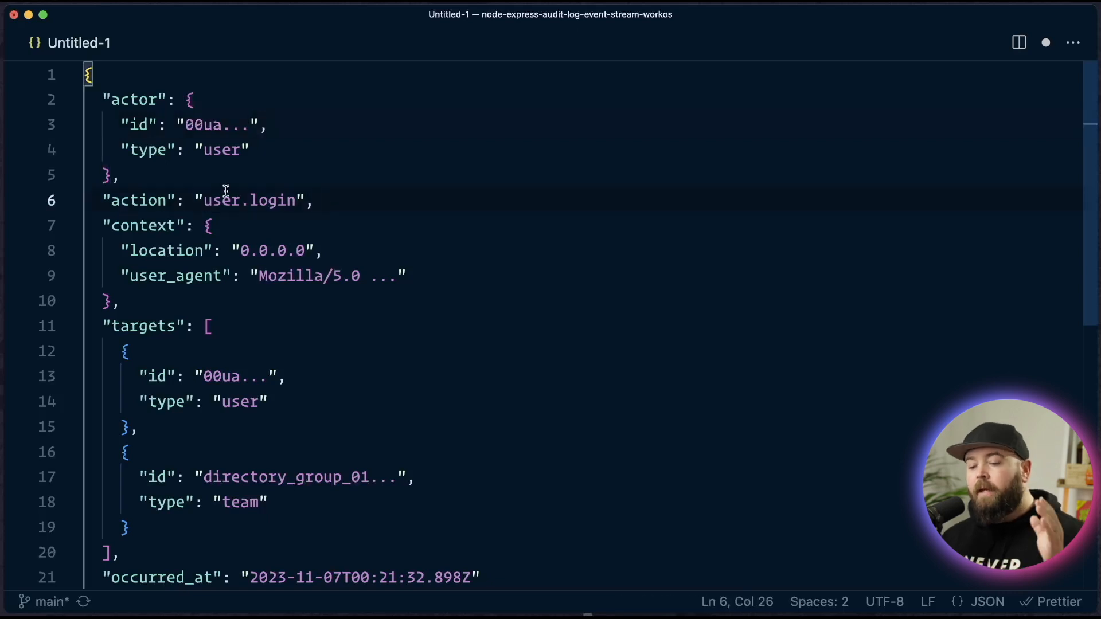
pyautogui.doubleClick(270, 200)
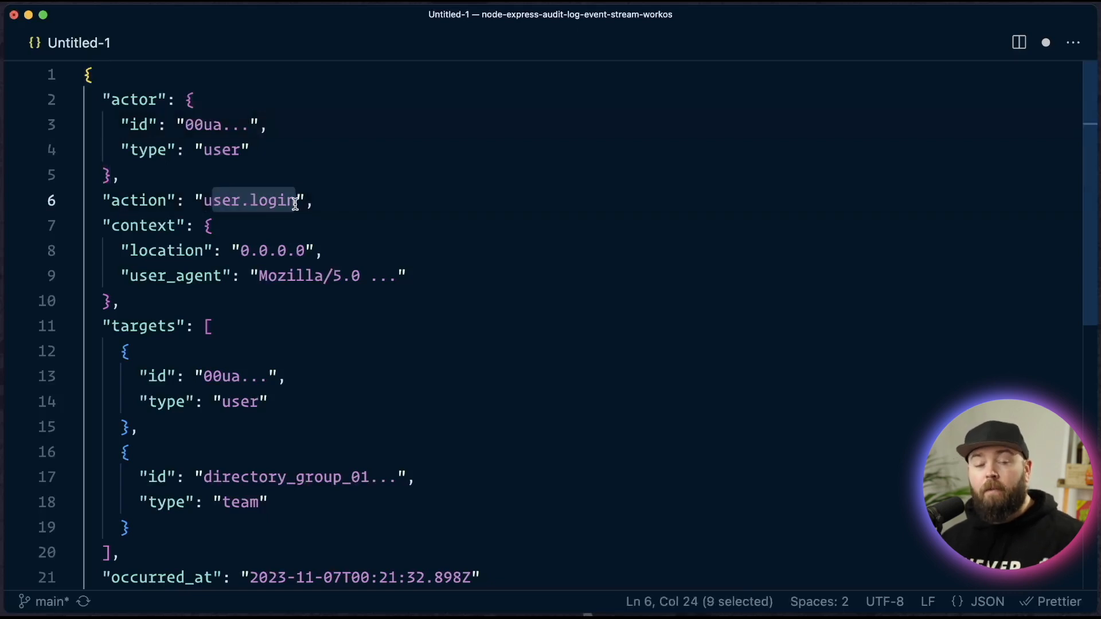
# Highlight the event's context location and user_agent values.
pyautogui.click(323, 250)
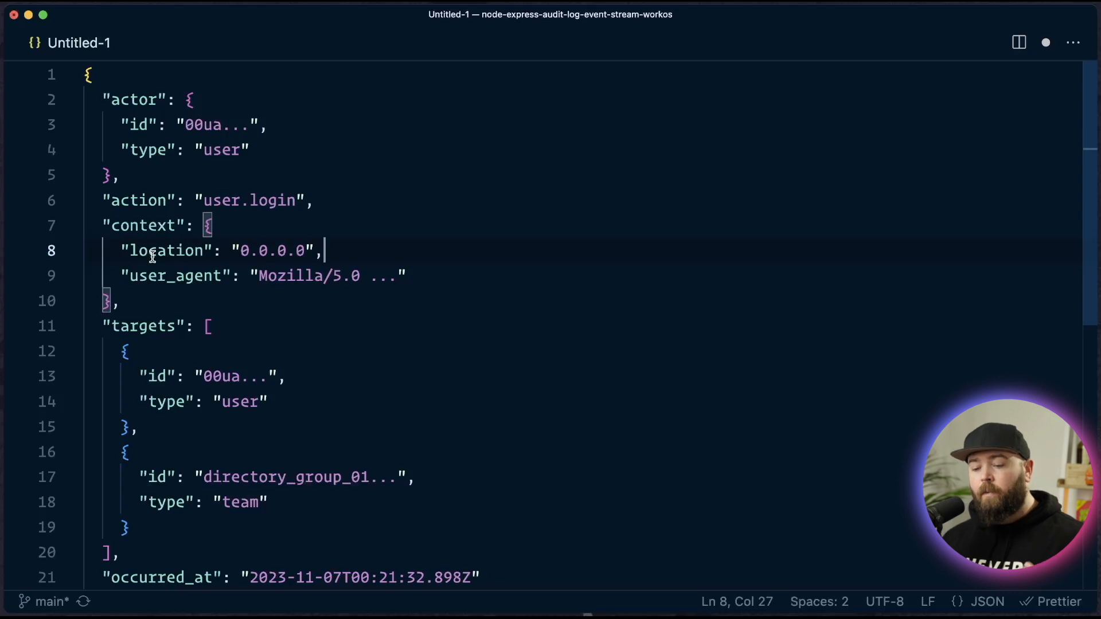
pyautogui.doubleClick(273, 250)
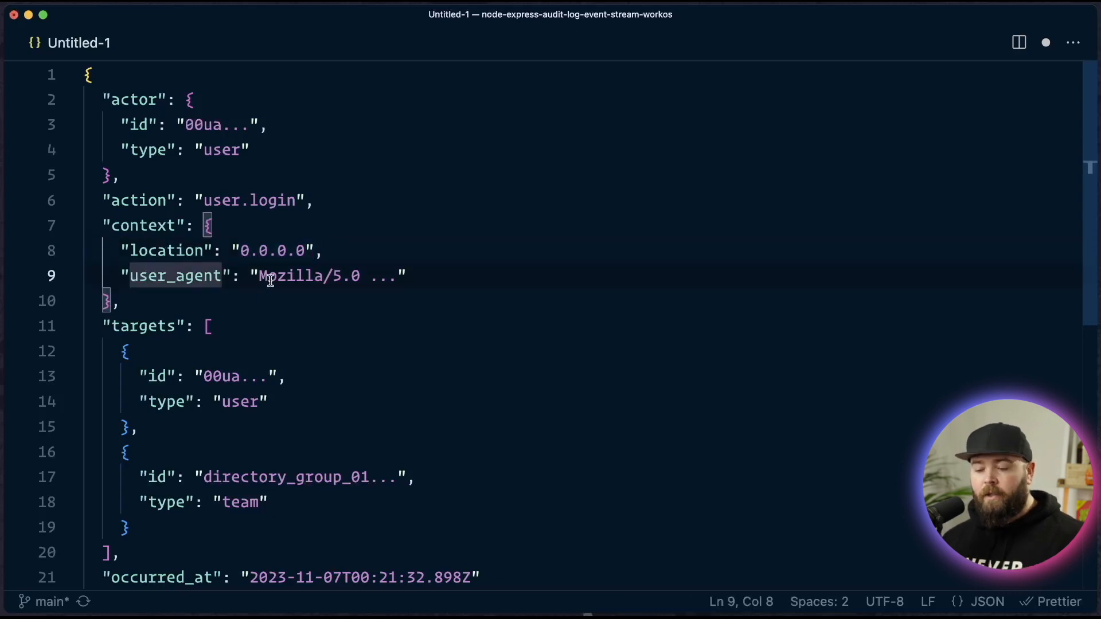
pyautogui.click(391, 275)
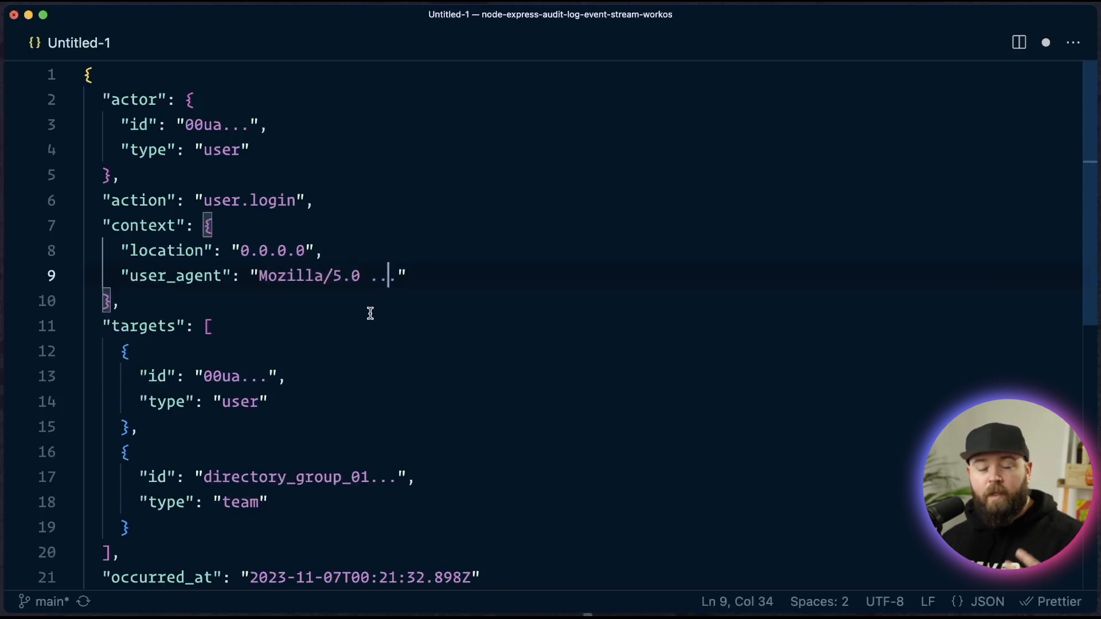
pyautogui.scroll(-3)
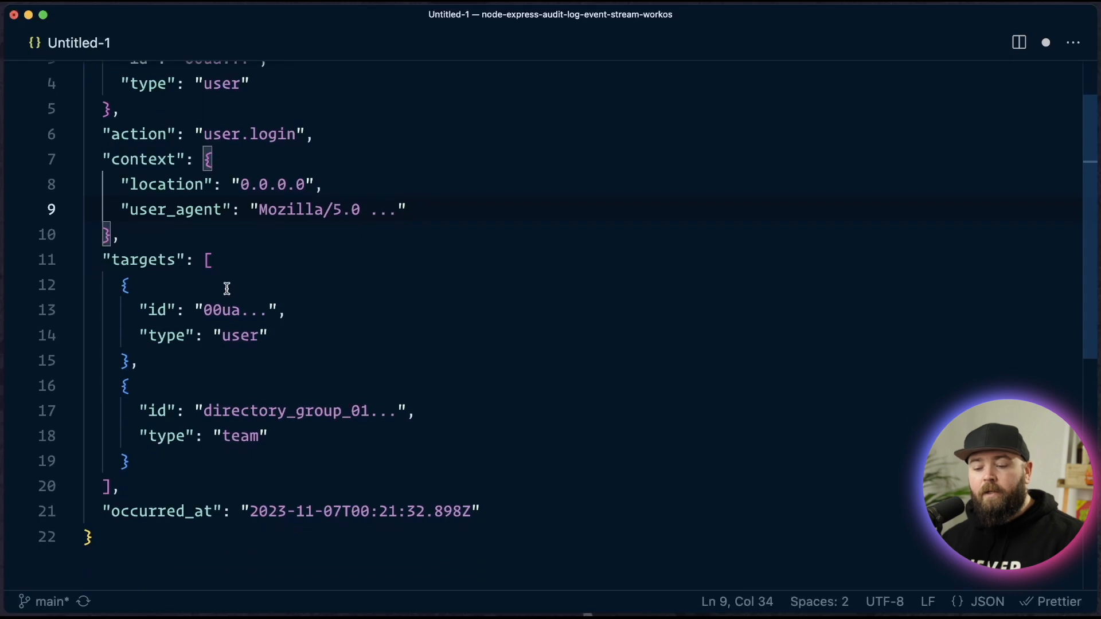
pyautogui.moveTo(242, 350)
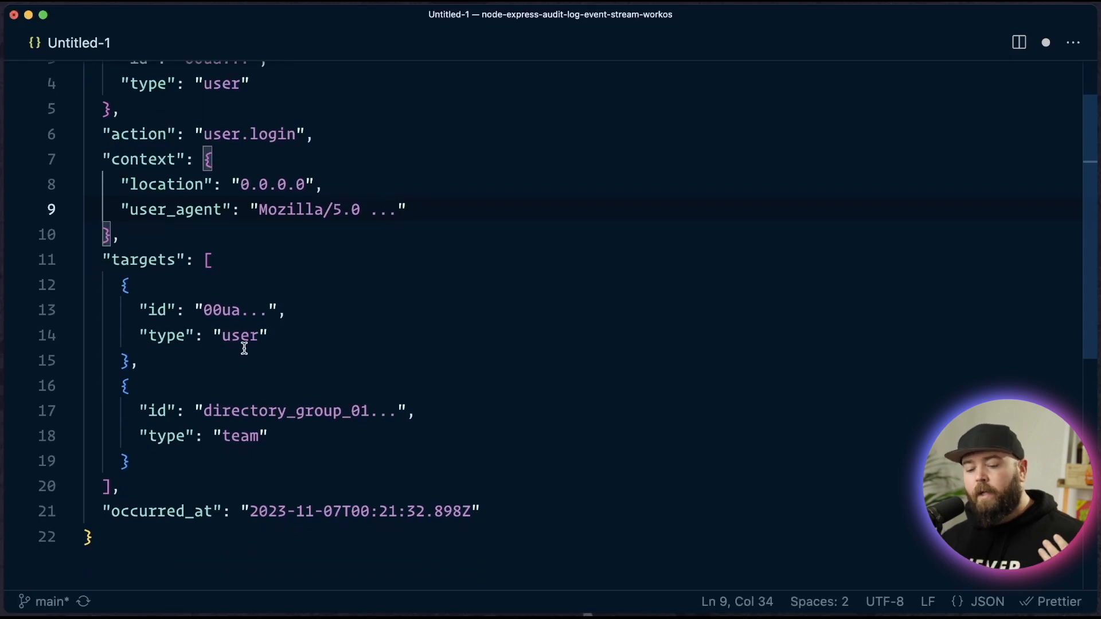
pyautogui.moveTo(300, 346)
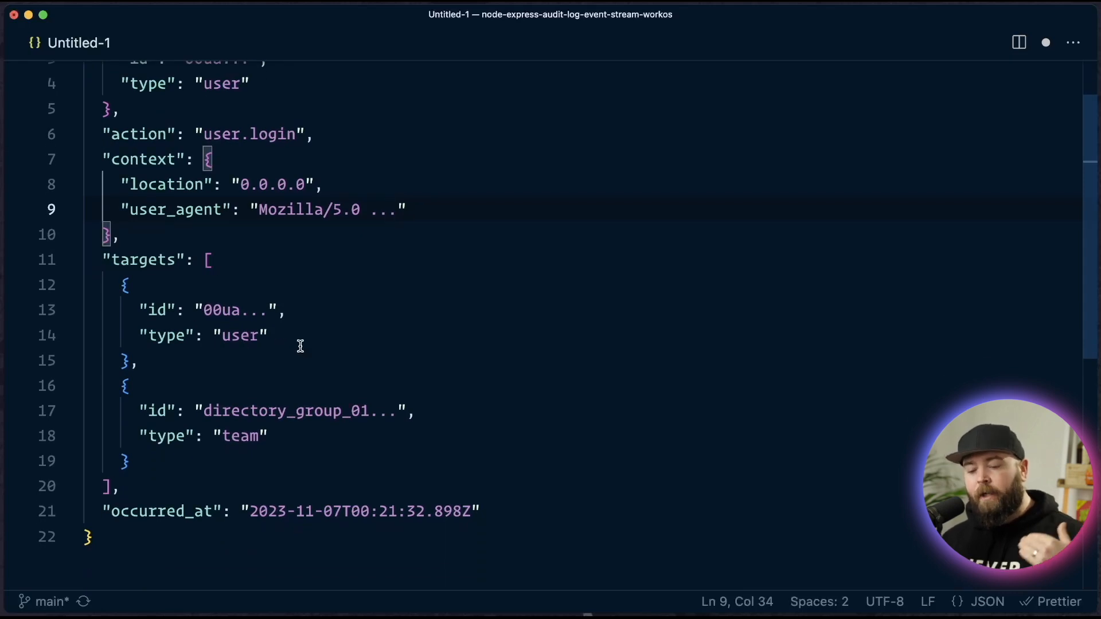
pyautogui.scroll(3)
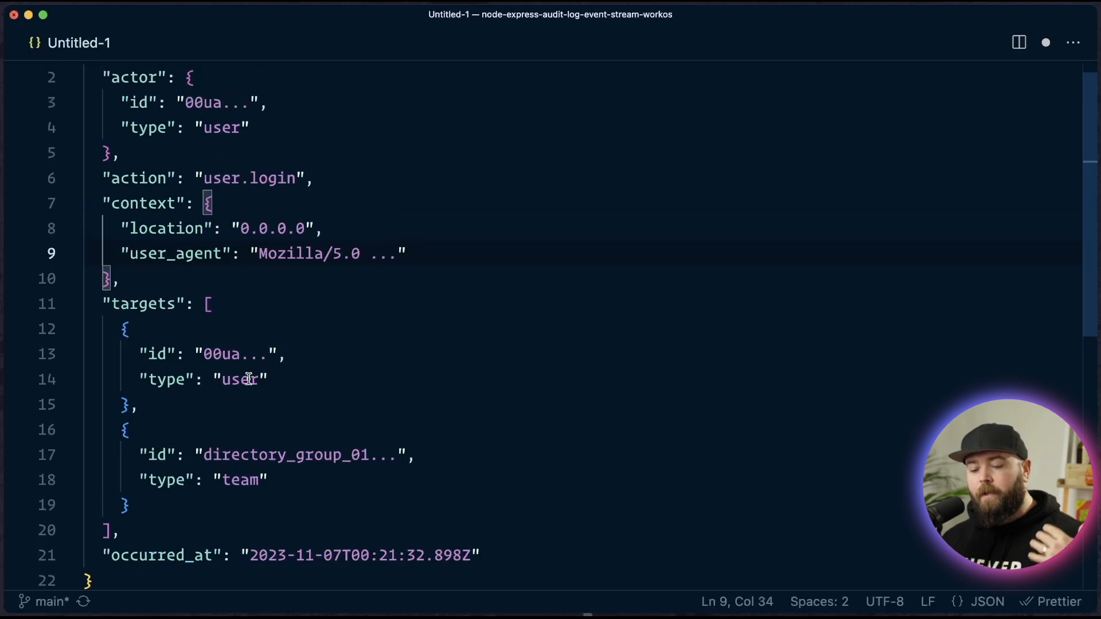
pyautogui.moveTo(291, 395)
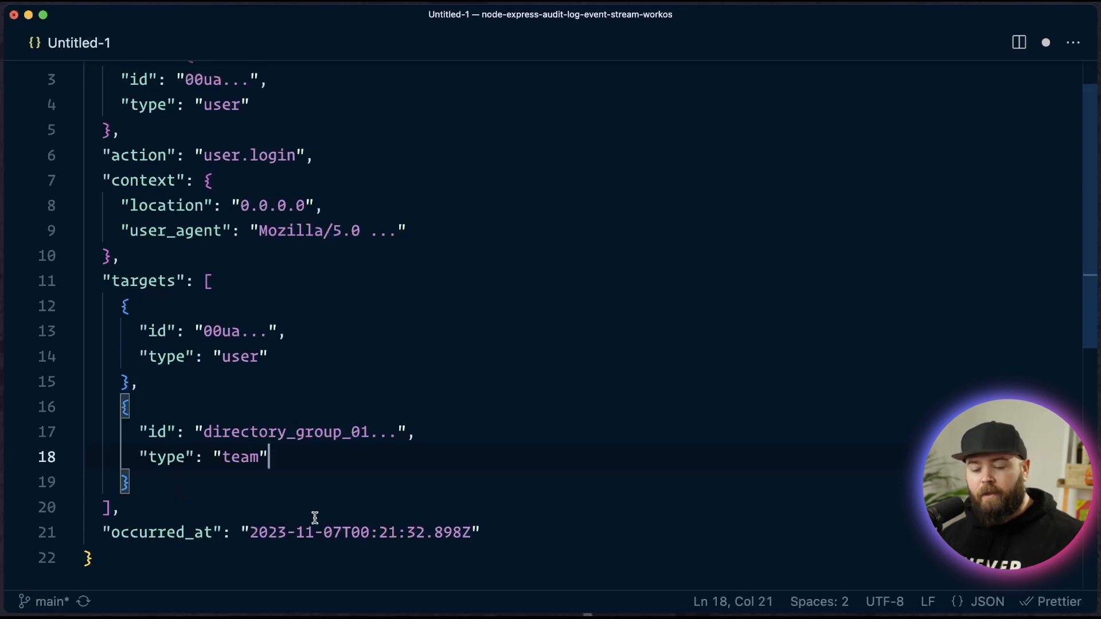
pyautogui.scroll(3)
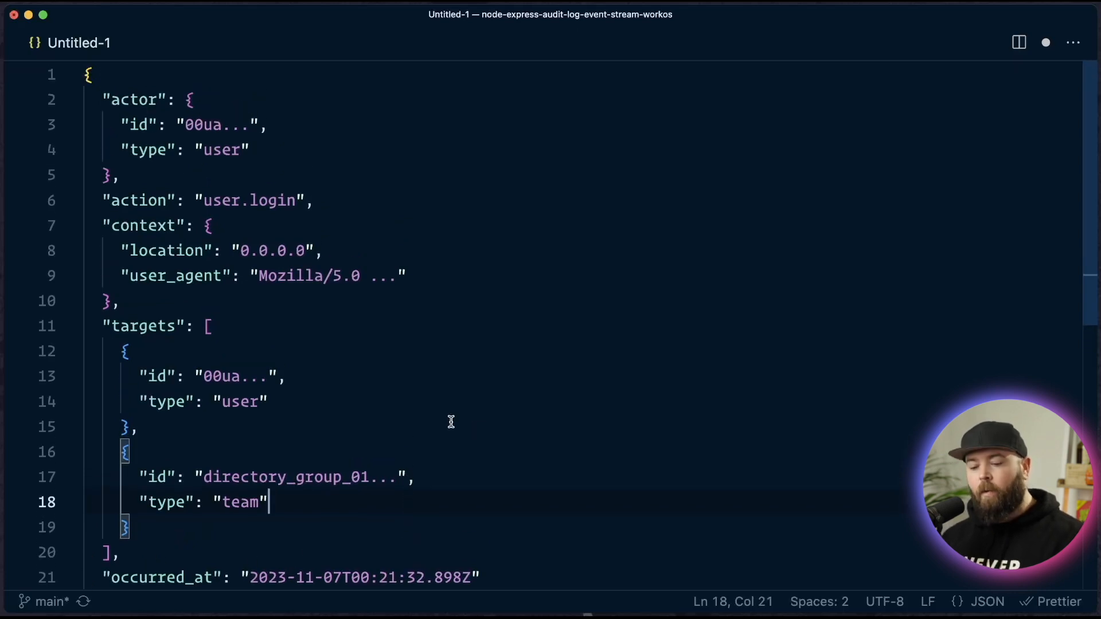
pyautogui.moveTo(356, 420)
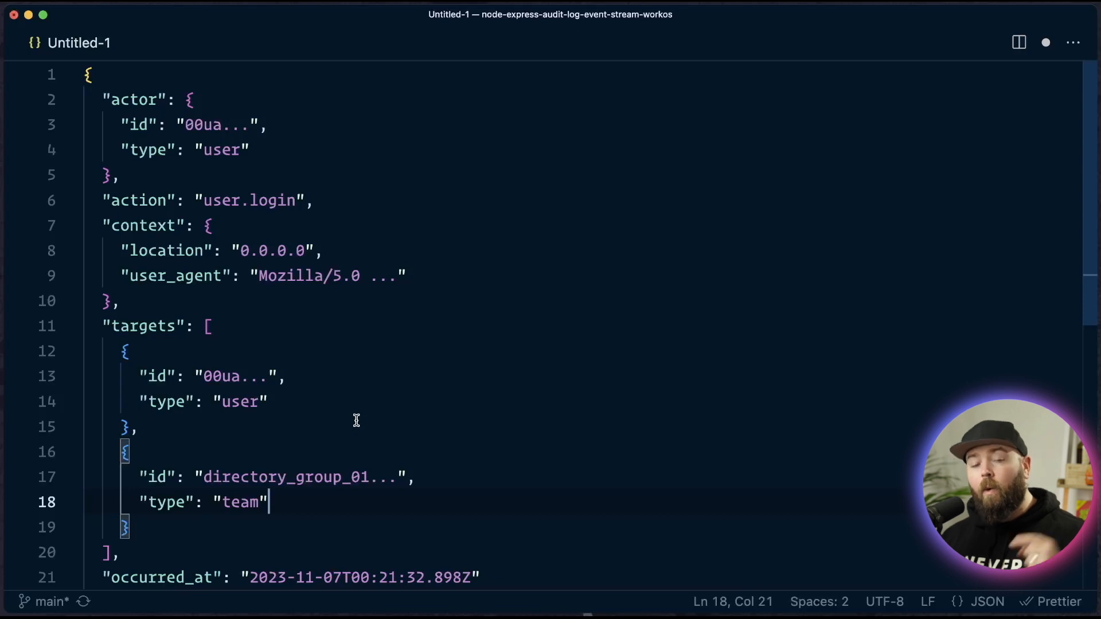
pyautogui.moveTo(363, 392)
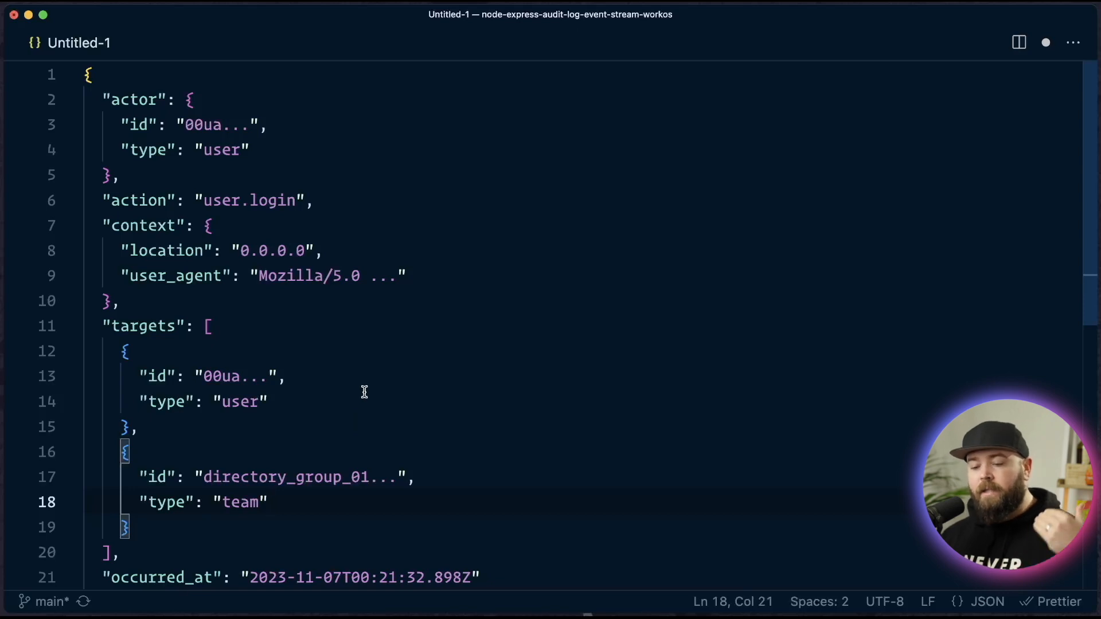
pyautogui.moveTo(347, 349)
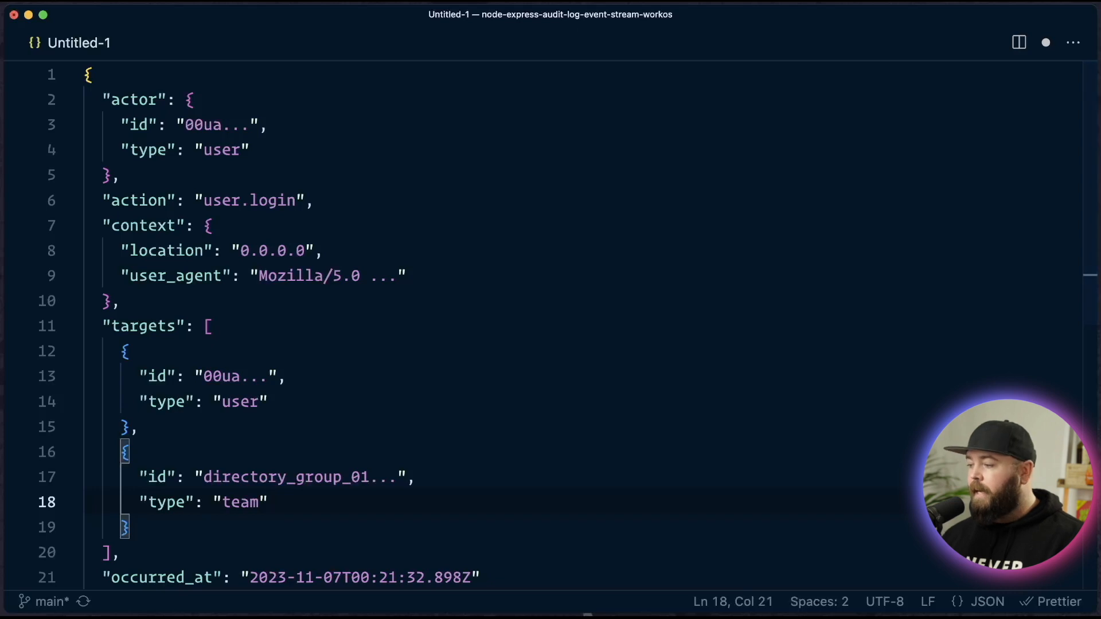
pyautogui.click(324, 250)
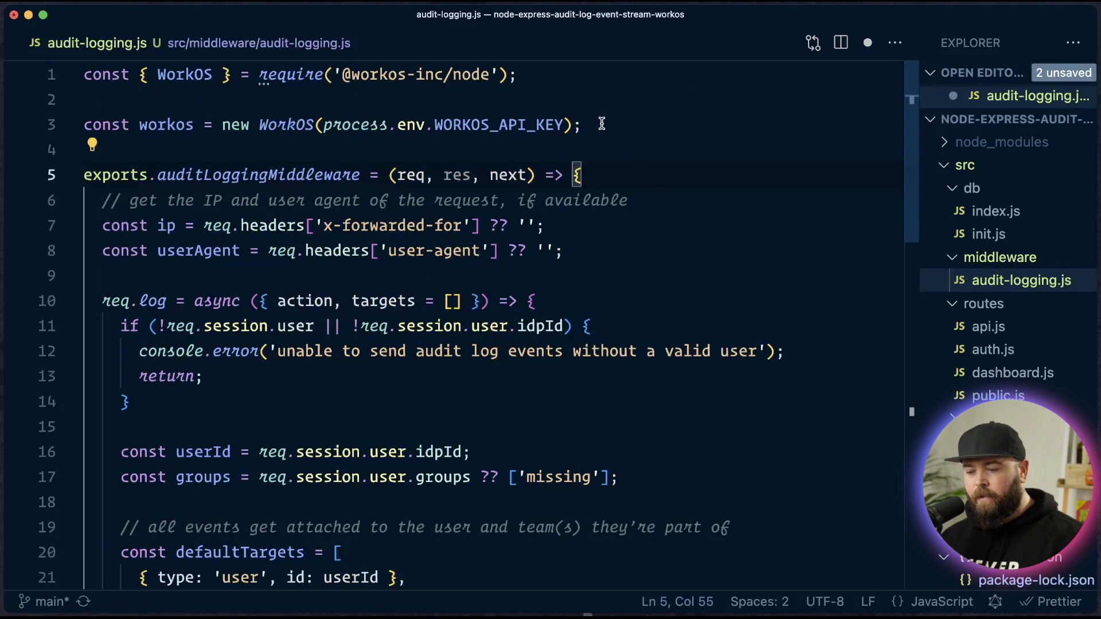
# Walk through auditLoggingMiddleware in audit-logging.js: IP, user agent, valid-user check, user ID.
pyautogui.click(250, 100)
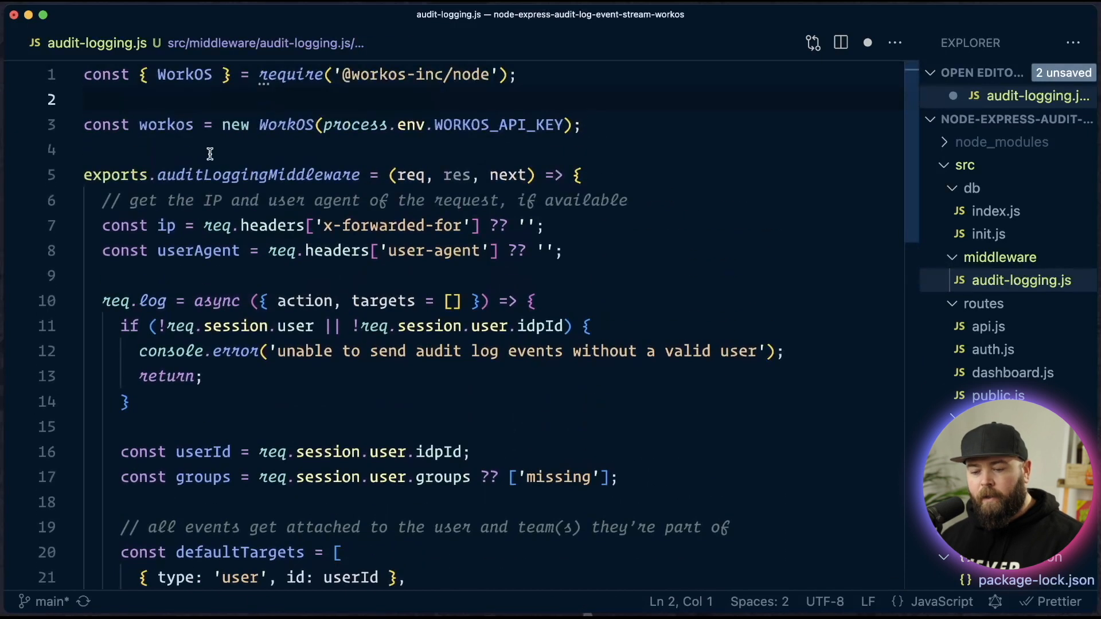
pyautogui.doubleClick(257, 175)
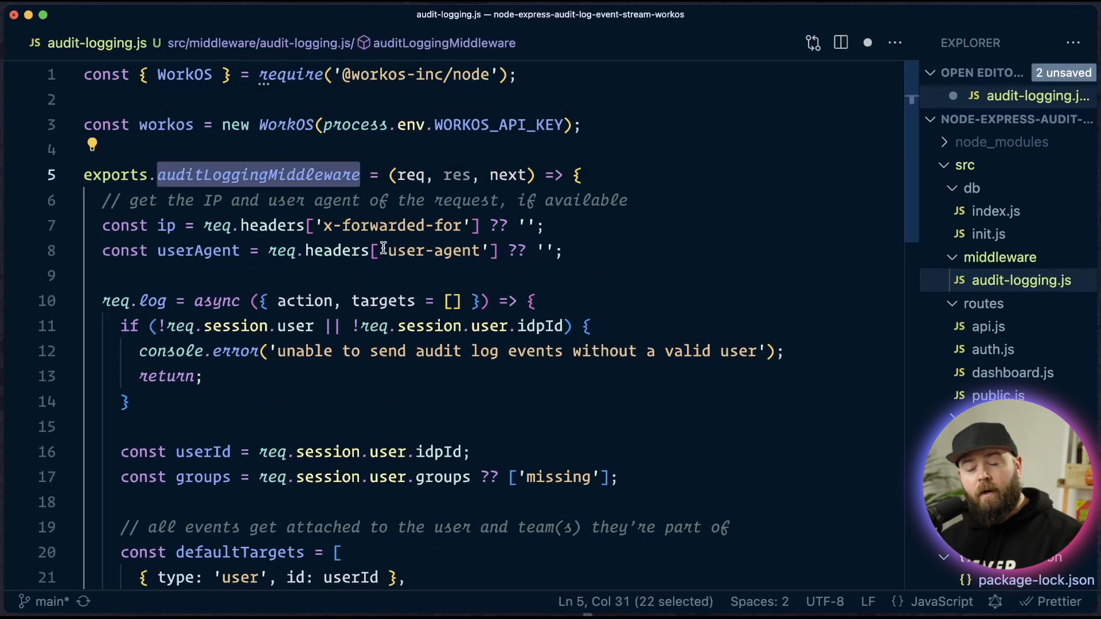
pyautogui.moveTo(598, 235)
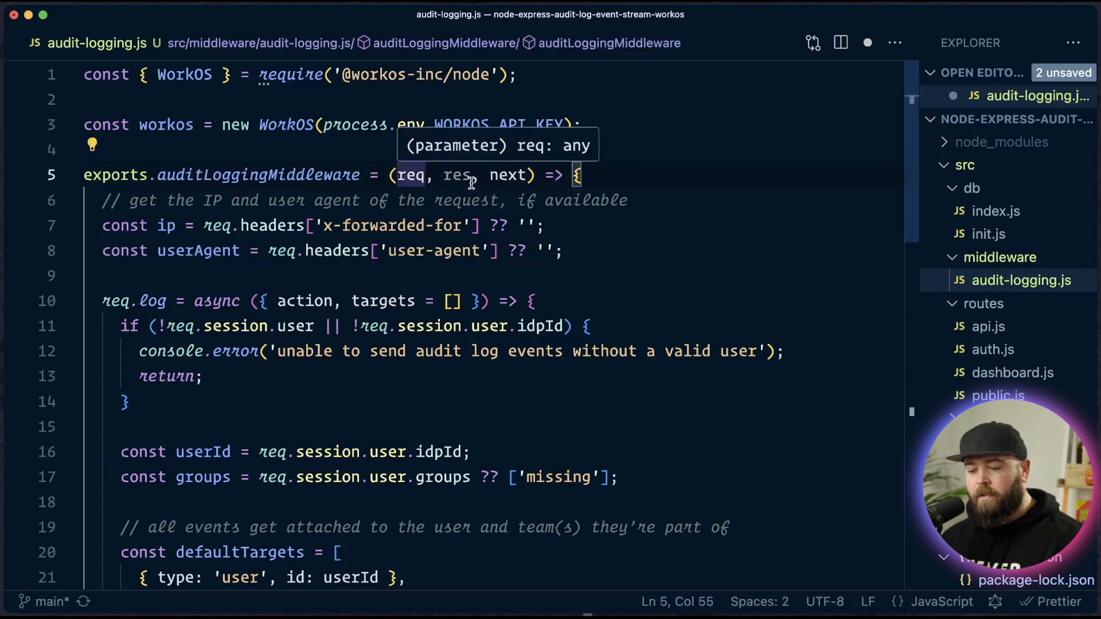
pyautogui.moveTo(610, 199)
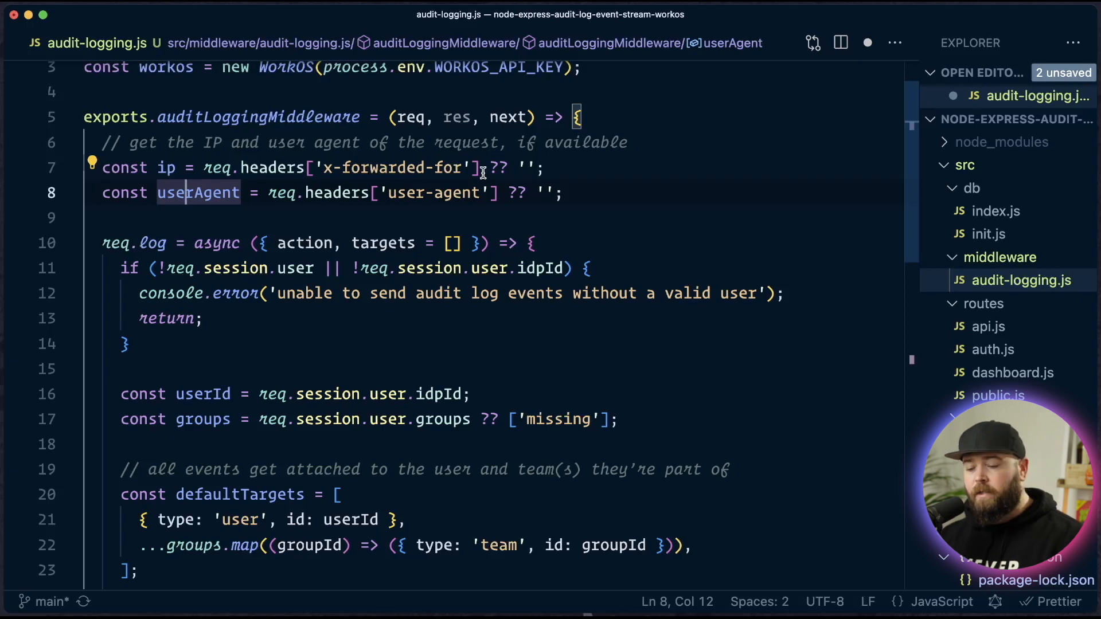
pyautogui.moveTo(325, 171)
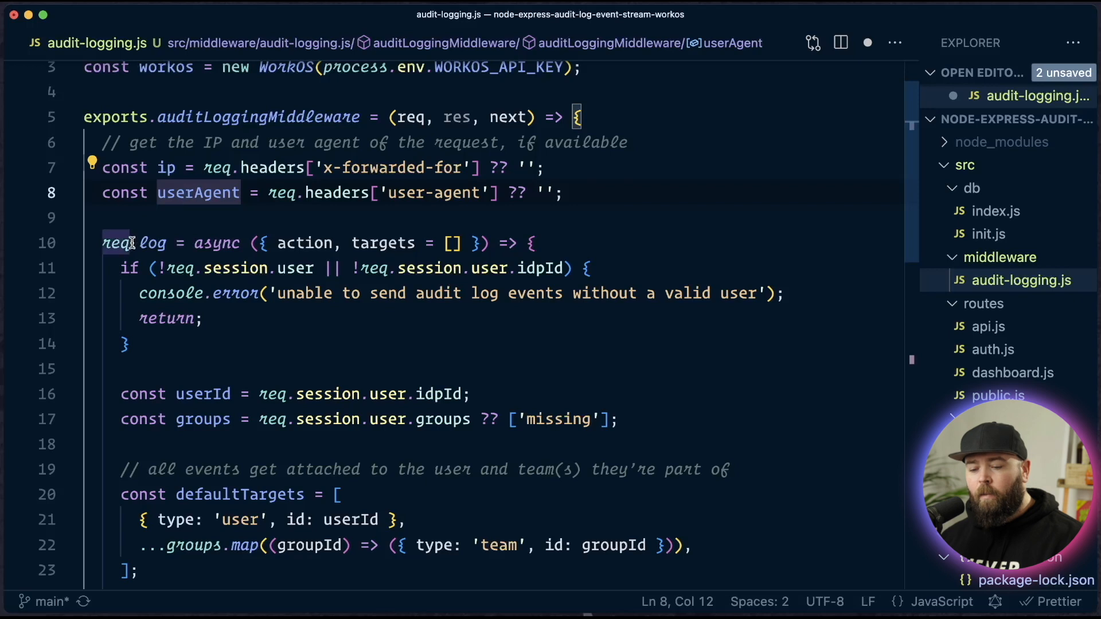
pyautogui.click(124, 243)
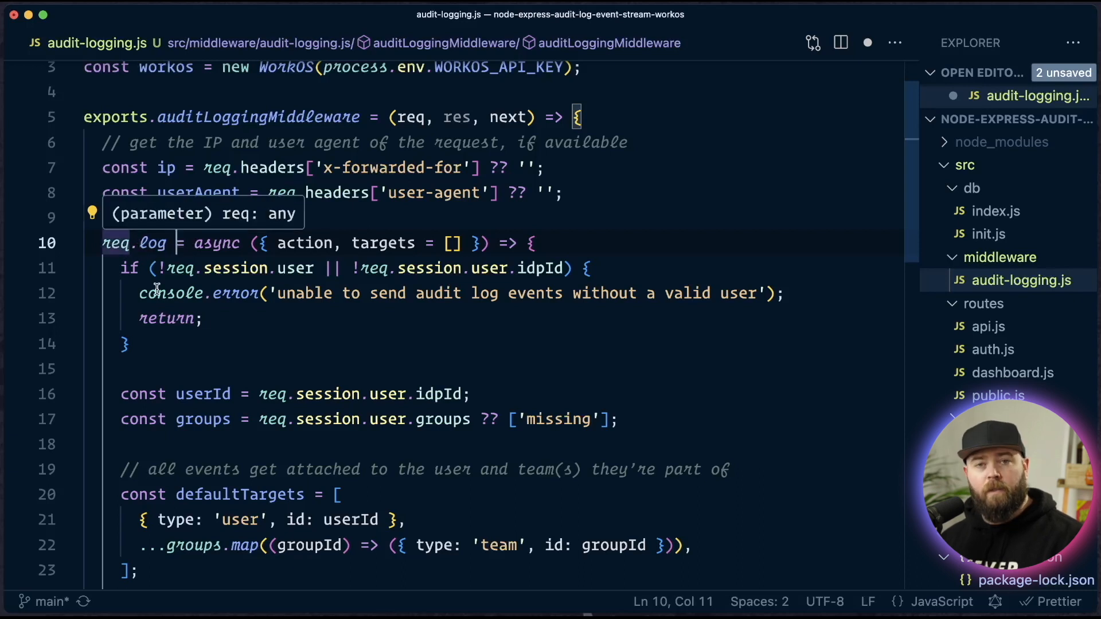
pyautogui.click(526, 244)
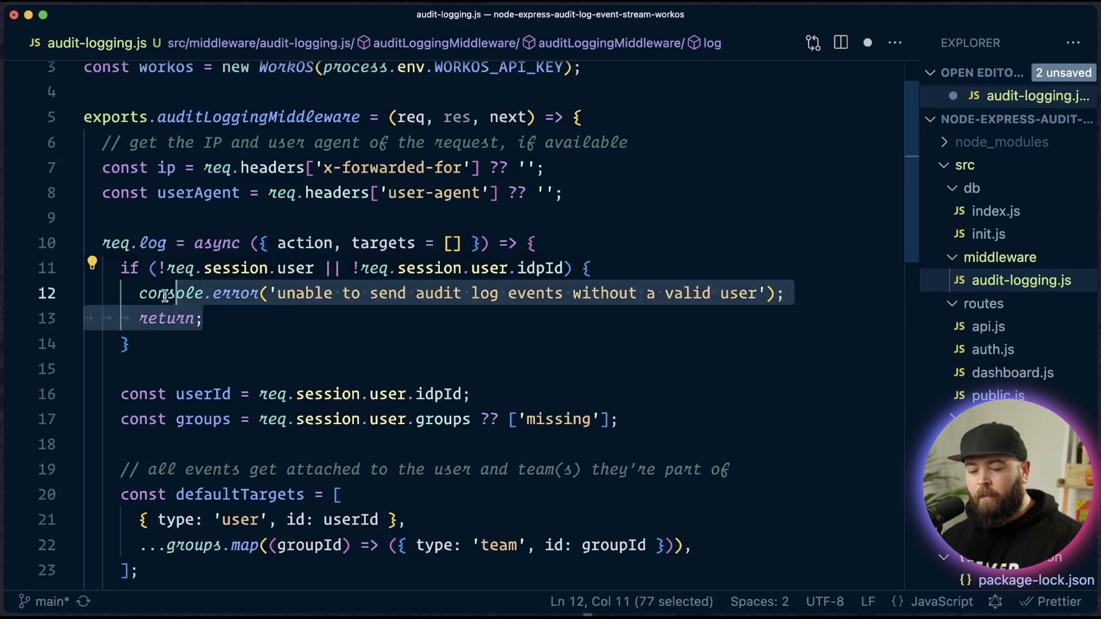
pyautogui.click(786, 293)
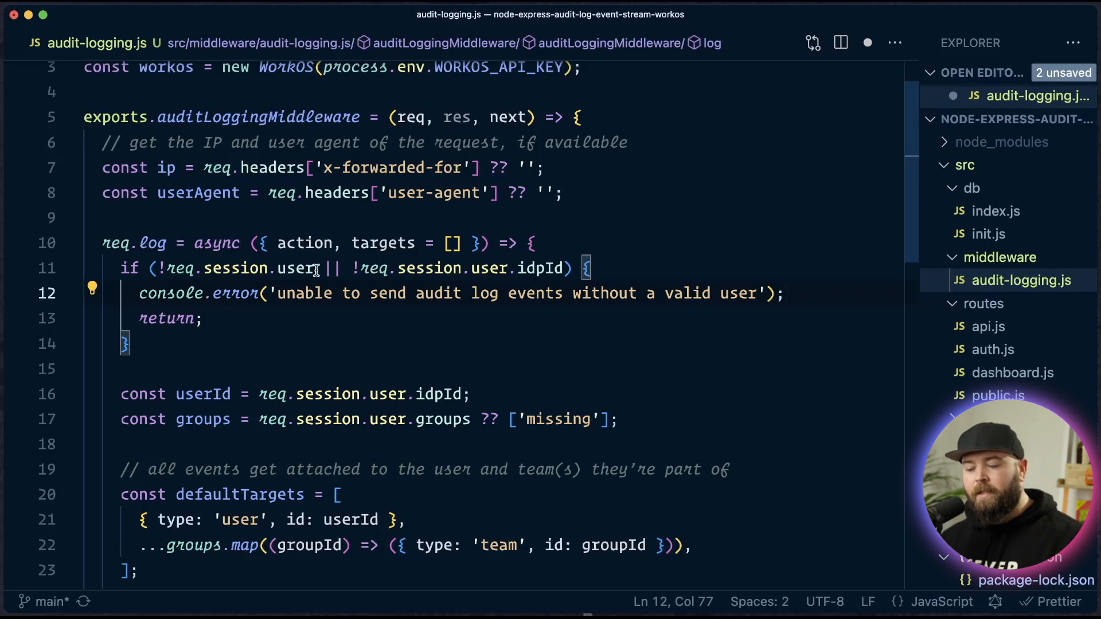
pyautogui.moveTo(598, 302)
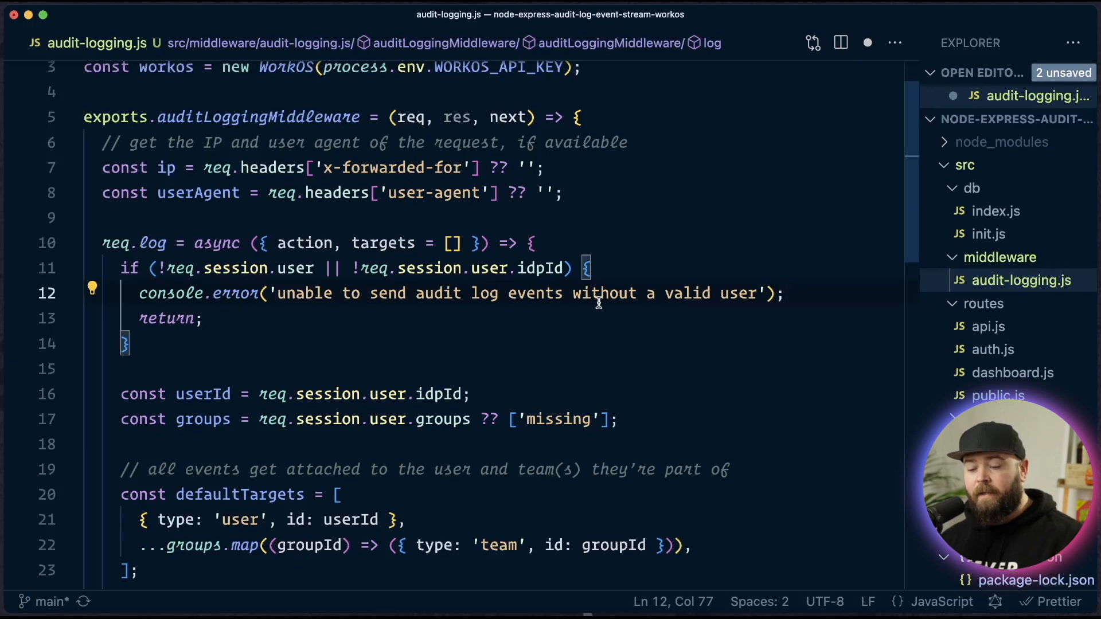
pyautogui.scroll(3)
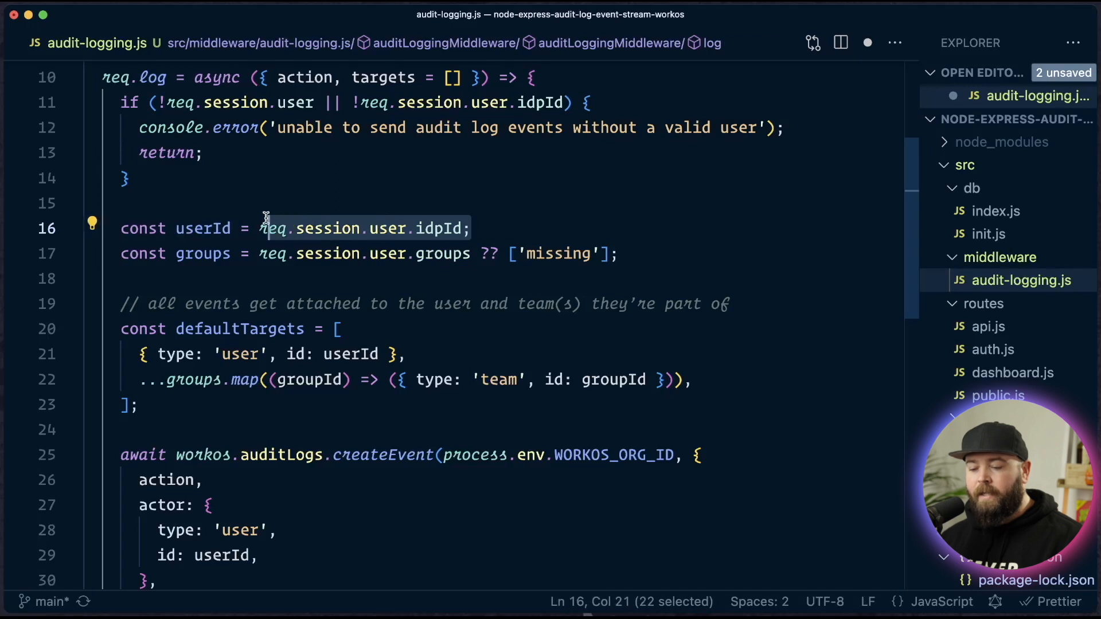
pyautogui.click(498, 228)
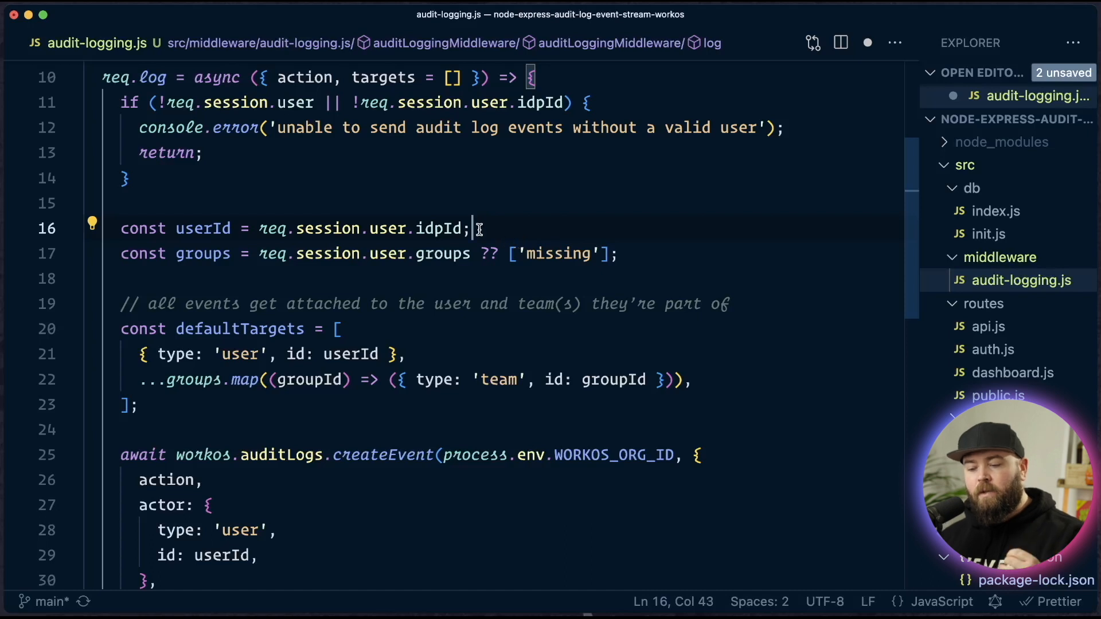
pyautogui.moveTo(387, 228)
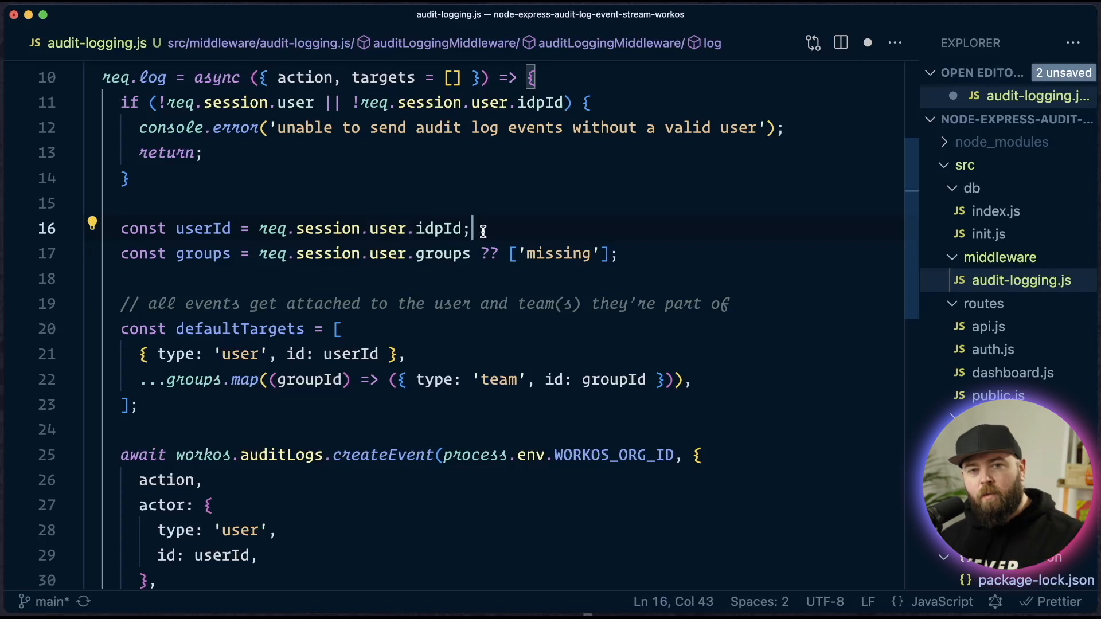
pyautogui.moveTo(299, 274)
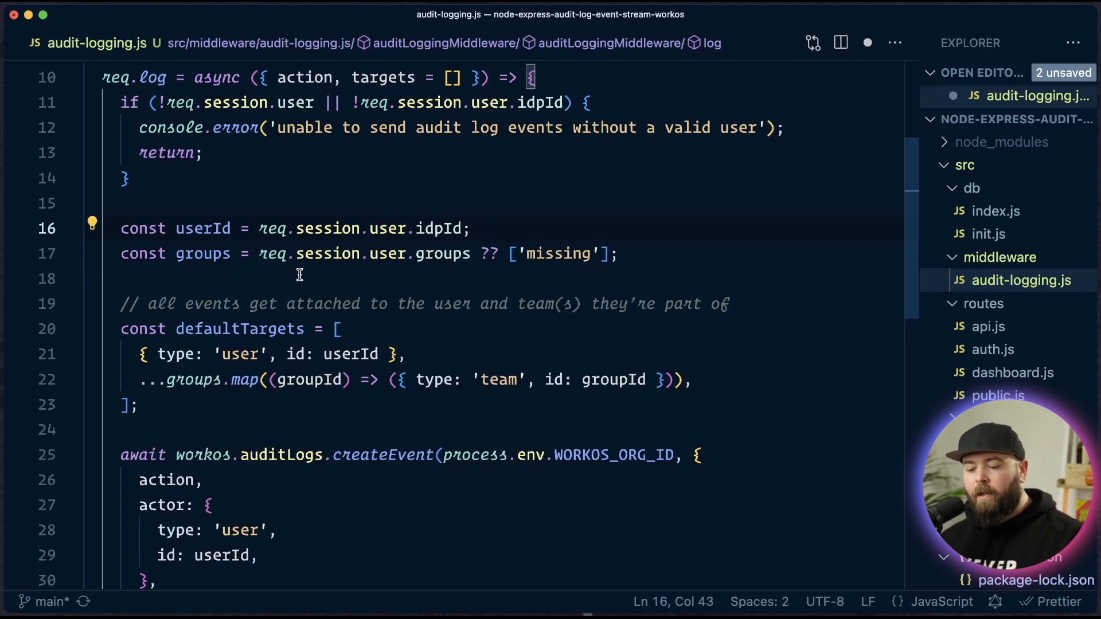
pyautogui.moveTo(460, 292)
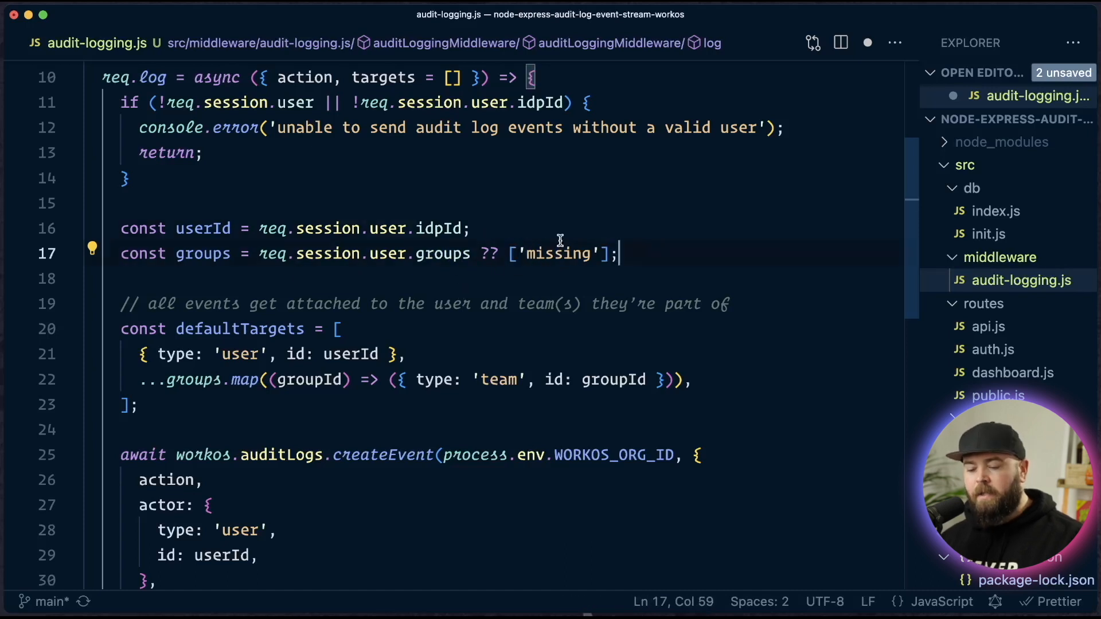
pyautogui.moveTo(579, 270)
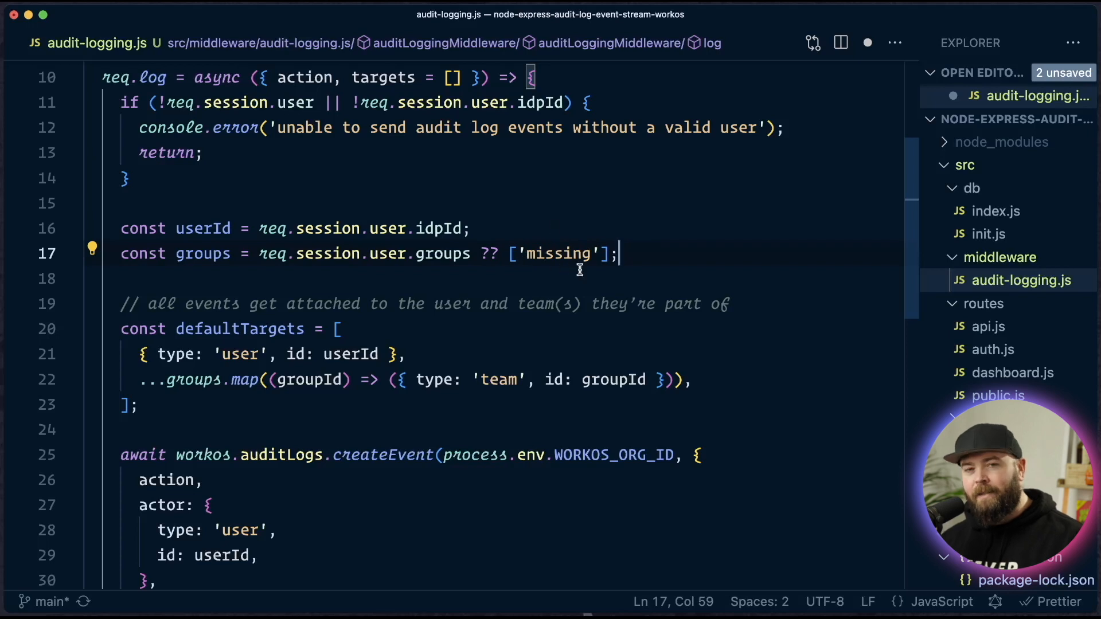
pyautogui.moveTo(680, 258)
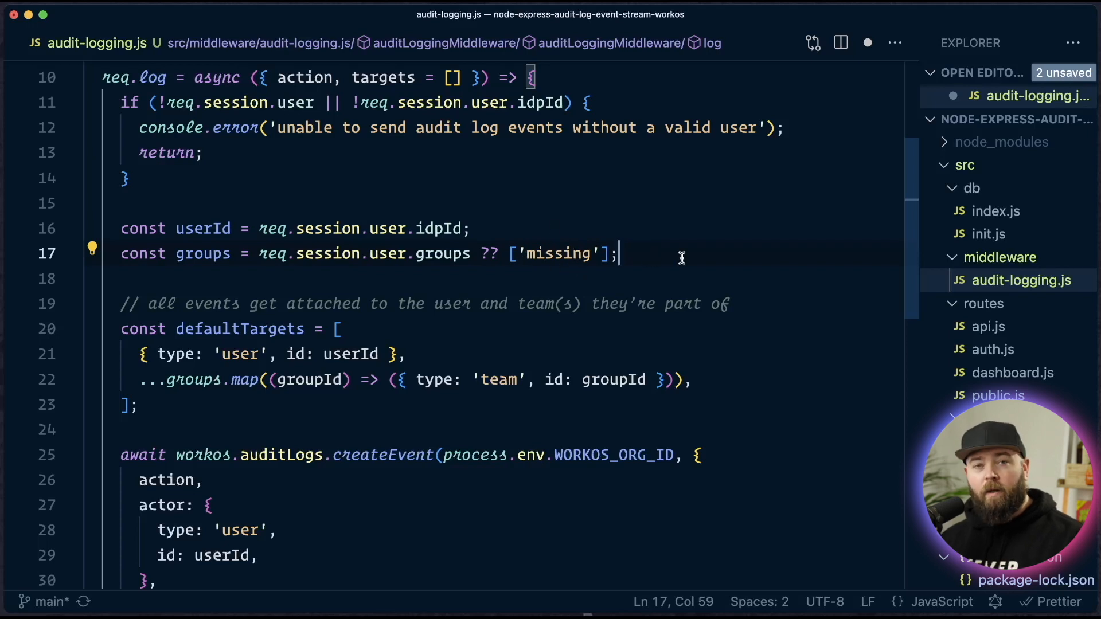
pyautogui.scroll(-3)
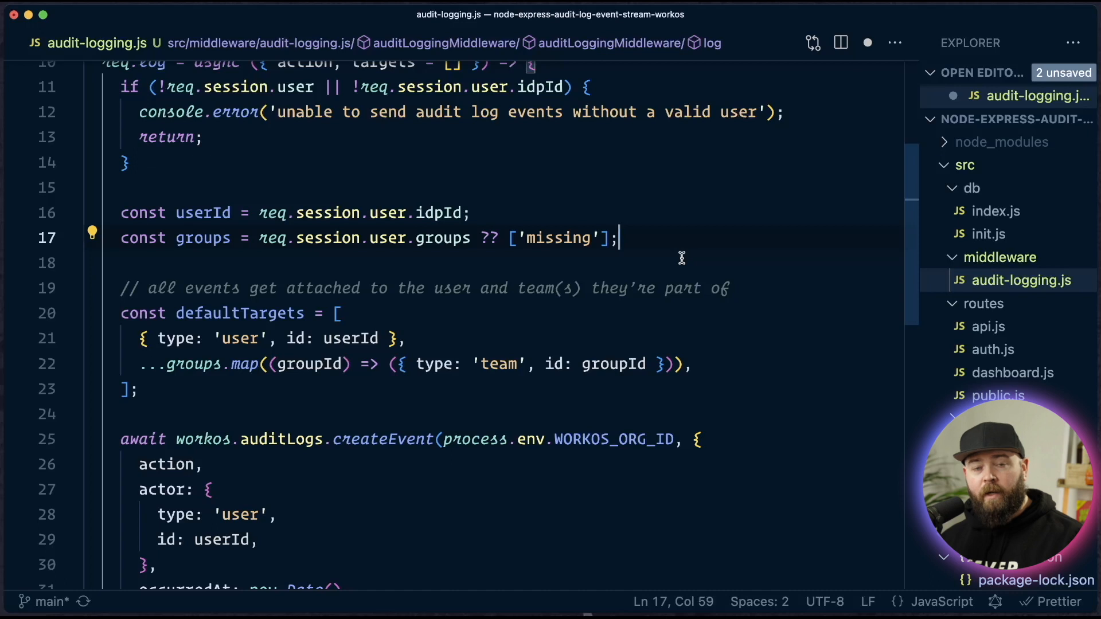
pyautogui.moveTo(387, 238)
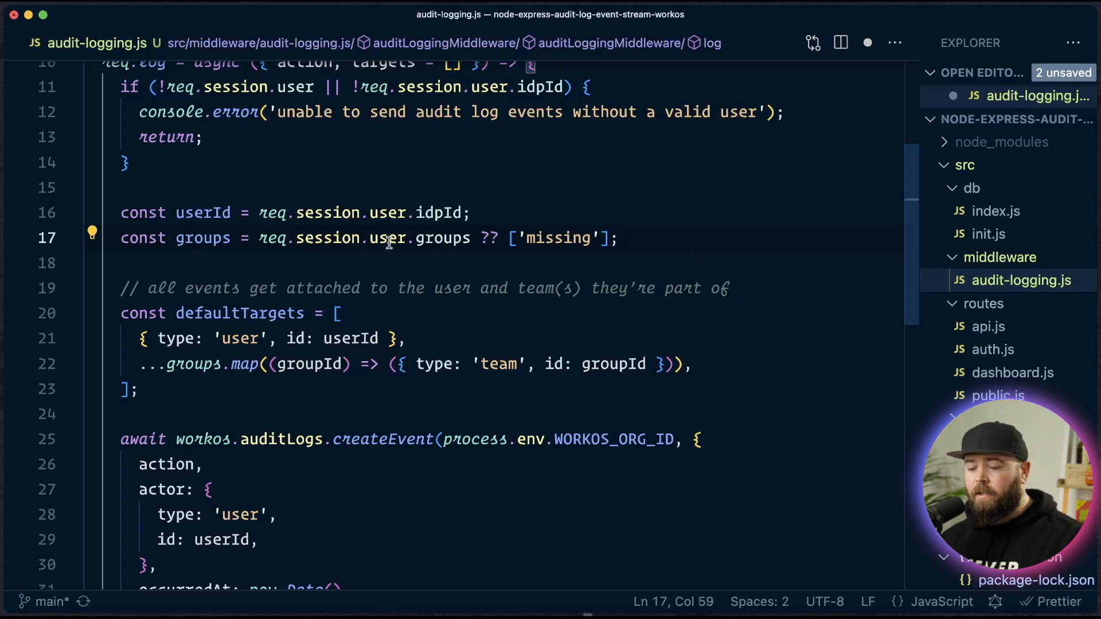
pyautogui.scroll(-3)
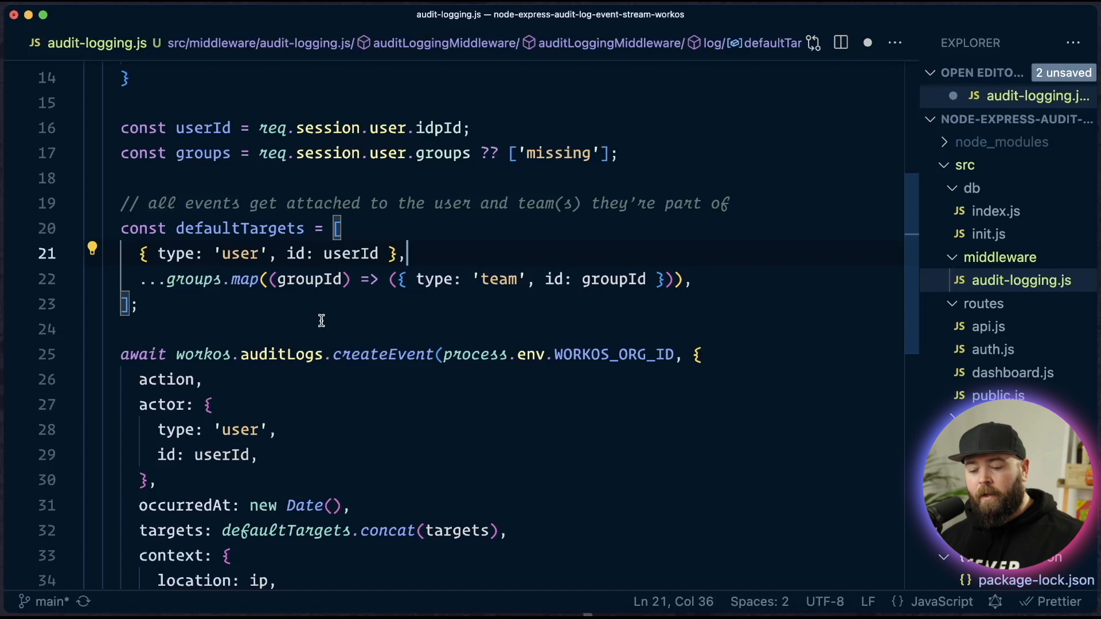
pyautogui.scroll(-3)
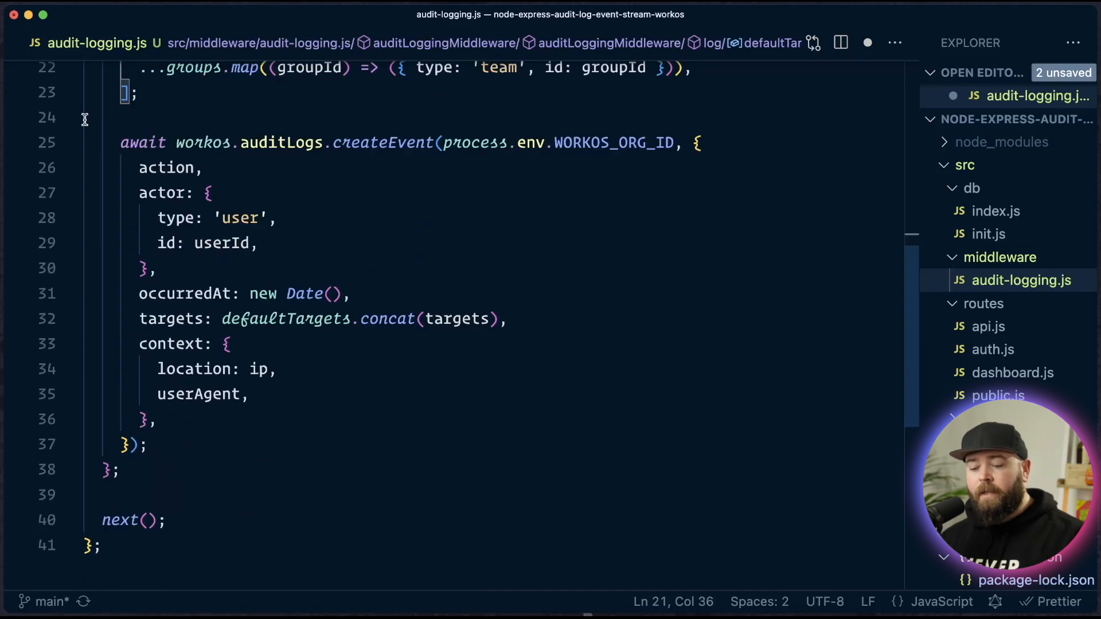
pyautogui.doubleClick(166, 168)
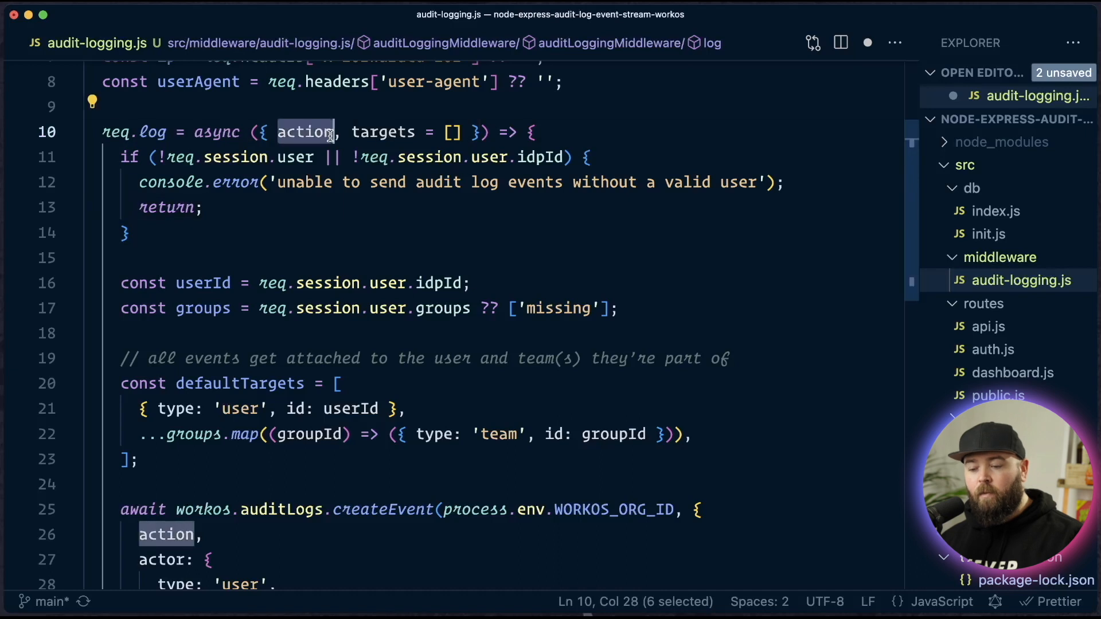
pyautogui.scroll(-3)
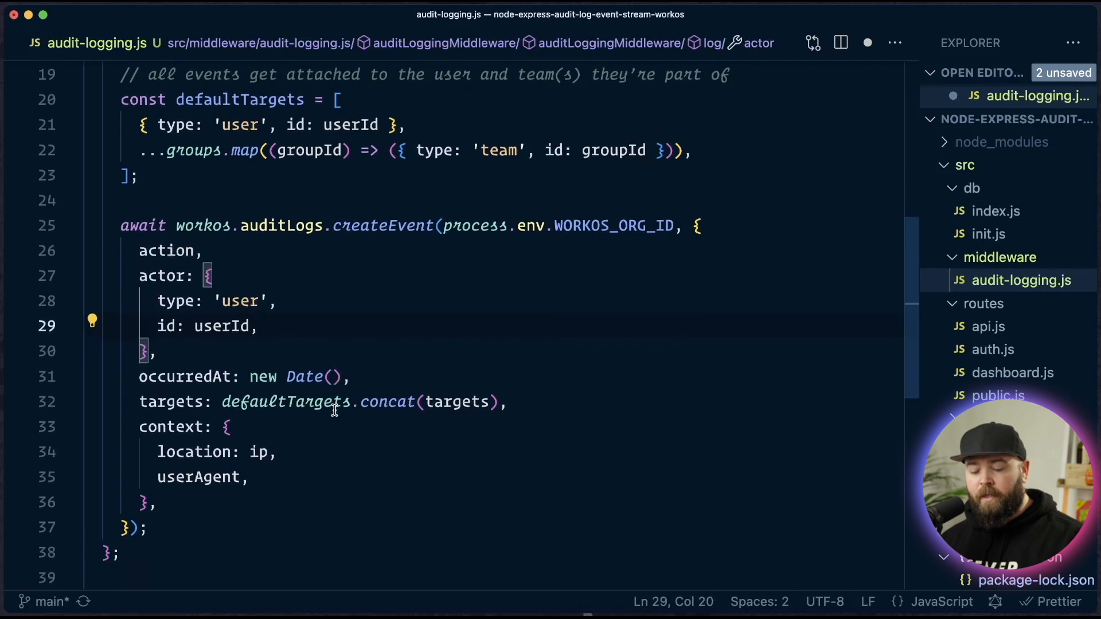
pyautogui.moveTo(375, 366)
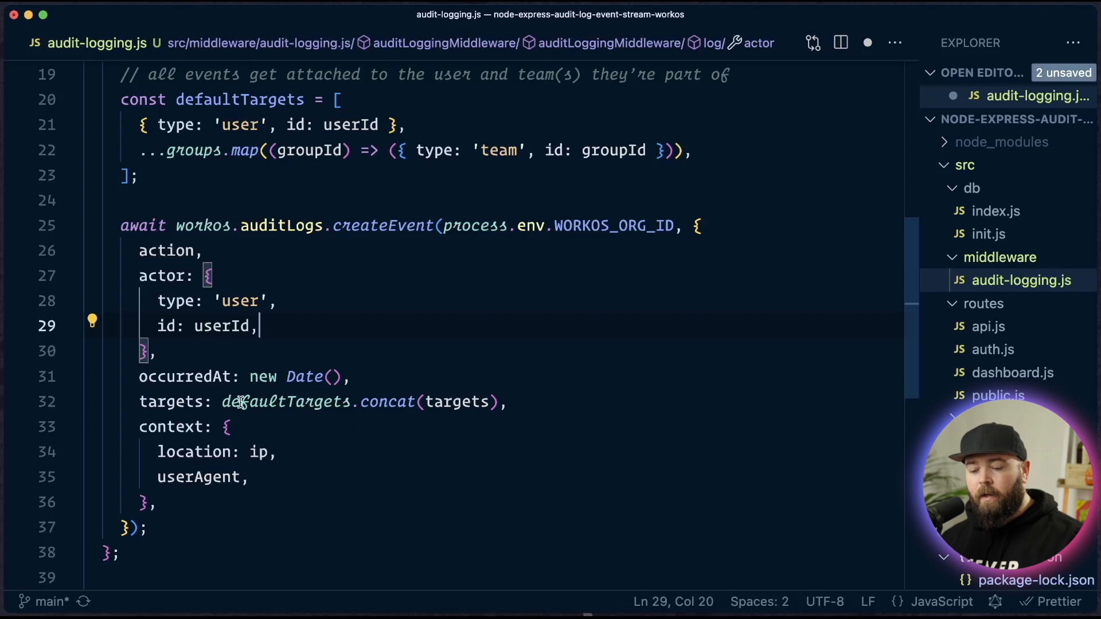
pyautogui.moveTo(503, 409)
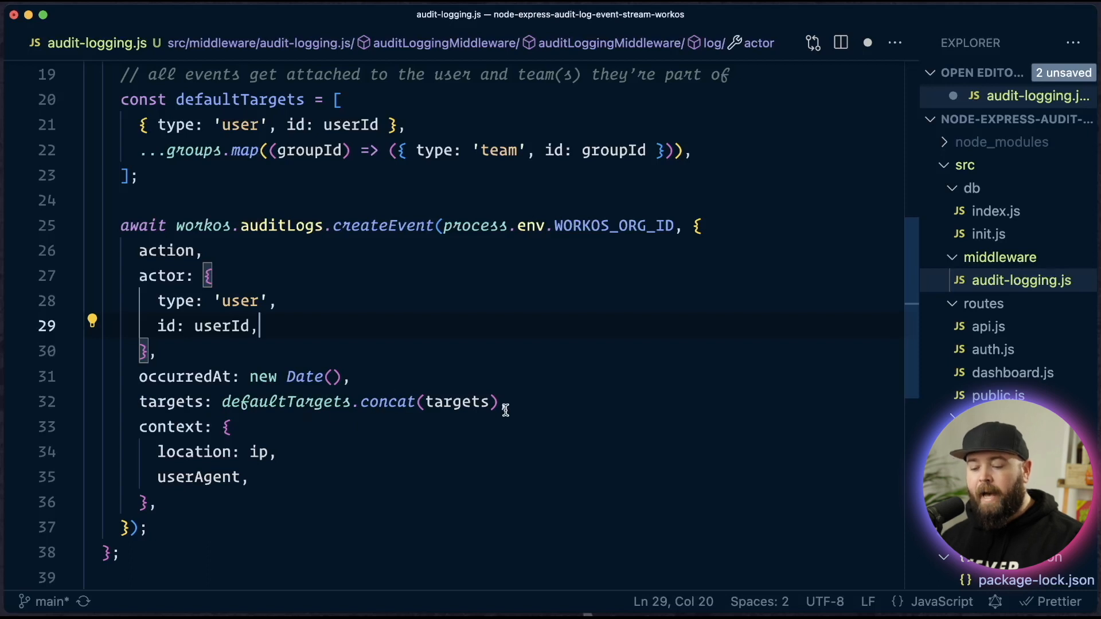
pyautogui.scroll(3)
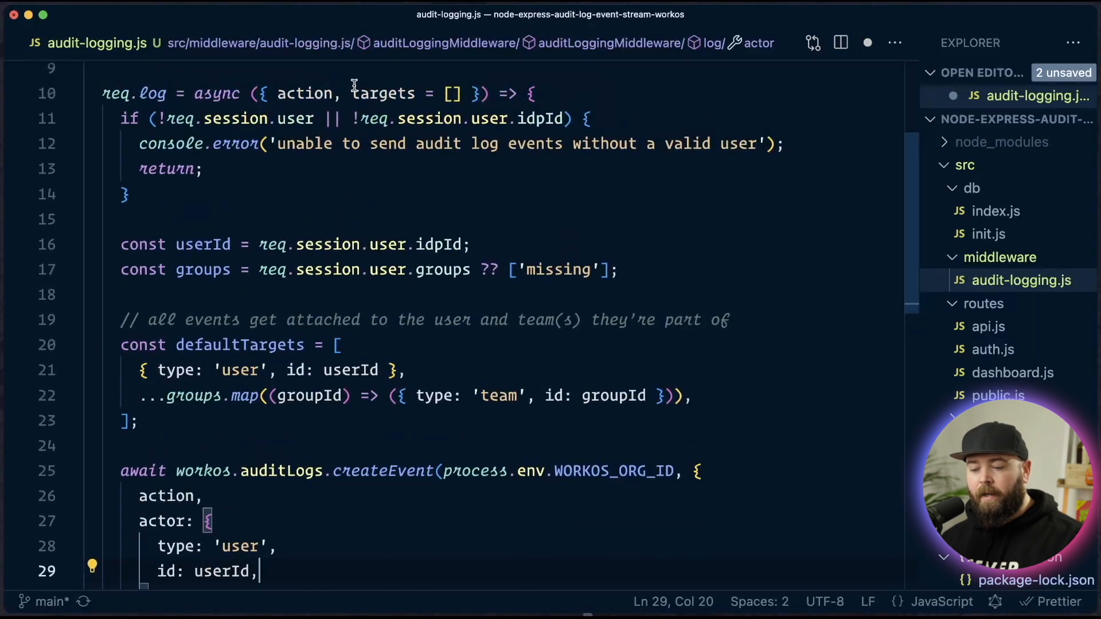
pyautogui.scroll(-3)
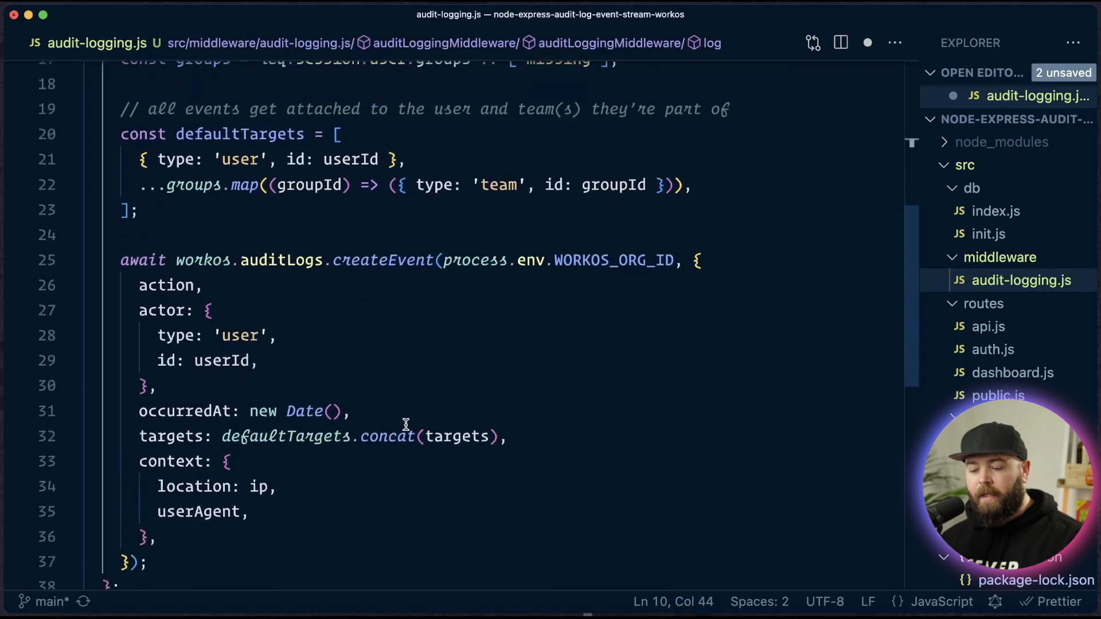
pyautogui.scroll(-3)
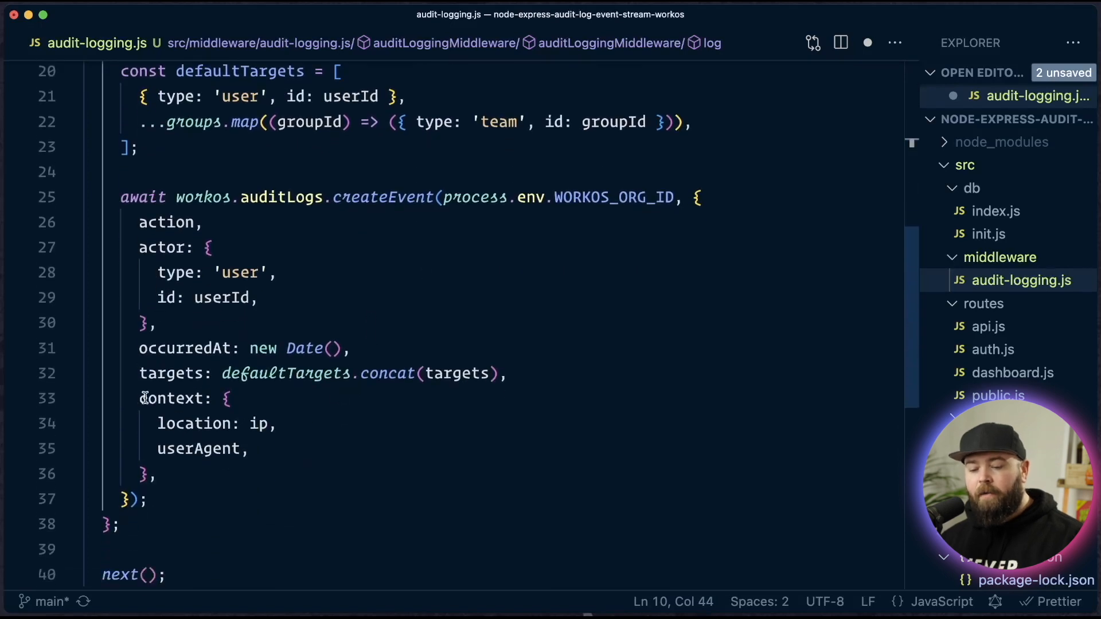
pyautogui.moveTo(272, 435)
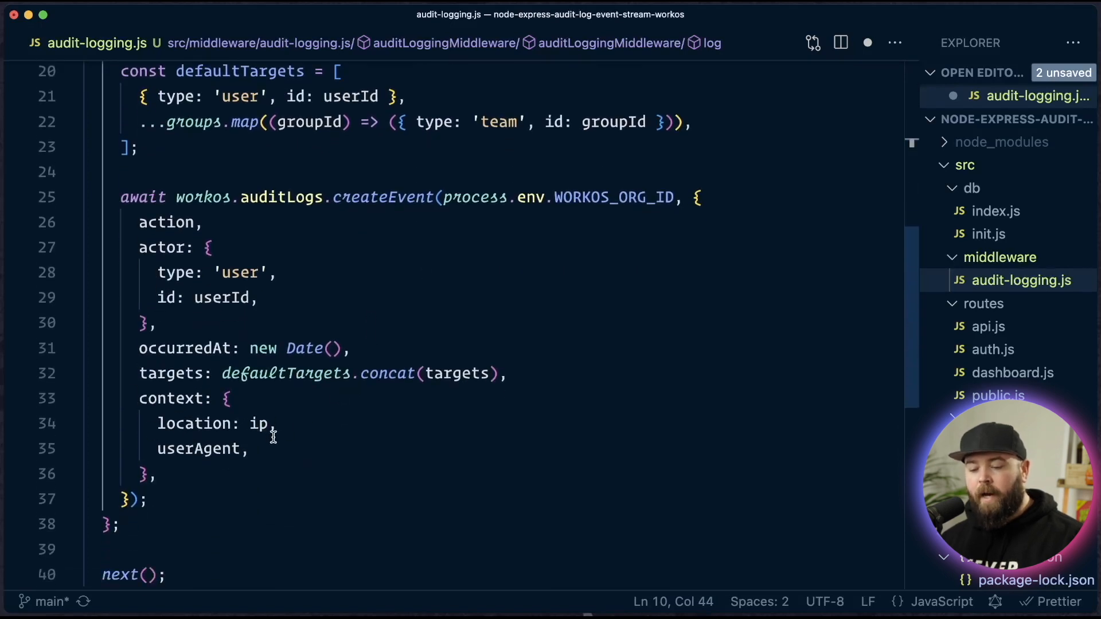
pyautogui.moveTo(356, 439)
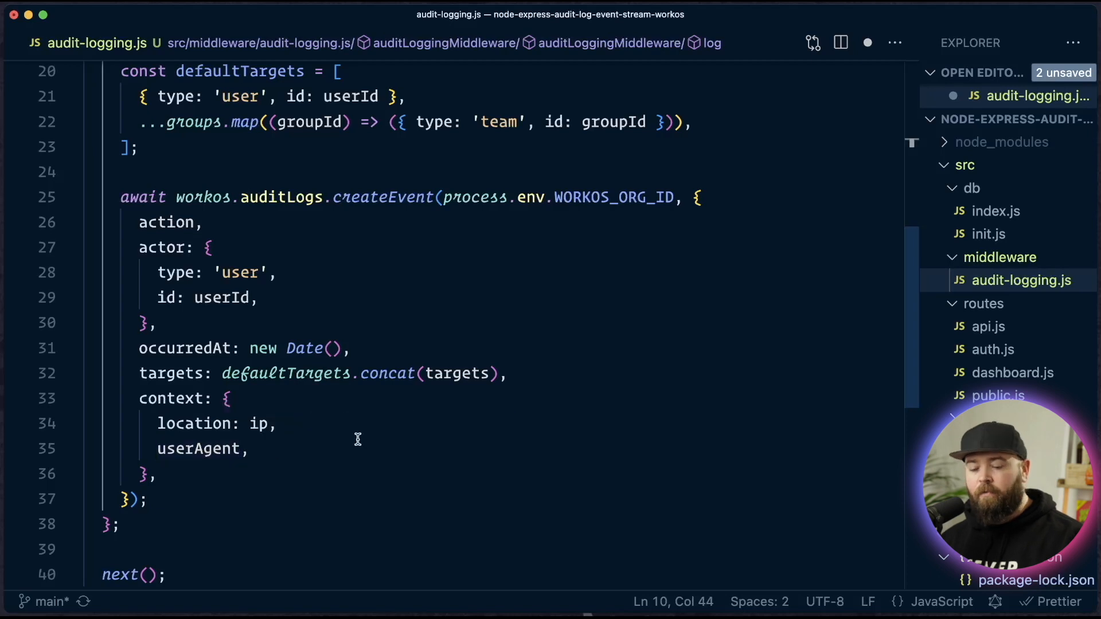
pyautogui.scroll(3)
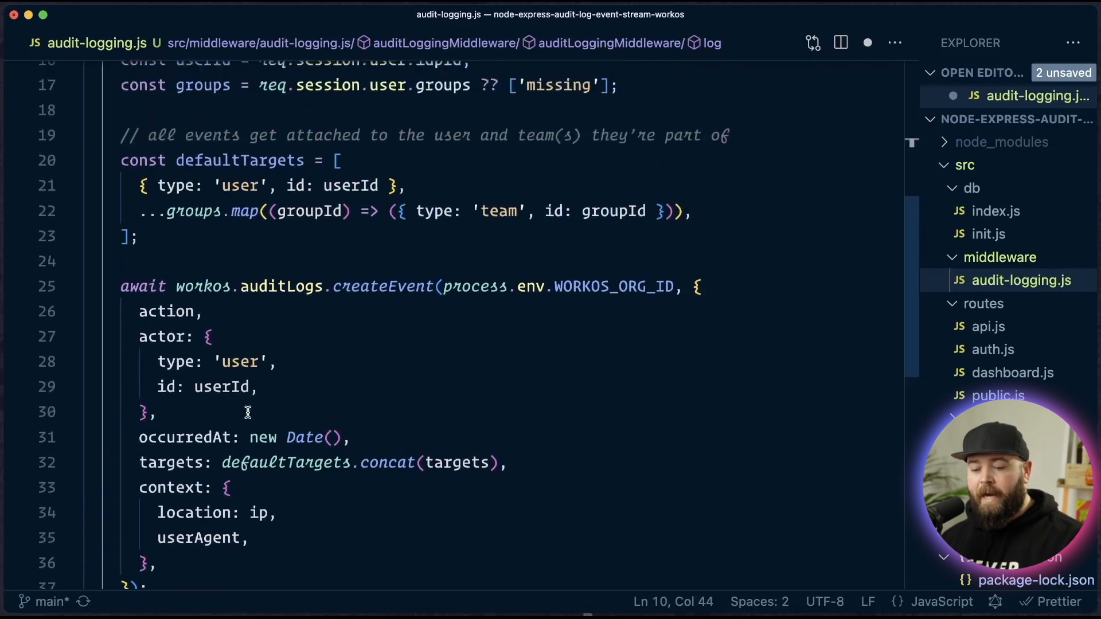
pyautogui.scroll(-3)
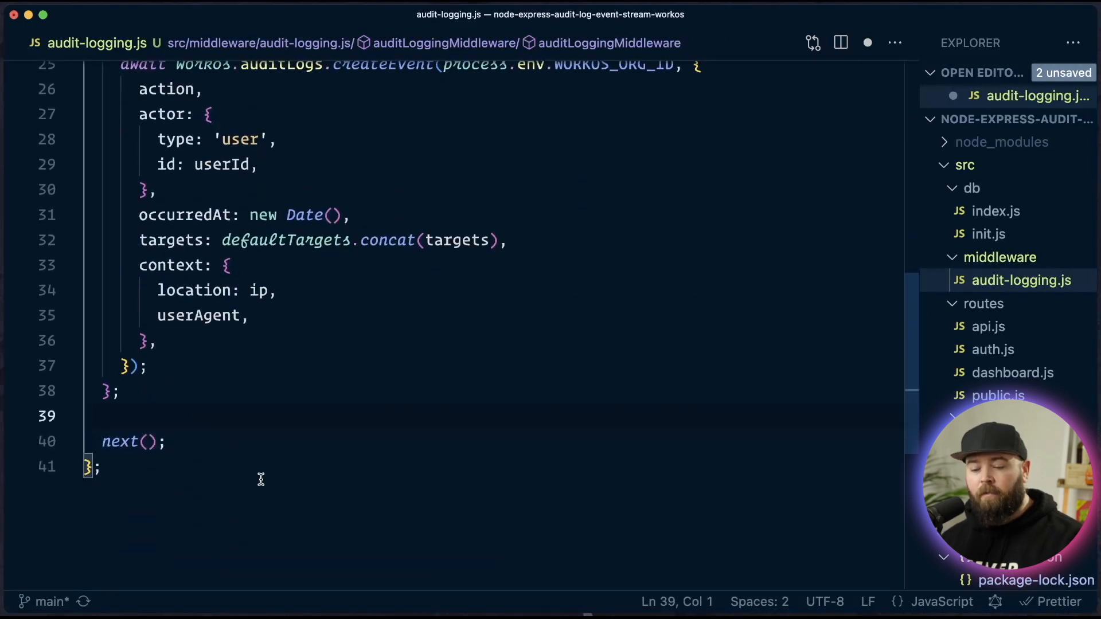
pyautogui.click(994, 211)
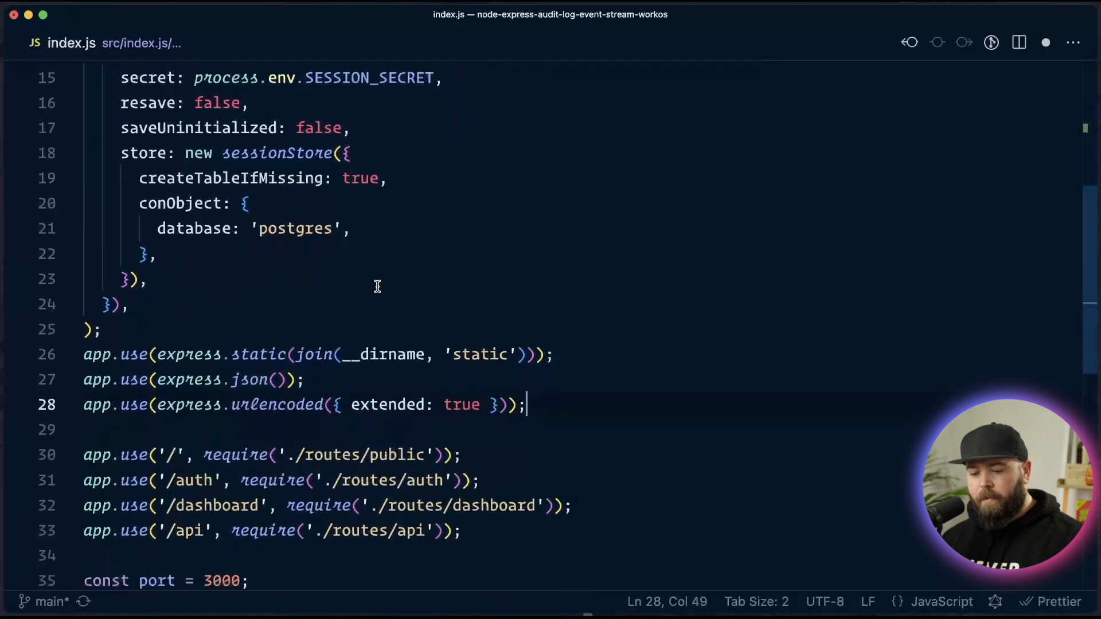
# Add app.use(auditLoggingMiddleware); to src/index.js before the route handlers.
pyautogui.scroll(3)
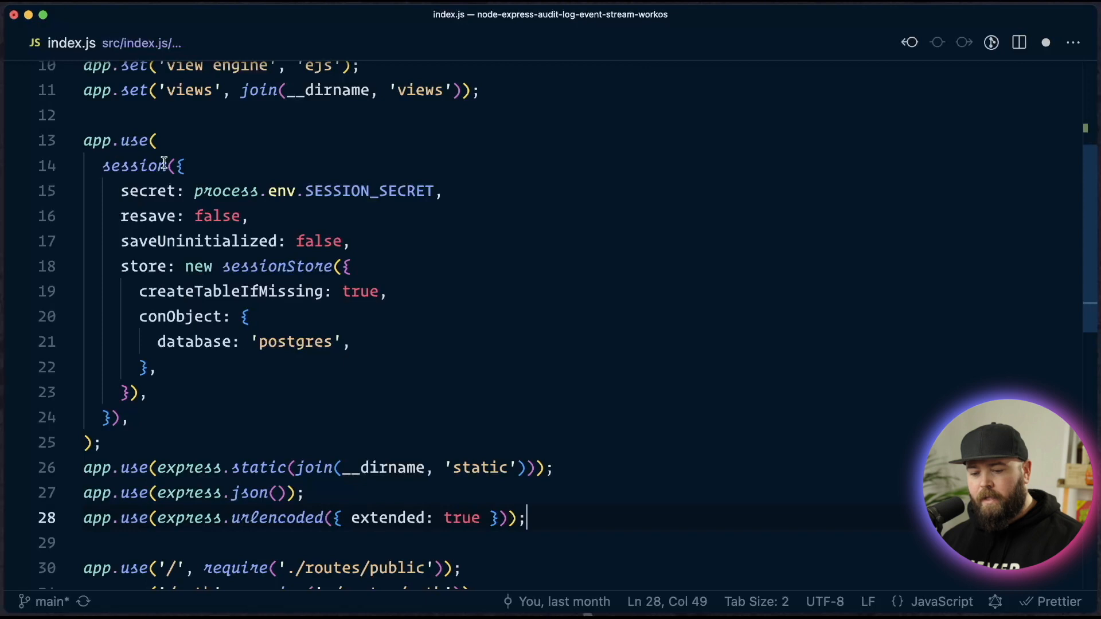
pyautogui.scroll(-3)
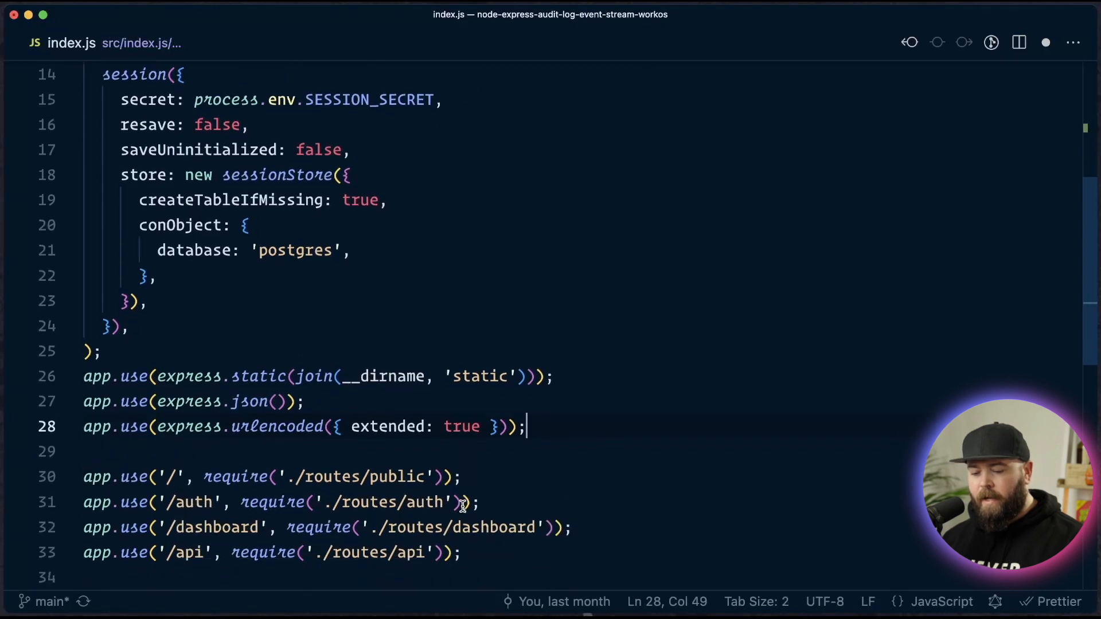
pyautogui.scroll(-3)
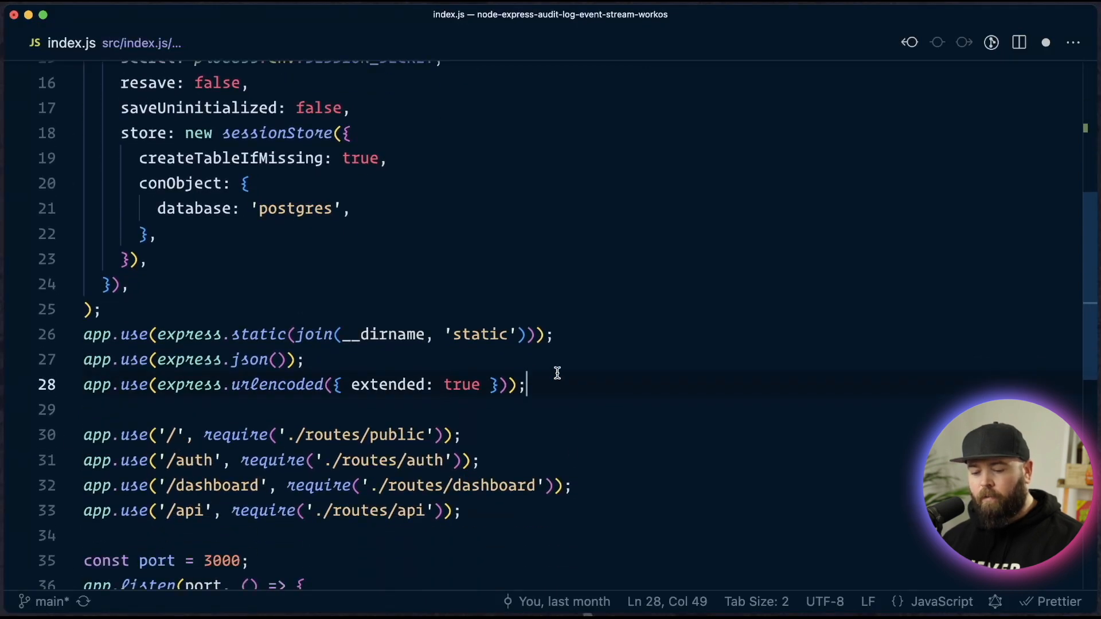
pyautogui.write('app.use(auditLoggingMiddleware);')
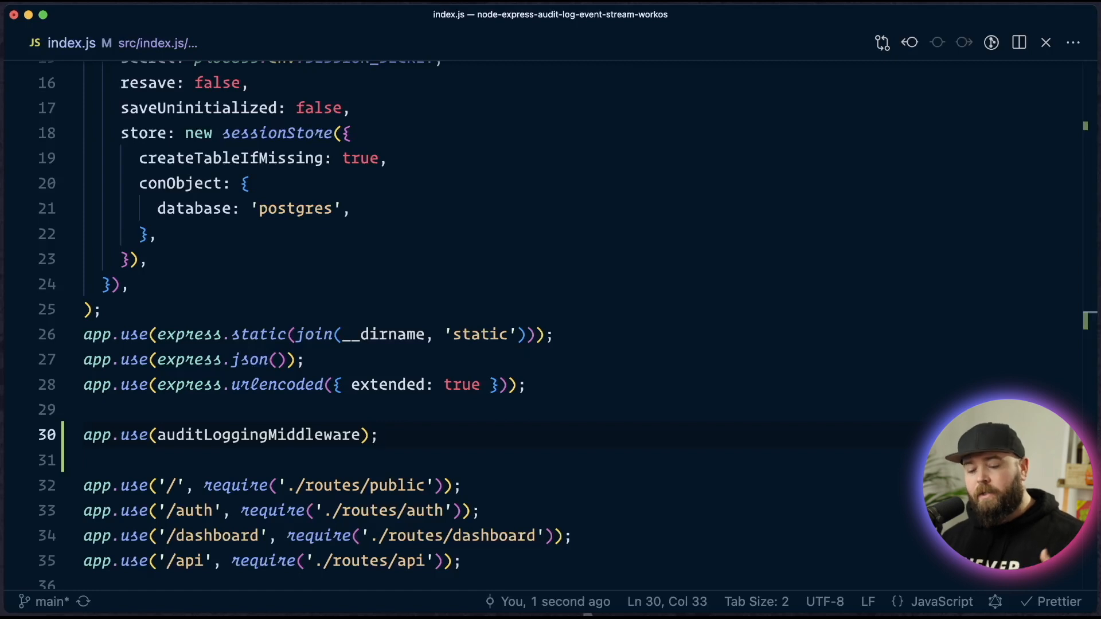
pyautogui.click(553, 334)
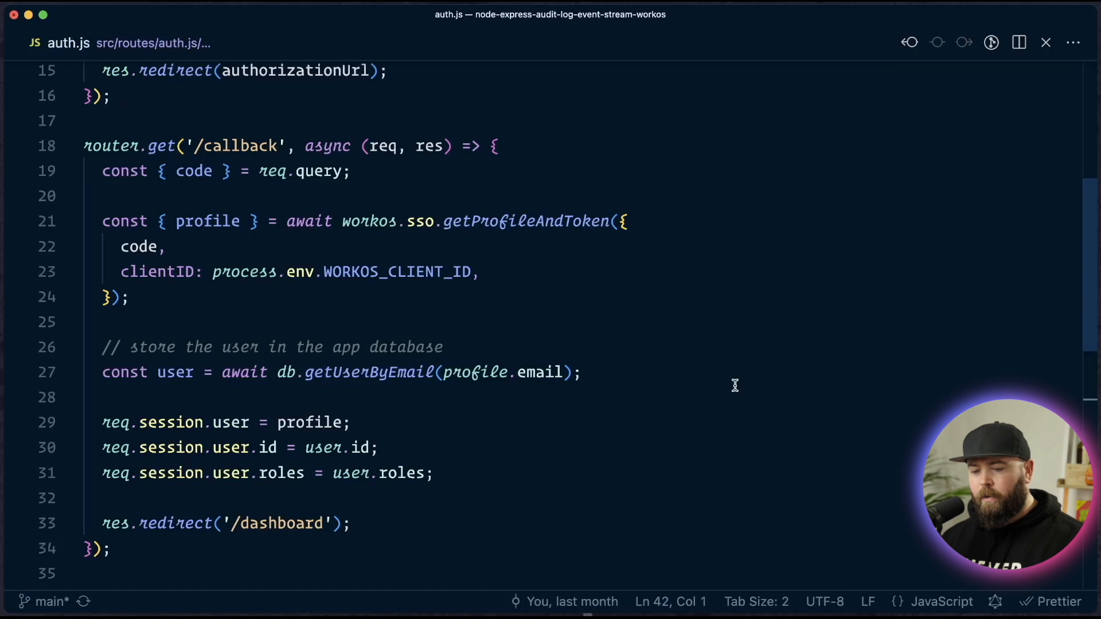
# Place the cursor after req.session.user = profile; in the auth.js /callback handler.
pyautogui.scroll(-3)
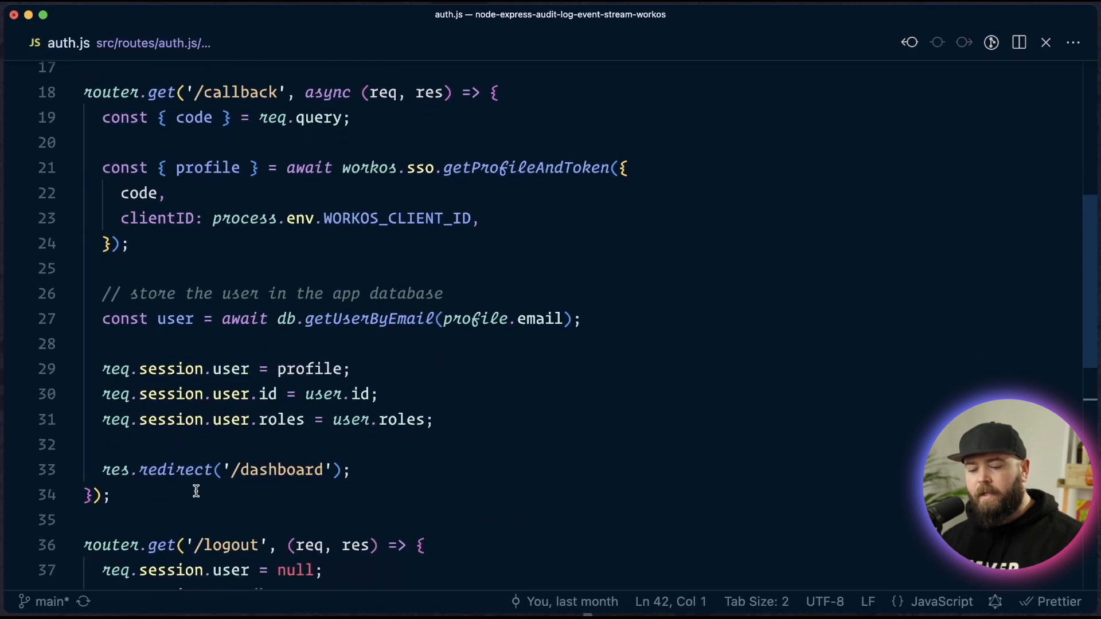
pyautogui.moveTo(326, 350)
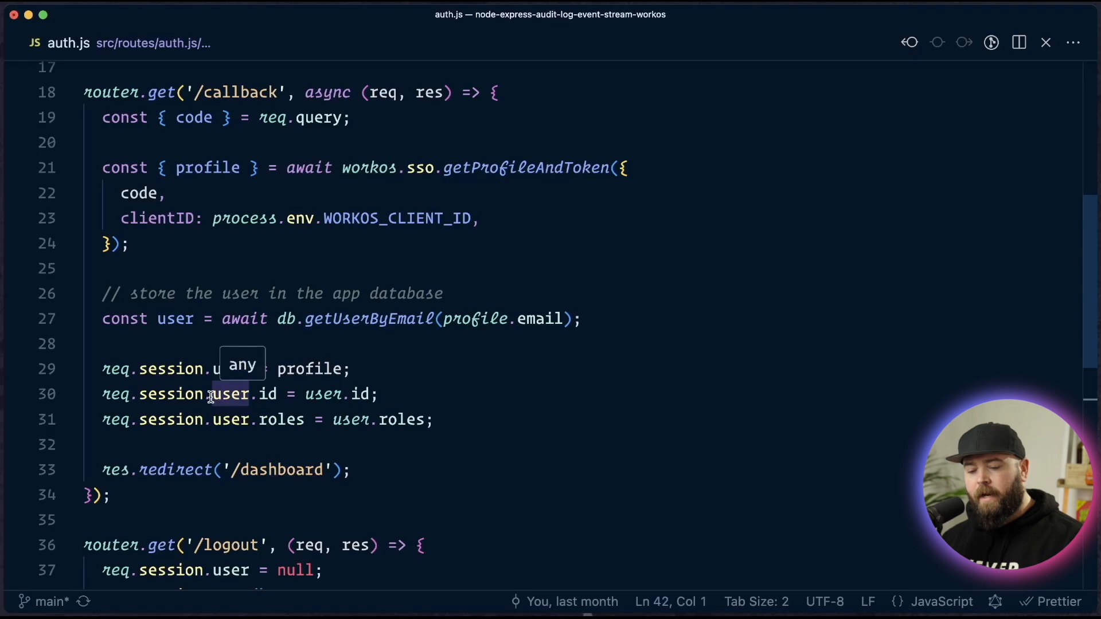
pyautogui.click(325, 394)
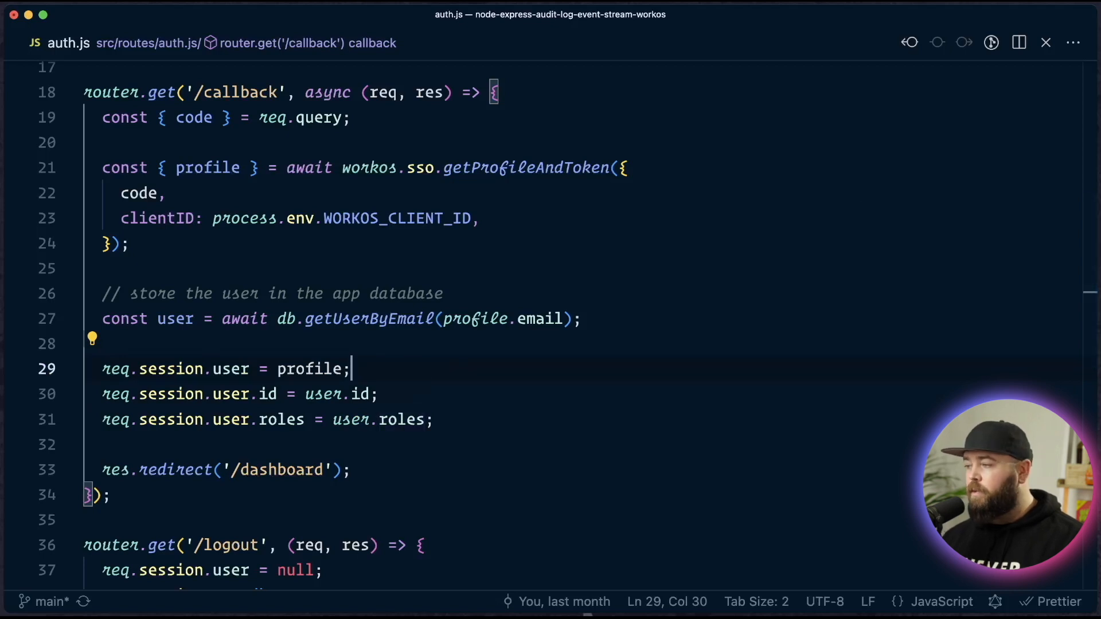
# Save profile.idpId and the dirUser directory groups onto req.session.user in the callback.
pyautogui.write('req.session.user.idpId = profile.idpId;')
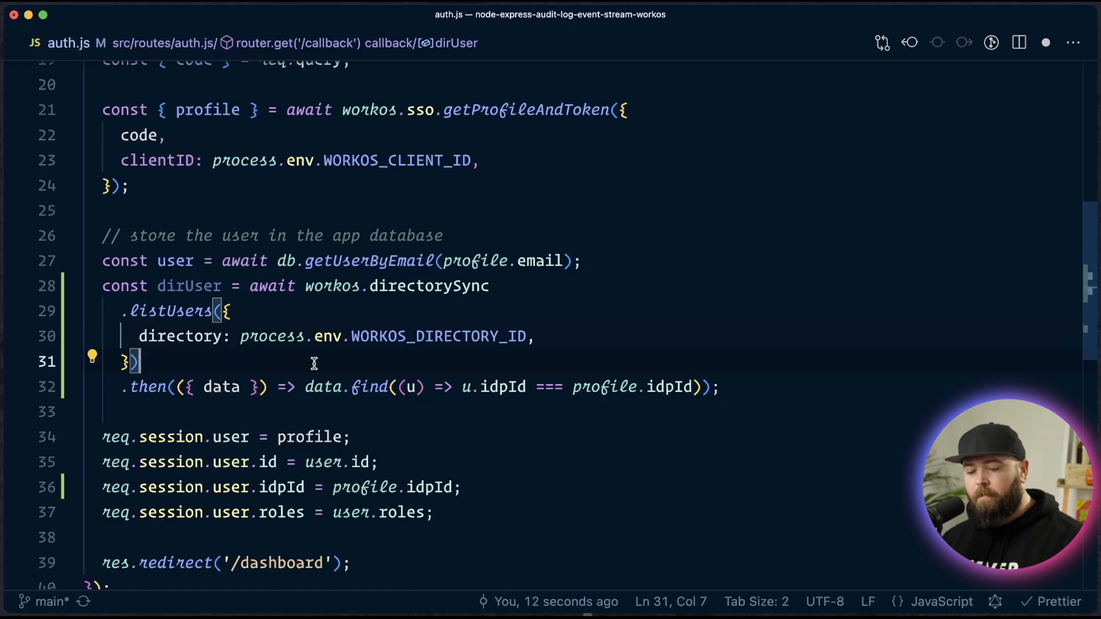
pyautogui.moveTo(360, 369)
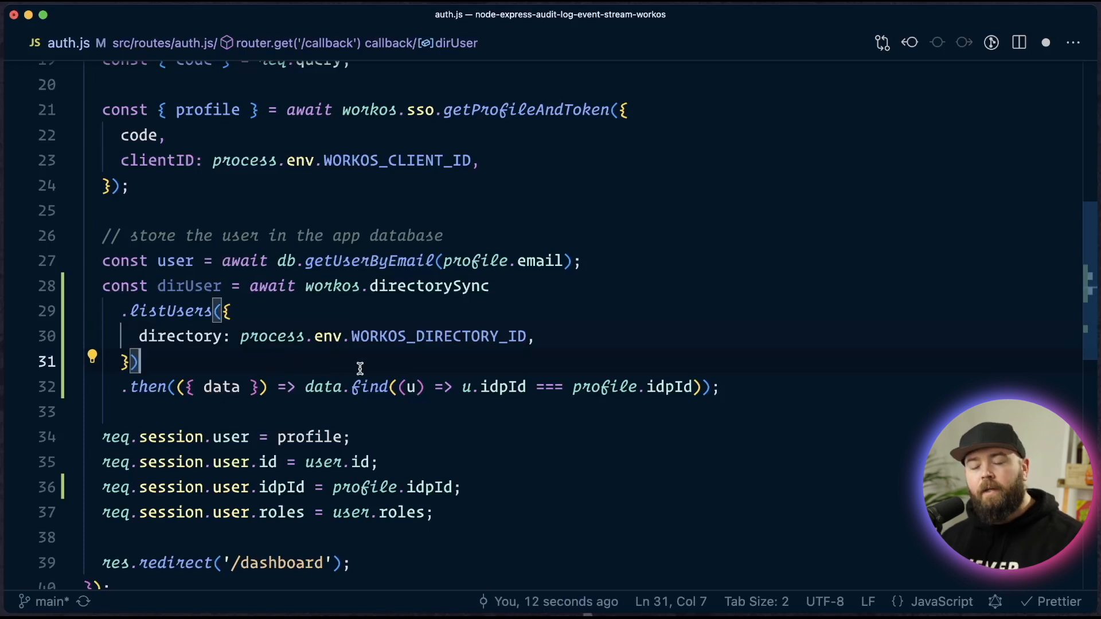
pyautogui.scroll(-3)
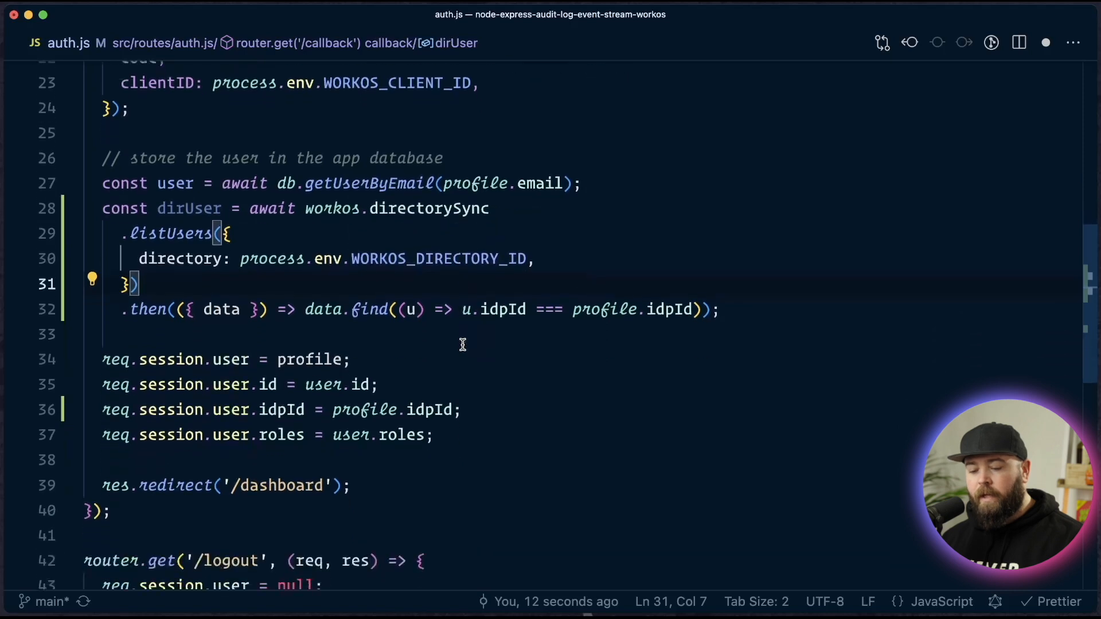
pyautogui.moveTo(413, 309)
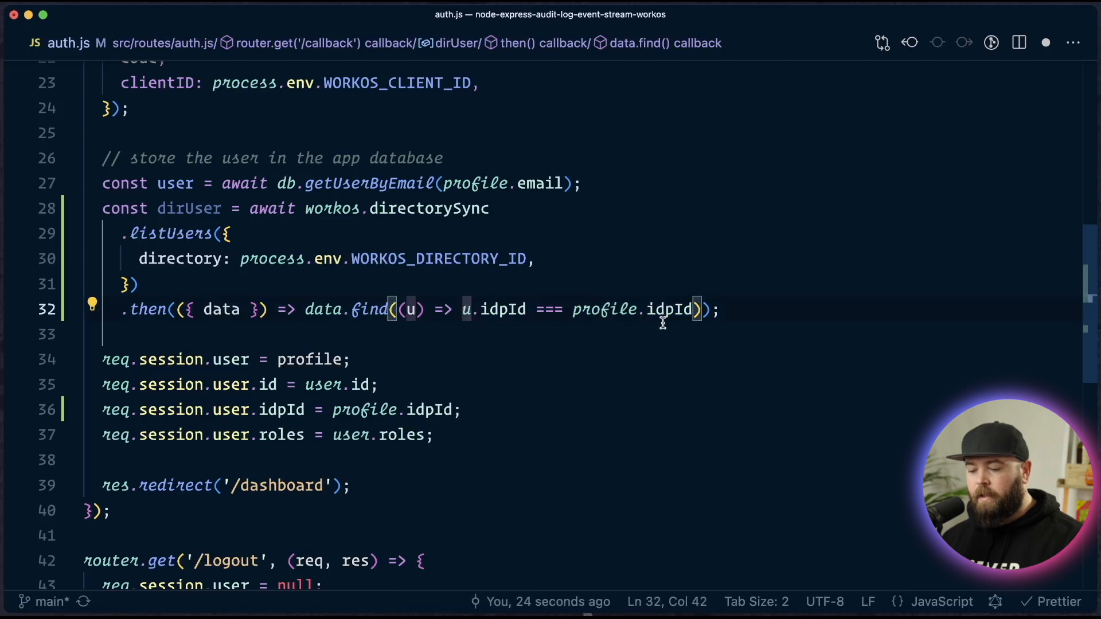
pyautogui.click(185, 209)
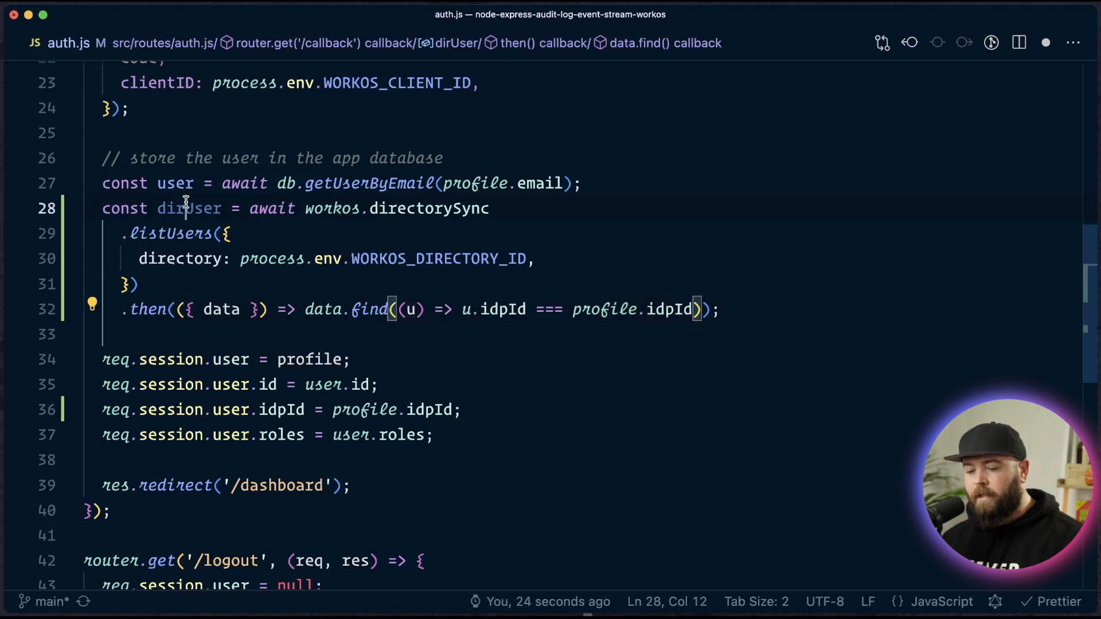
pyautogui.doubleClick(188, 207)
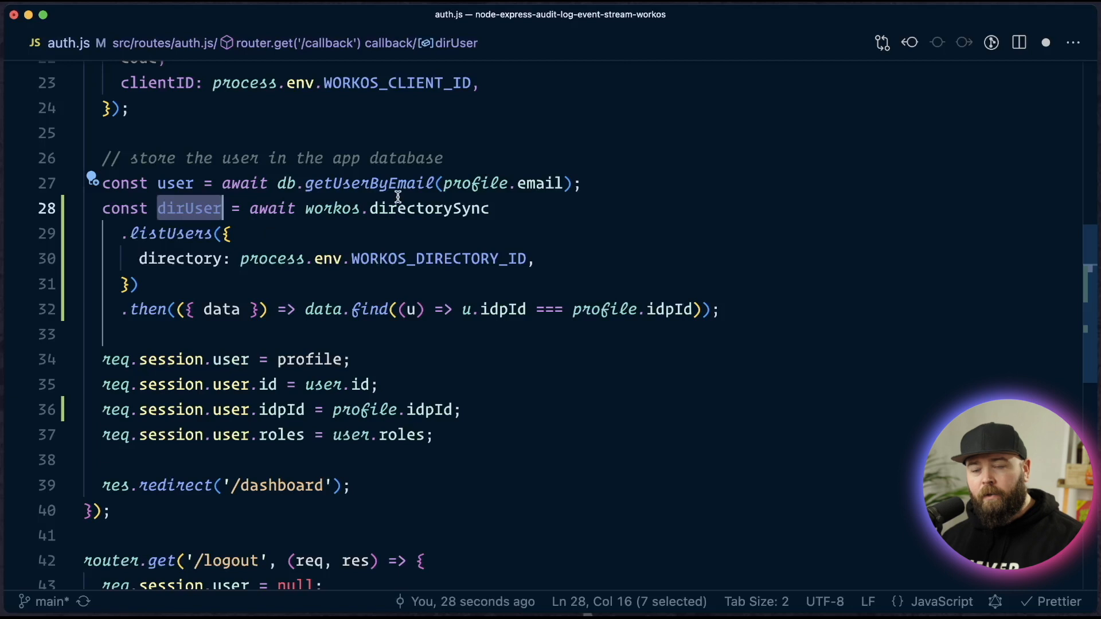
pyautogui.click(451, 434)
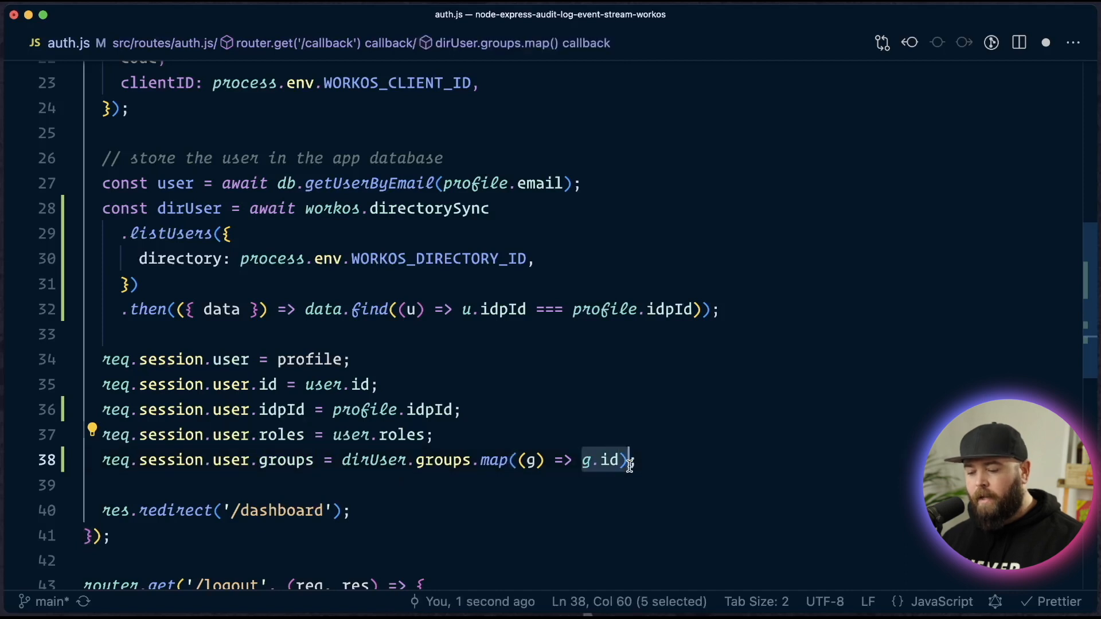
pyautogui.click(629, 460)
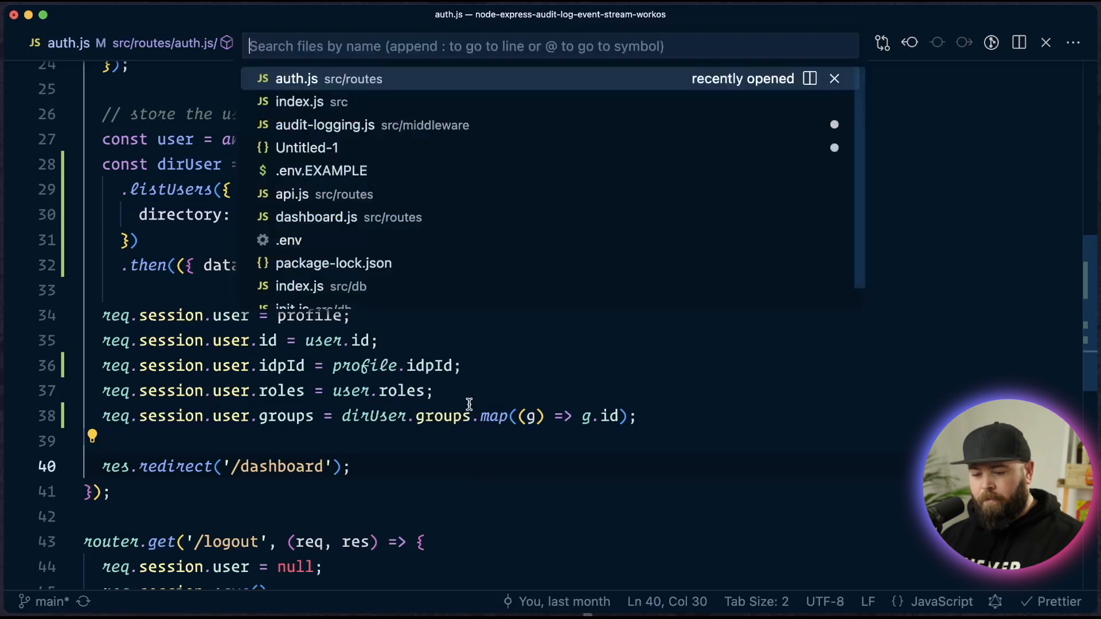
# Scroll SnackVision's organization page to the empty Audit Logs and Log Streams cards.
pyautogui.click(300, 102)
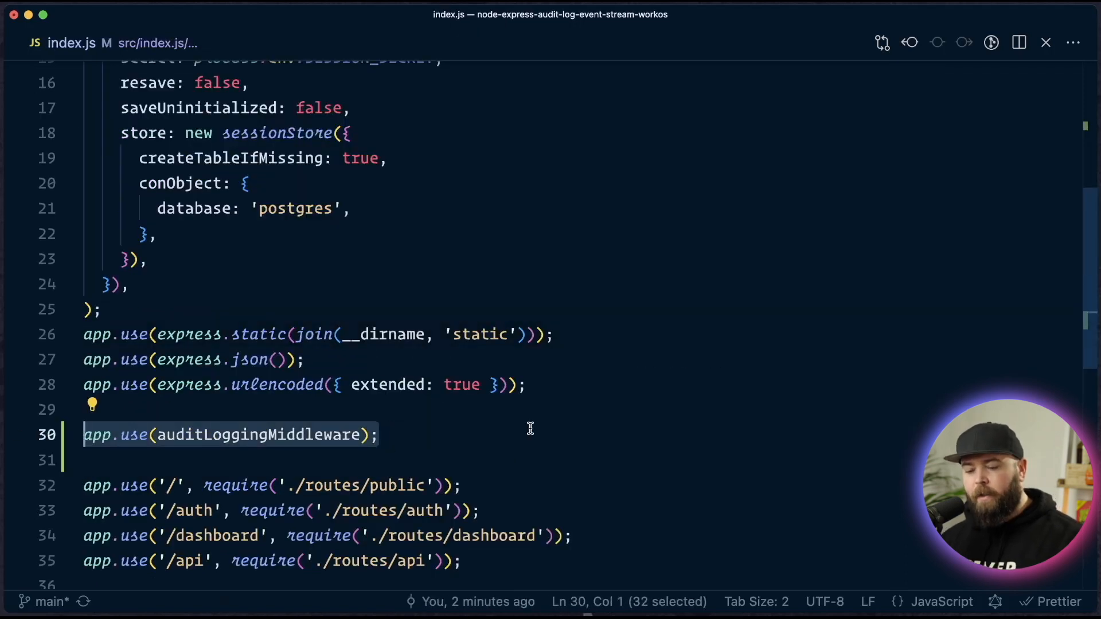
pyautogui.moveTo(486, 435)
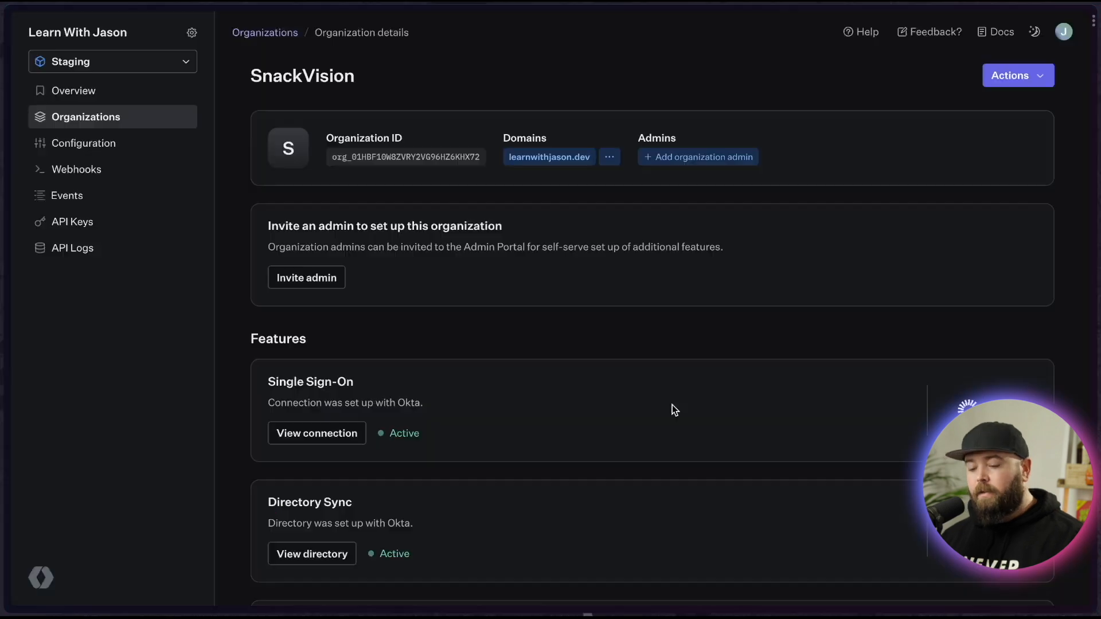
pyautogui.moveTo(351, 38)
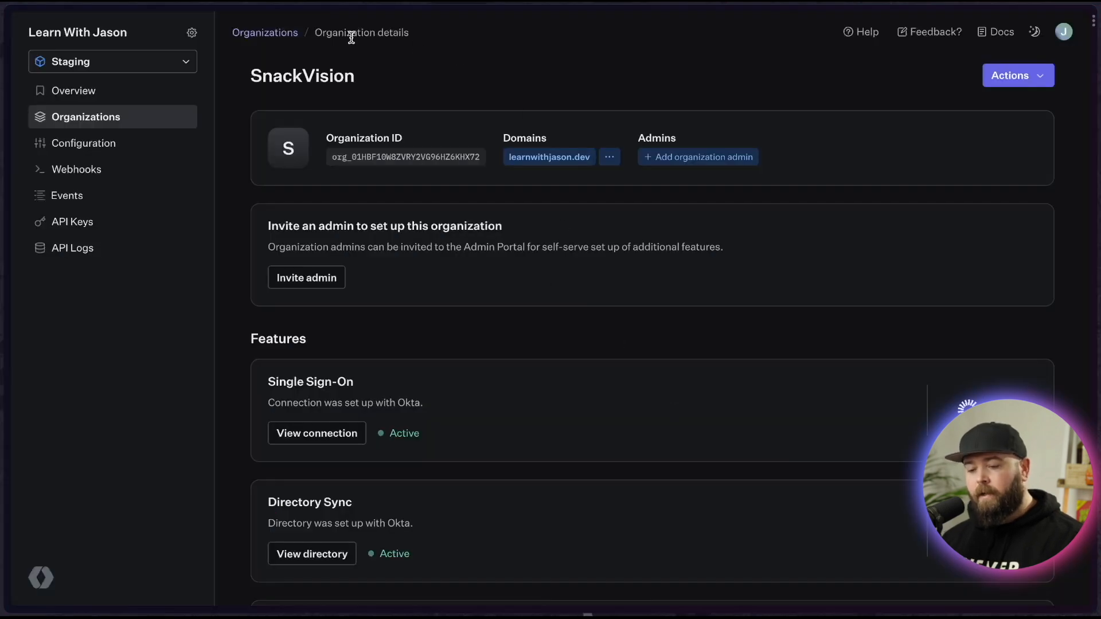
pyautogui.moveTo(599, 393)
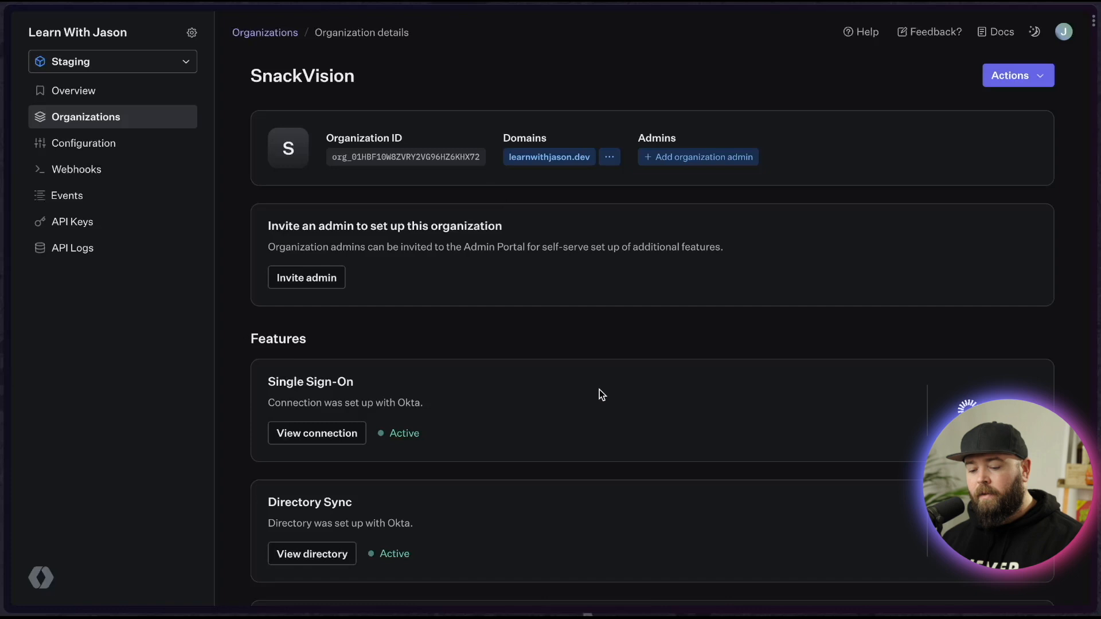
pyautogui.scroll(-3)
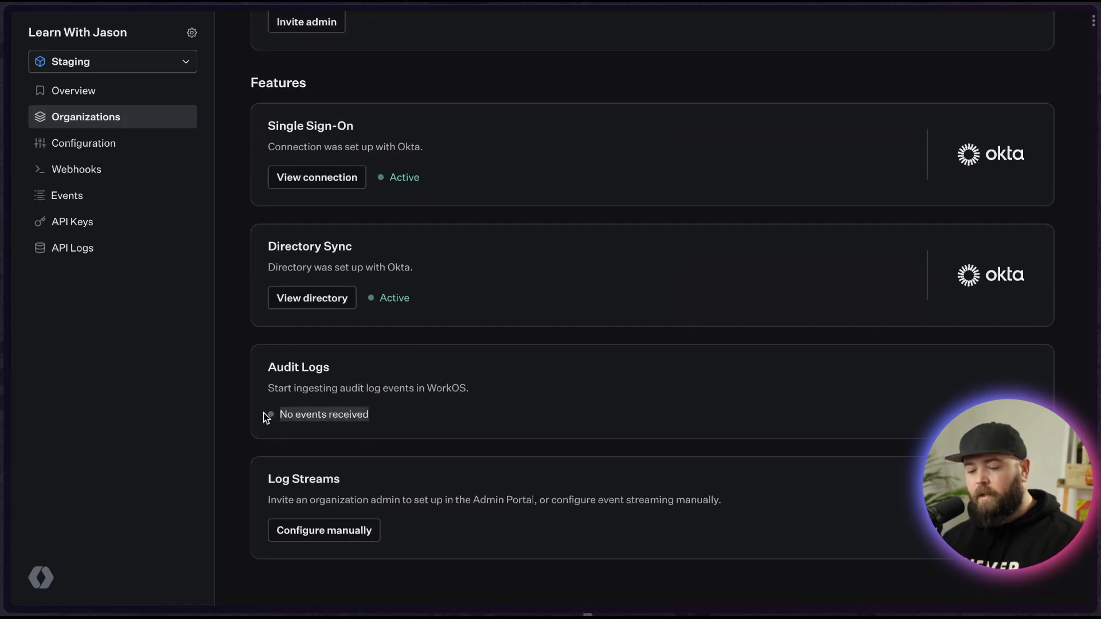
pyautogui.moveTo(83, 143)
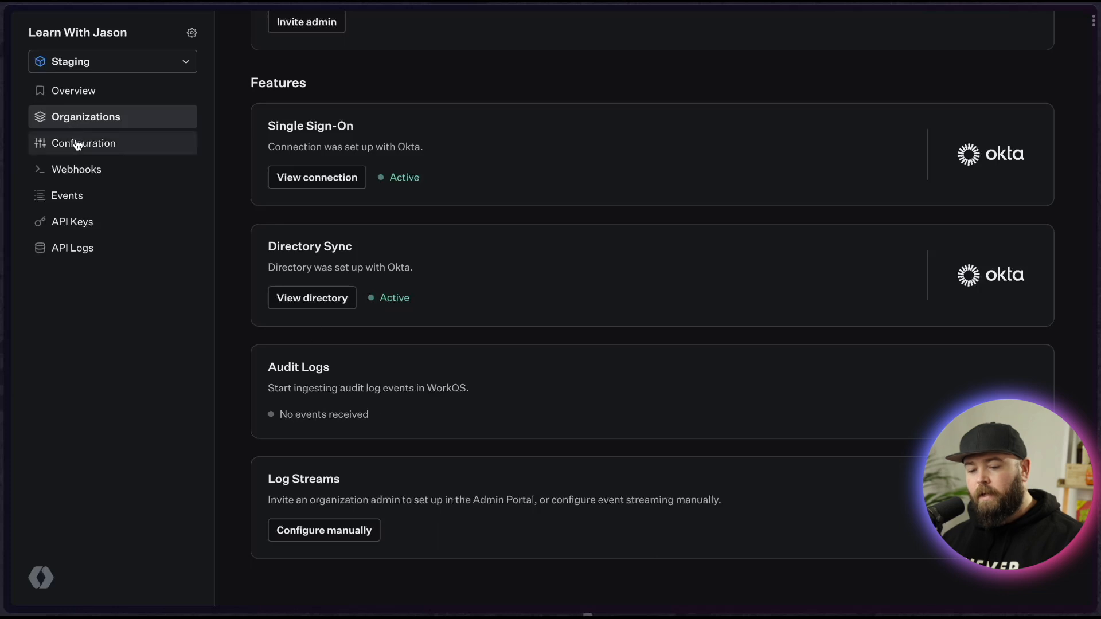
# View Audit Logs event definitions and draft a user.l event targeting user, then cancel.
pyautogui.click(84, 143)
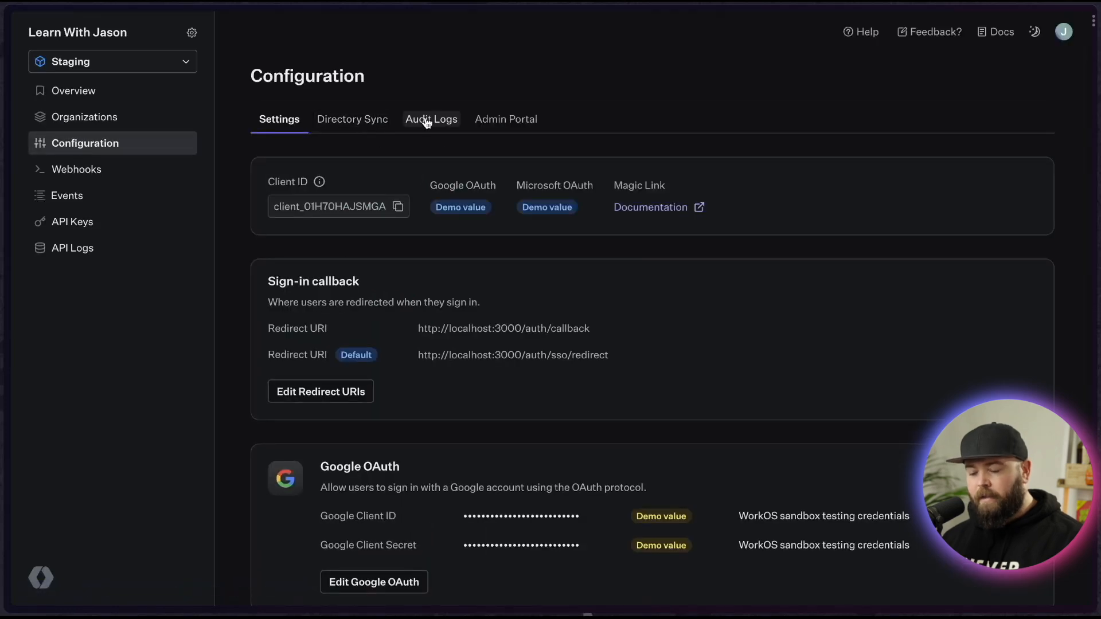
pyautogui.click(432, 118)
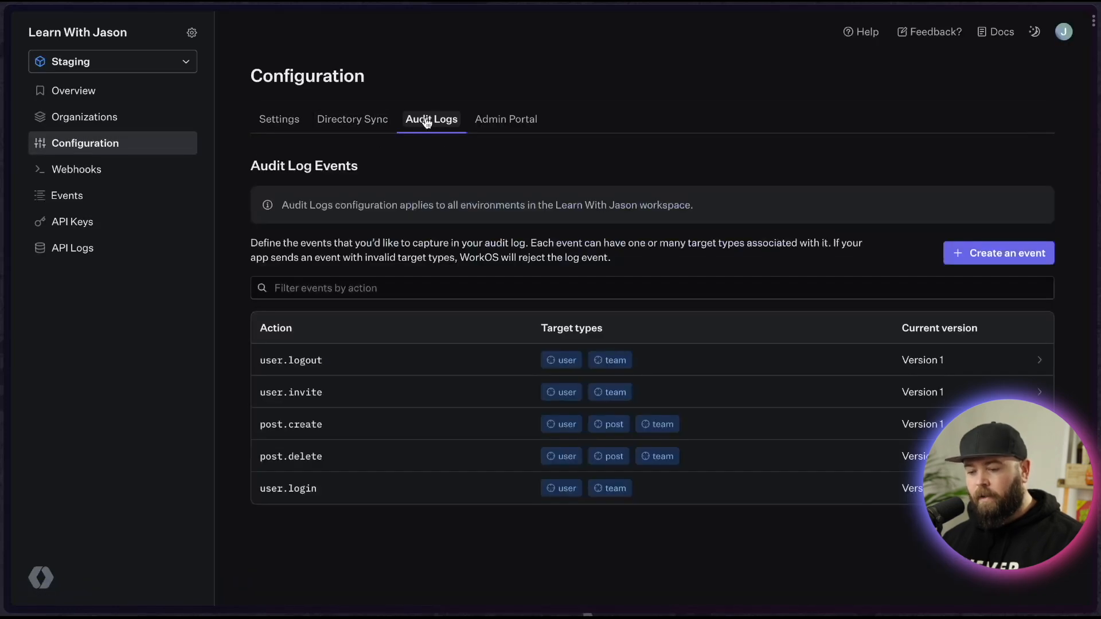
pyautogui.click(998, 253)
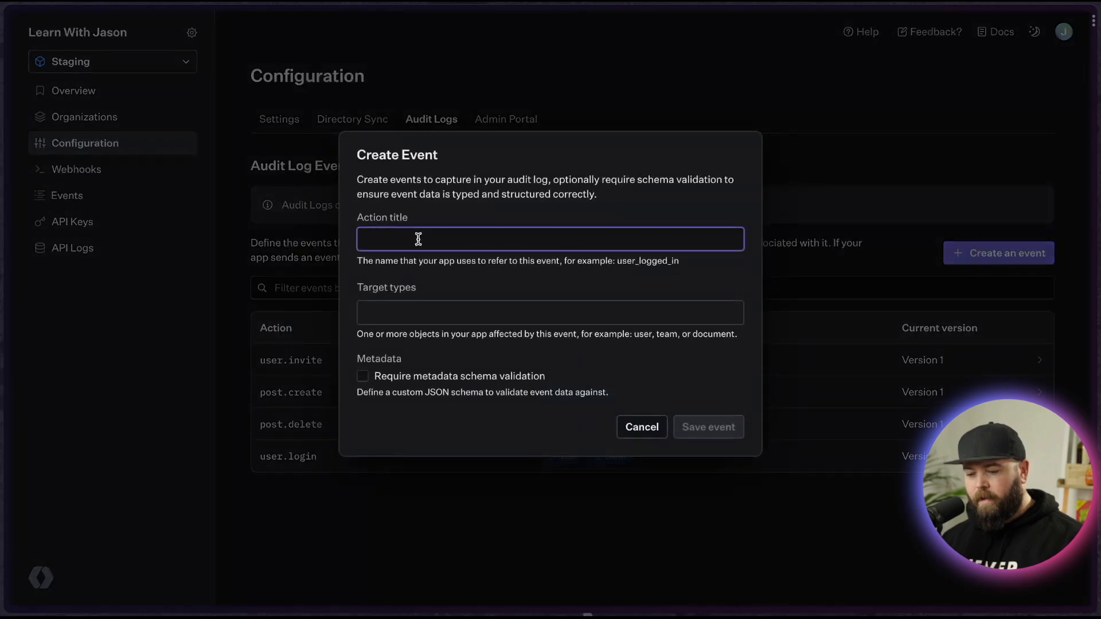
pyautogui.write('user.logout')
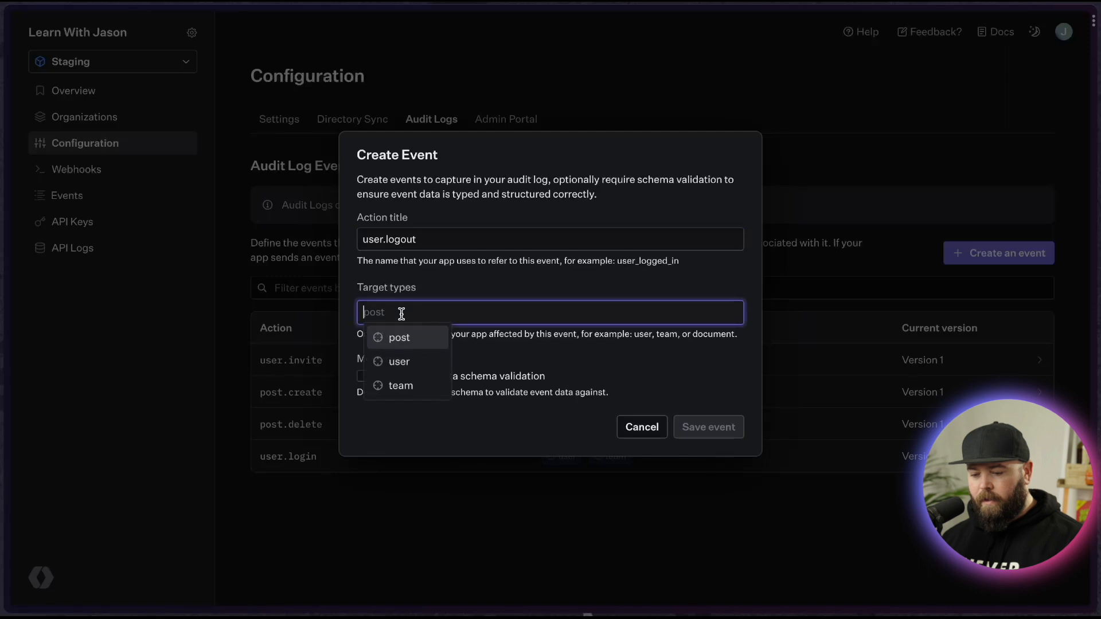
pyautogui.moveTo(412, 361)
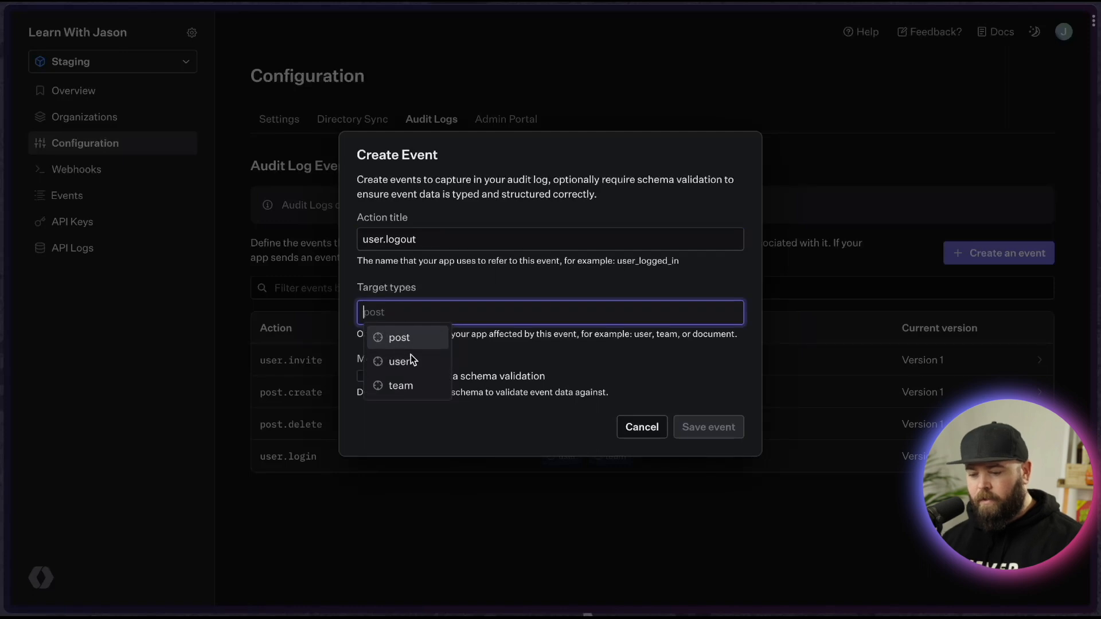
pyautogui.click(402, 361)
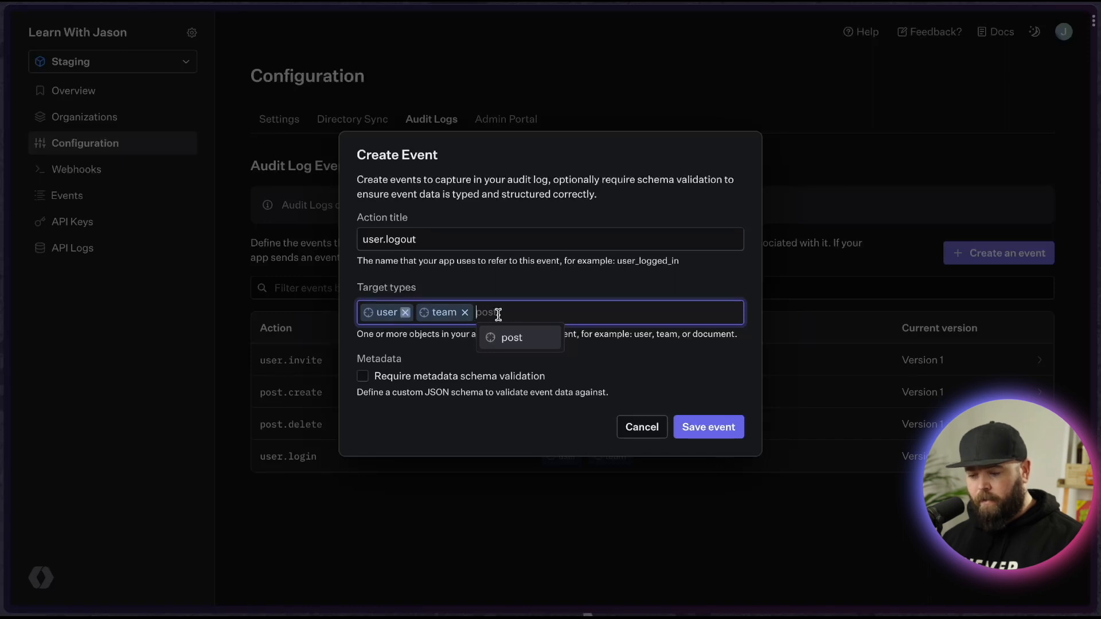
pyautogui.moveTo(418, 357)
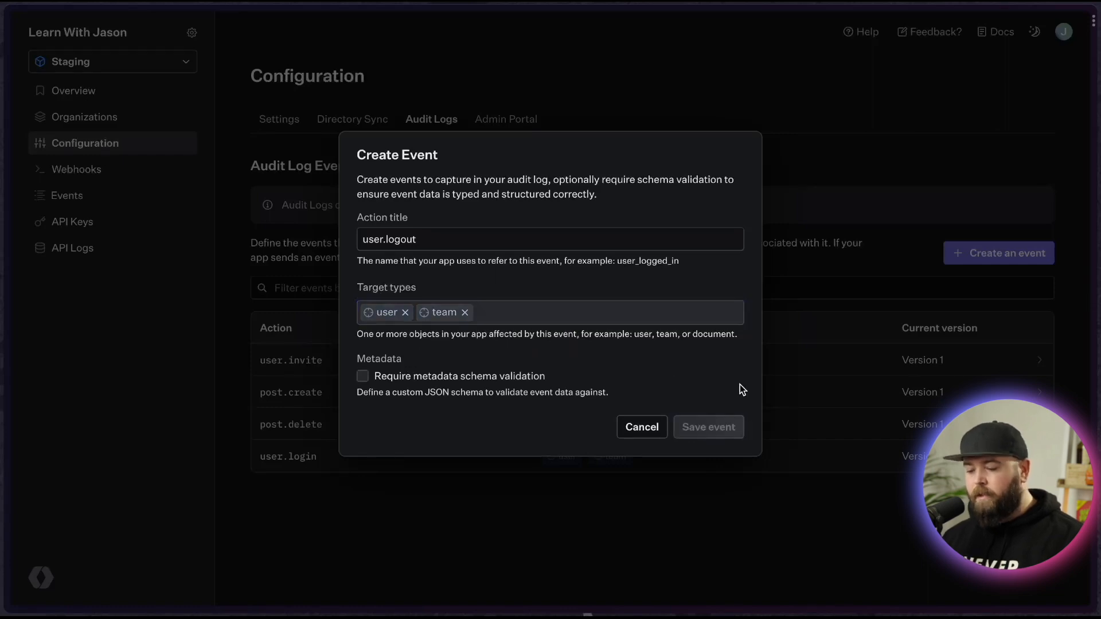
pyautogui.click(707, 427)
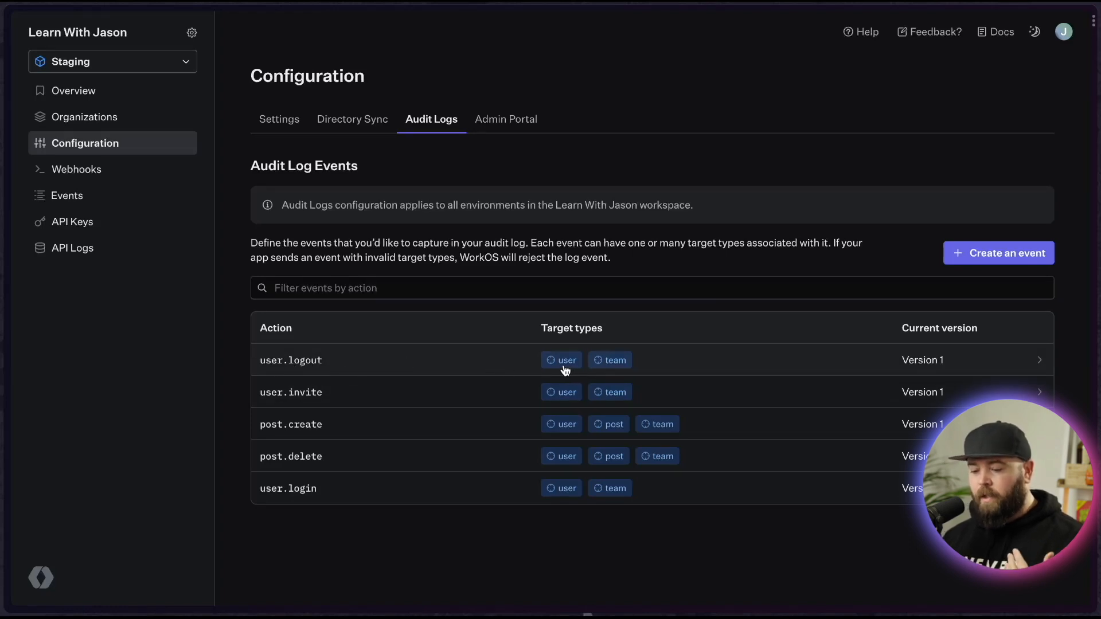
pyautogui.moveTo(485, 403)
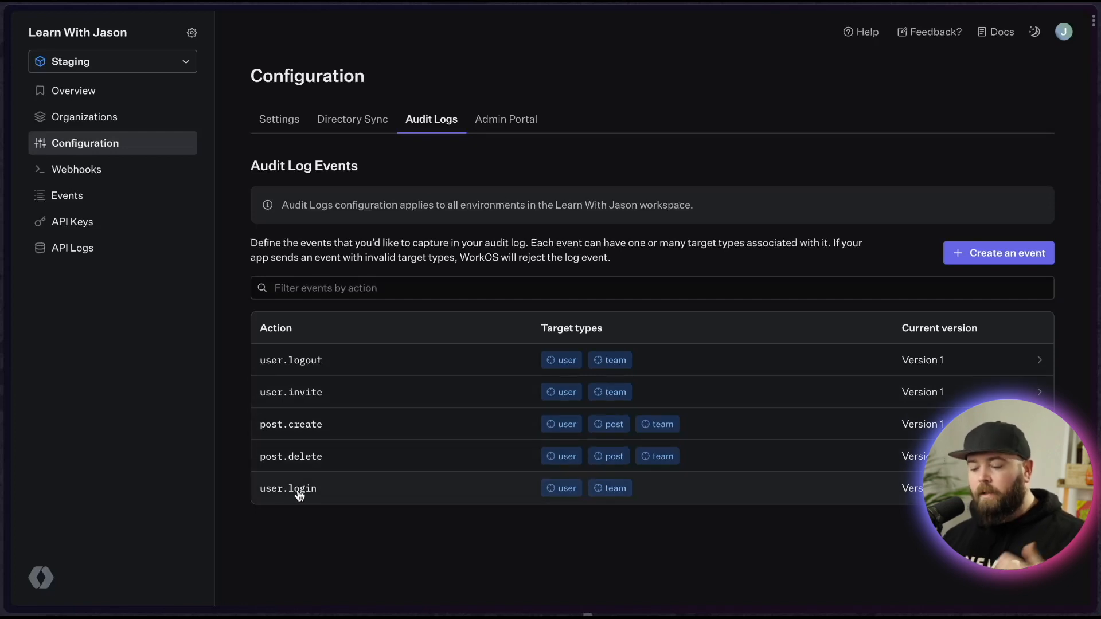
pyautogui.moveTo(265, 424)
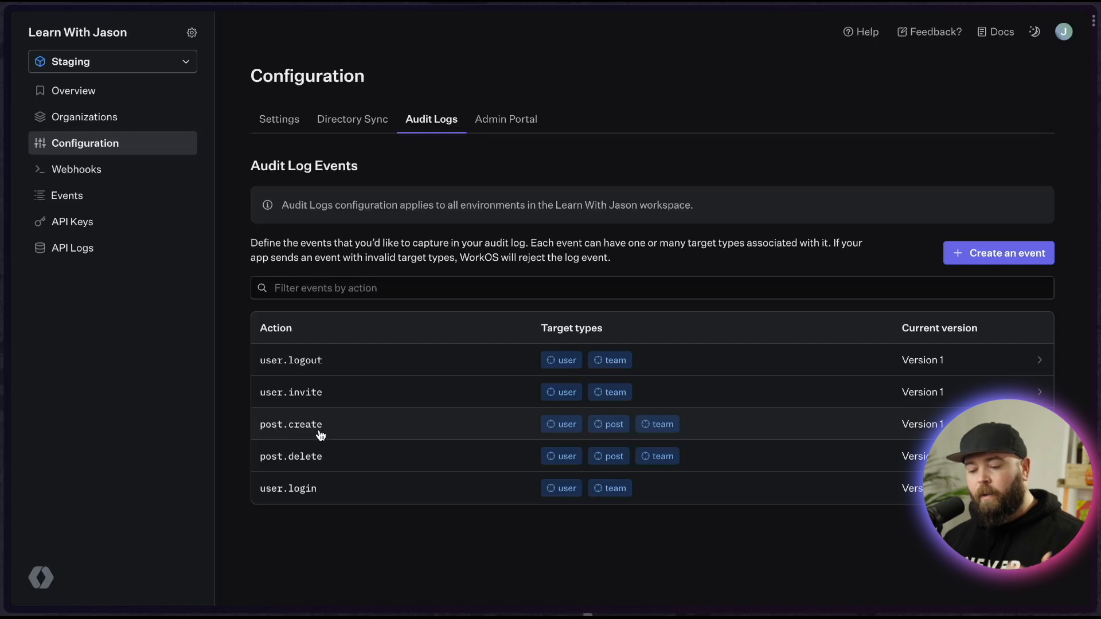
pyautogui.moveTo(562, 437)
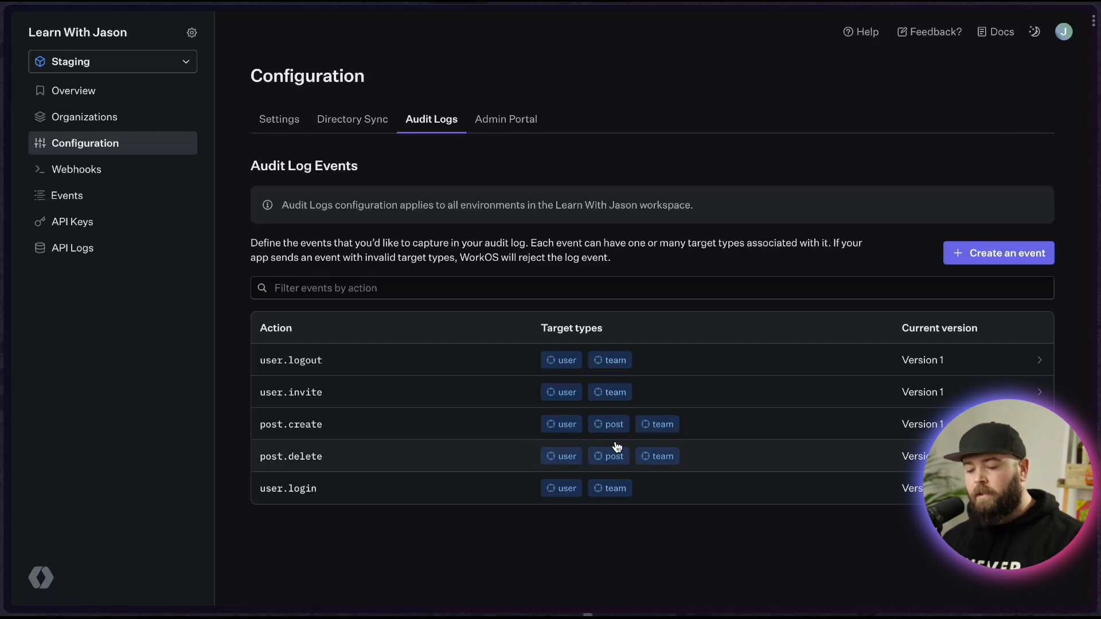
pyautogui.moveTo(576, 468)
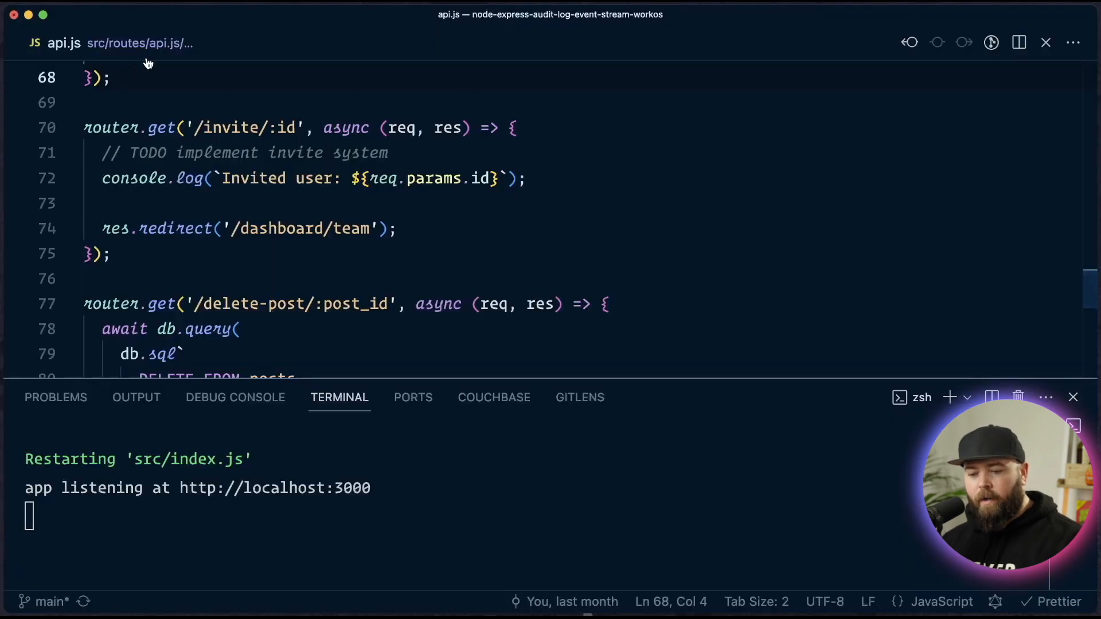
pyautogui.moveTo(195, 117)
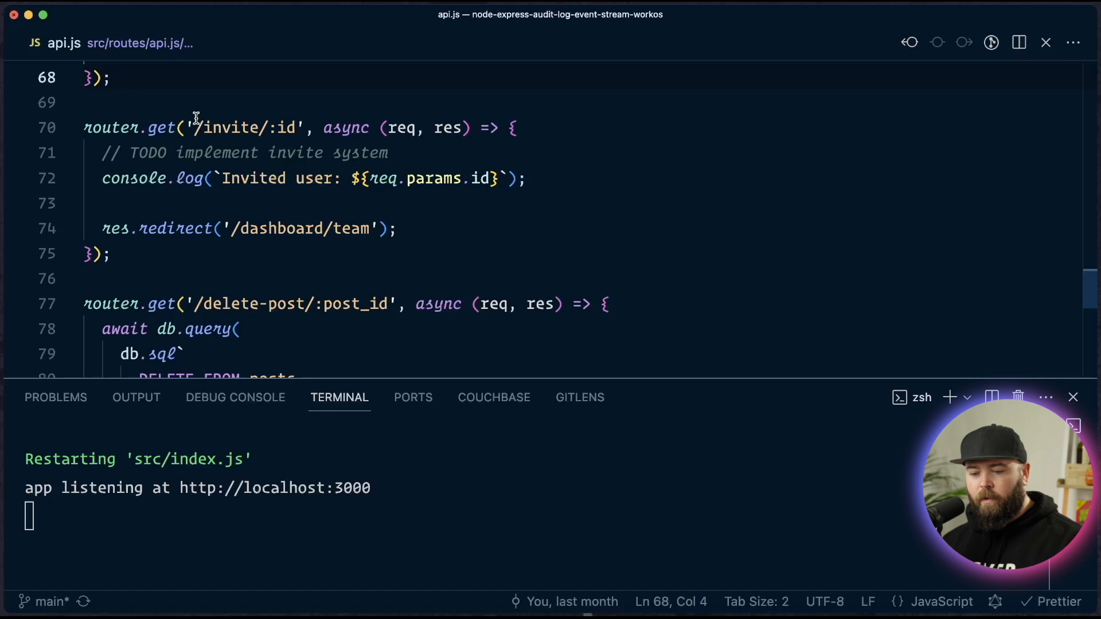
# In api.js, log user.invite on /invite/:id and post.delete targeting the post on /delete-post/:post_id.
pyautogui.scroll(-3)
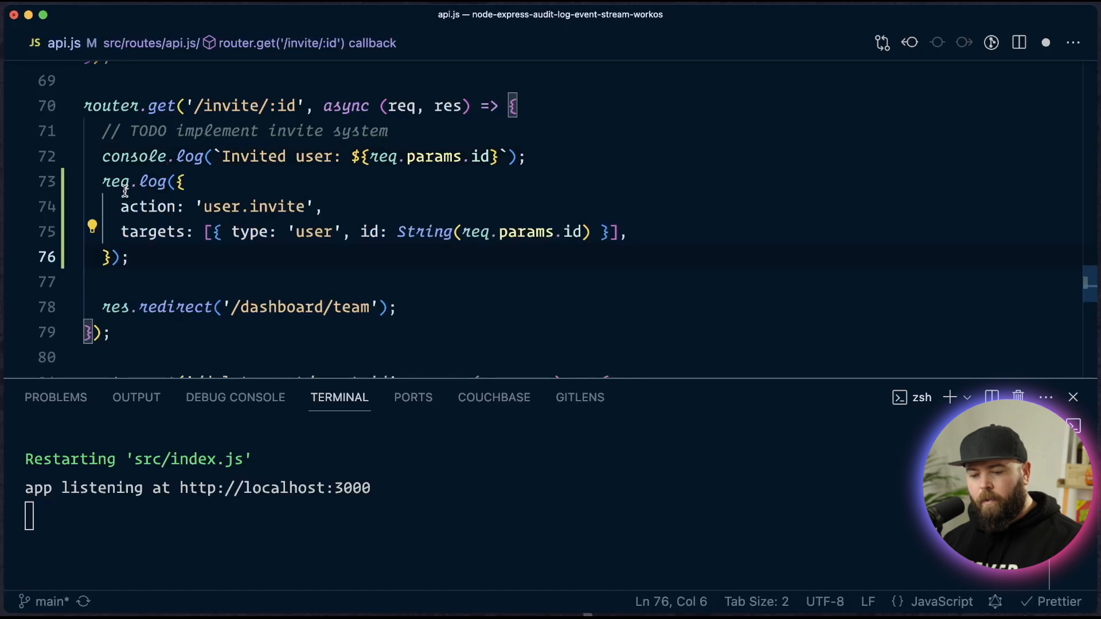
pyautogui.click(203, 206)
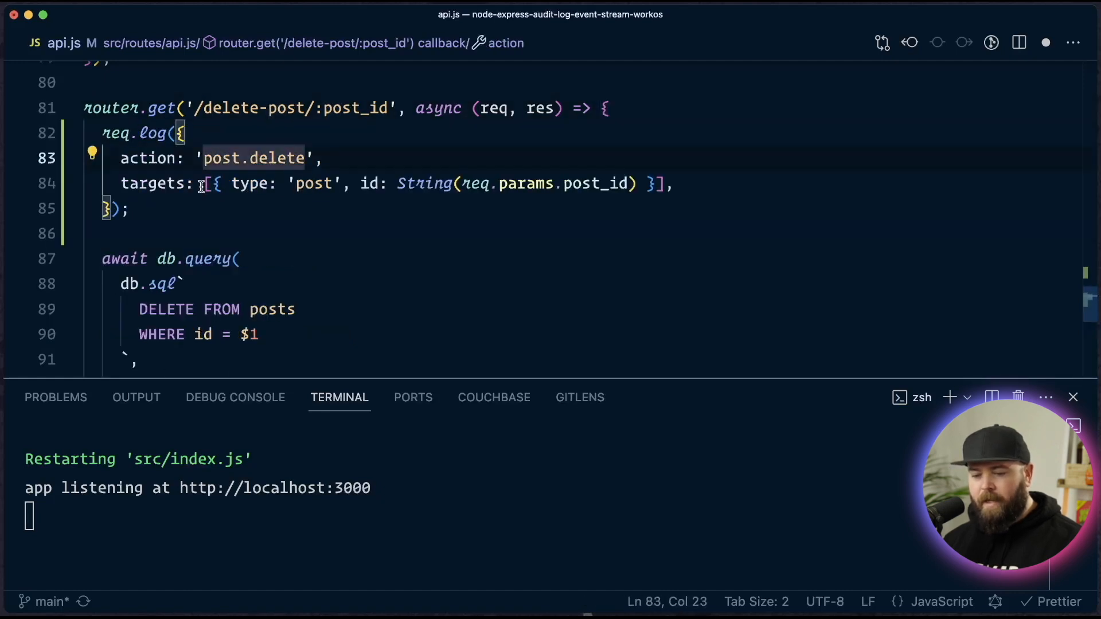
pyautogui.click(678, 183)
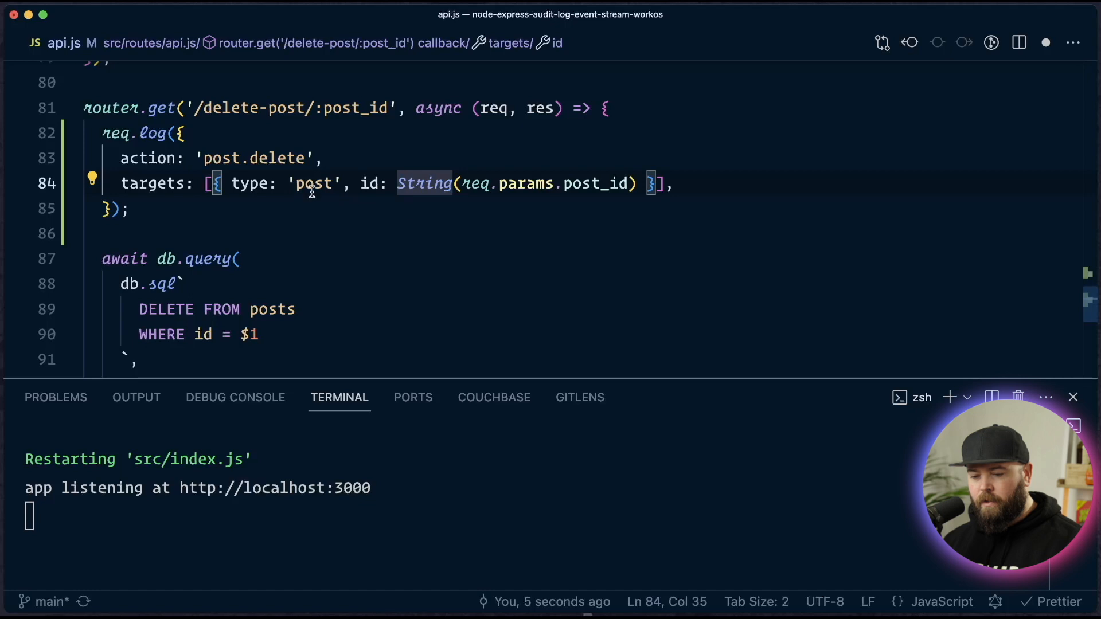
pyautogui.scroll(3)
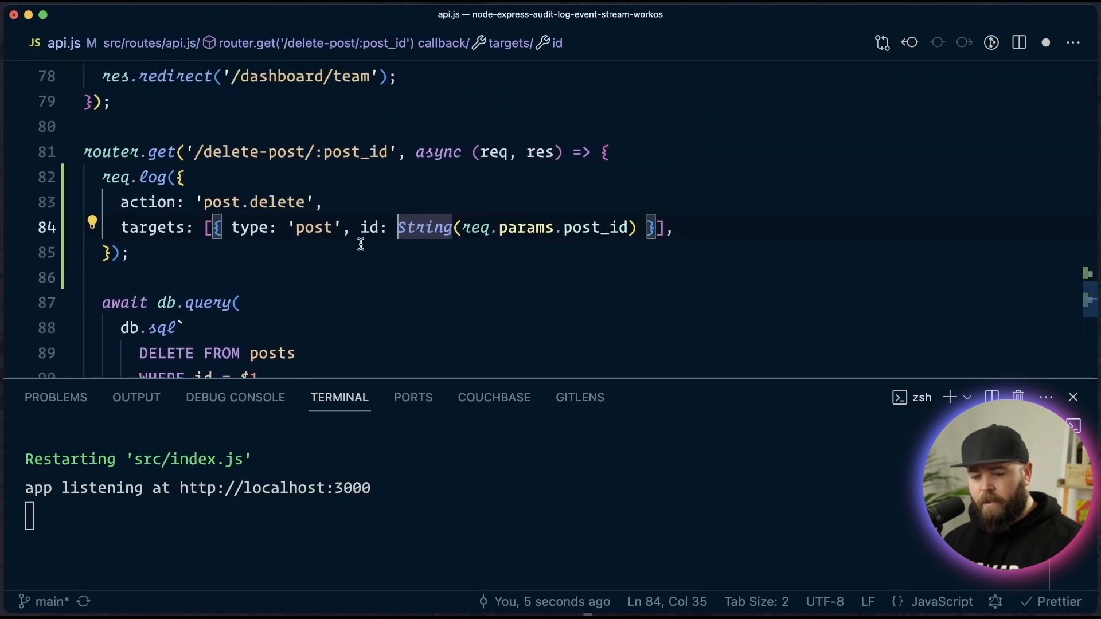
# Open auth.js and add await req.log({ action: 'user.login' }) to the callback route.
pyautogui.press('Cmd+P')
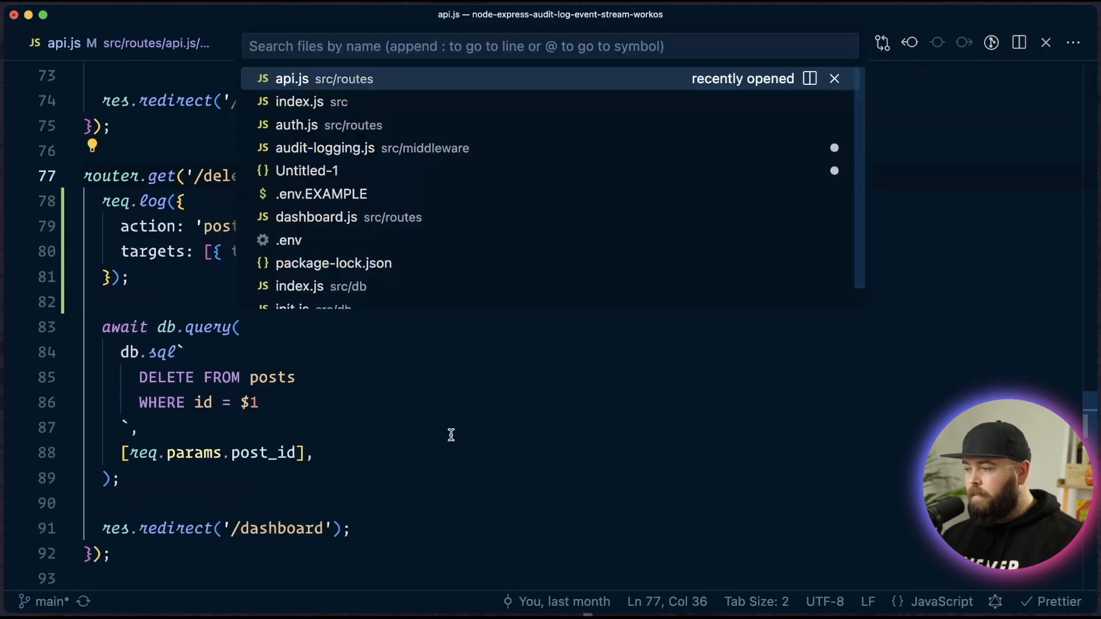
pyautogui.click(296, 125)
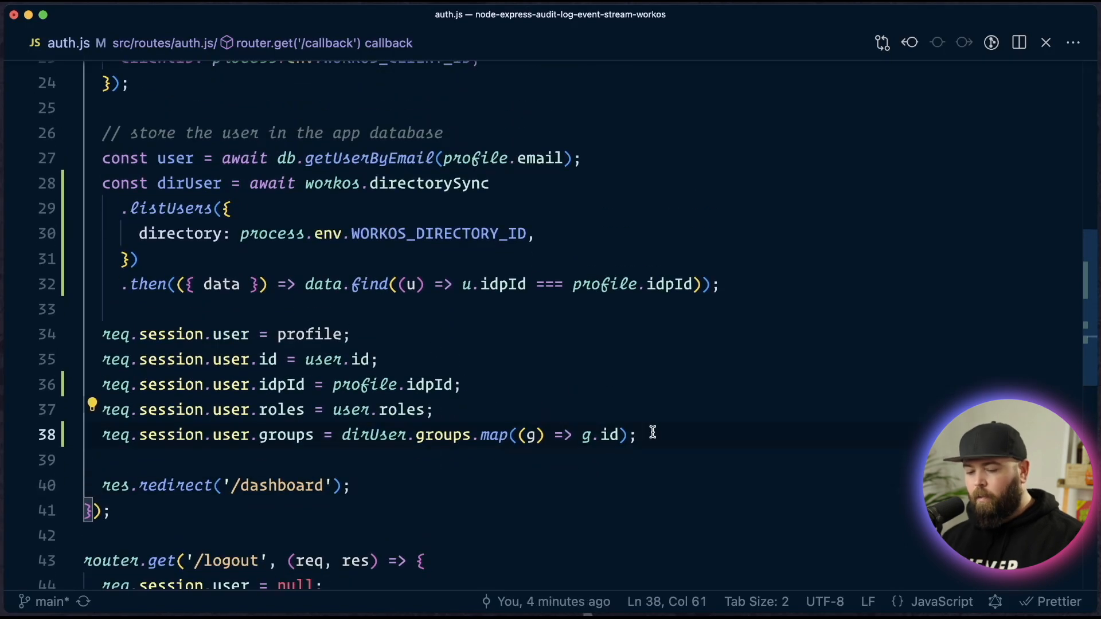
pyautogui.write("await req.log({ action: 'user.login' });")
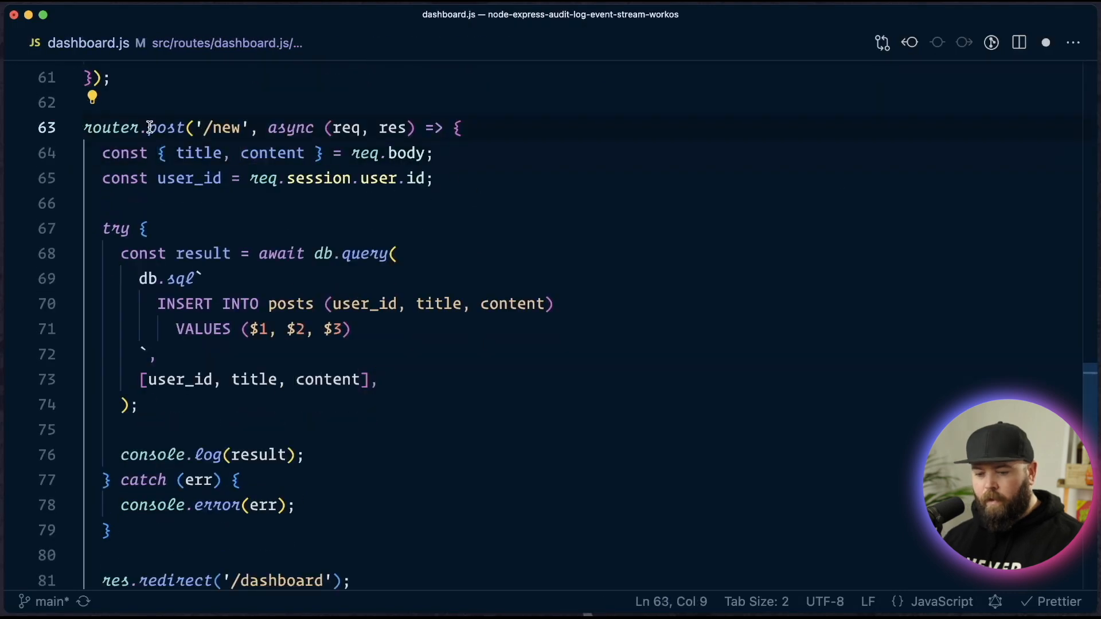
# Add RETURNING id to the new-post INSERT query and log post.create targeting the new post.
pyautogui.click(344, 329)
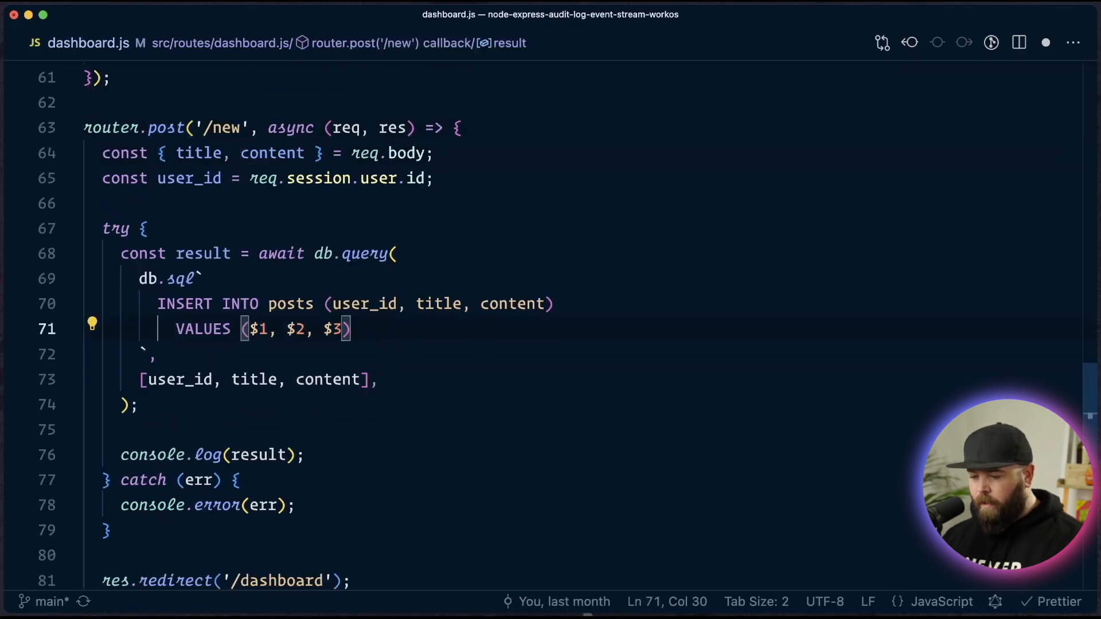
pyautogui.write('RETURNING id')
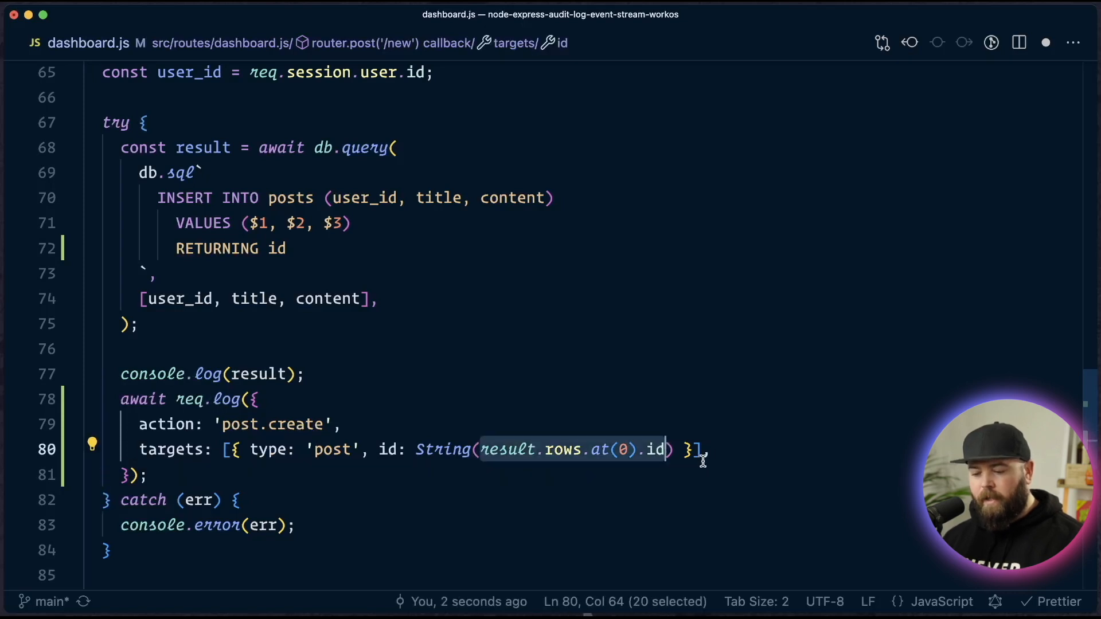
pyautogui.click(211, 424)
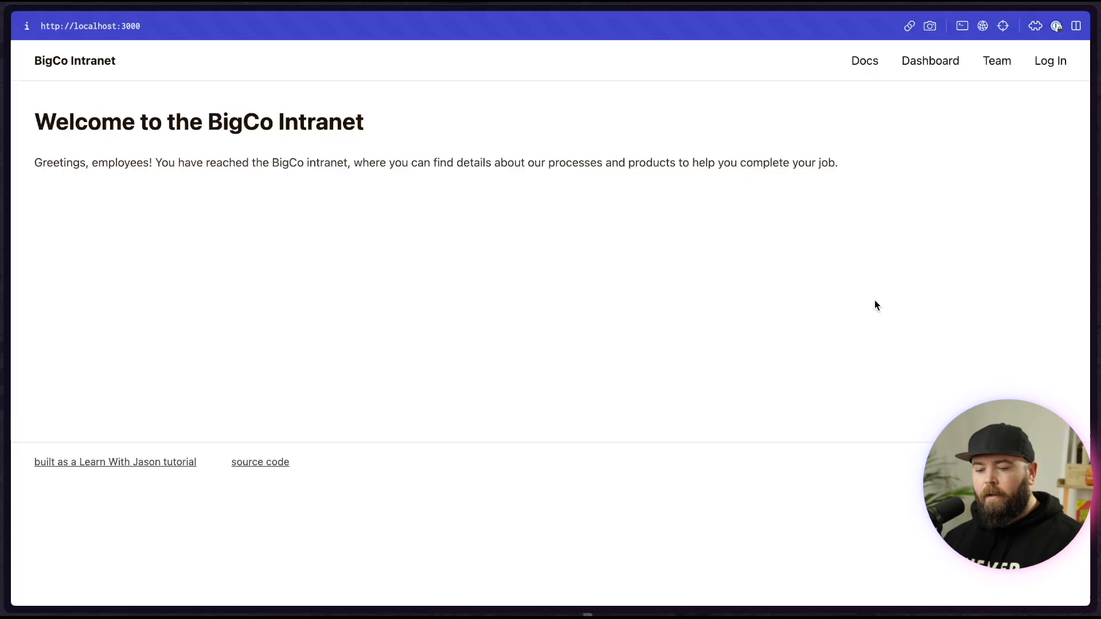
pyautogui.moveTo(1046, 96)
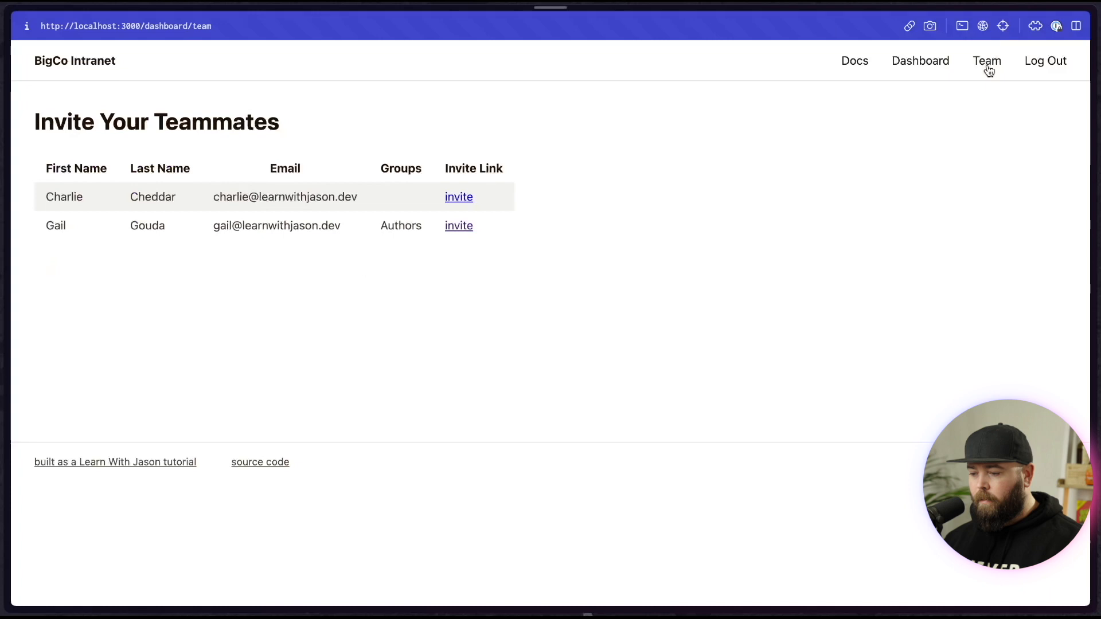
# Publish the Hello! post, reload Dashboard to confirm it appears, then delete the test post.
pyautogui.click(920, 60)
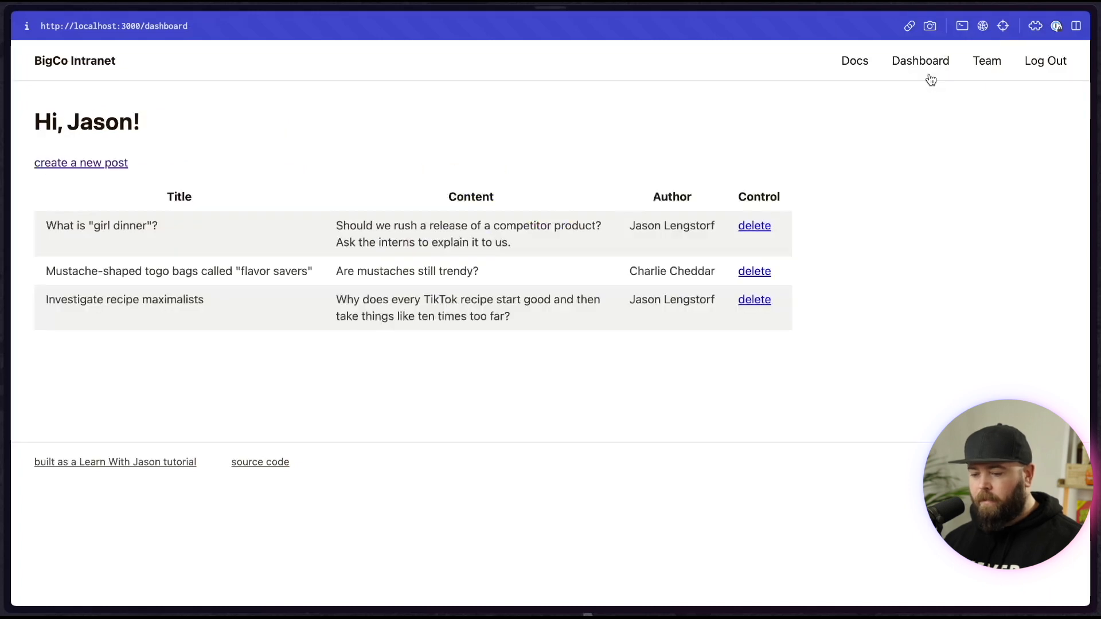
pyautogui.click(81, 162)
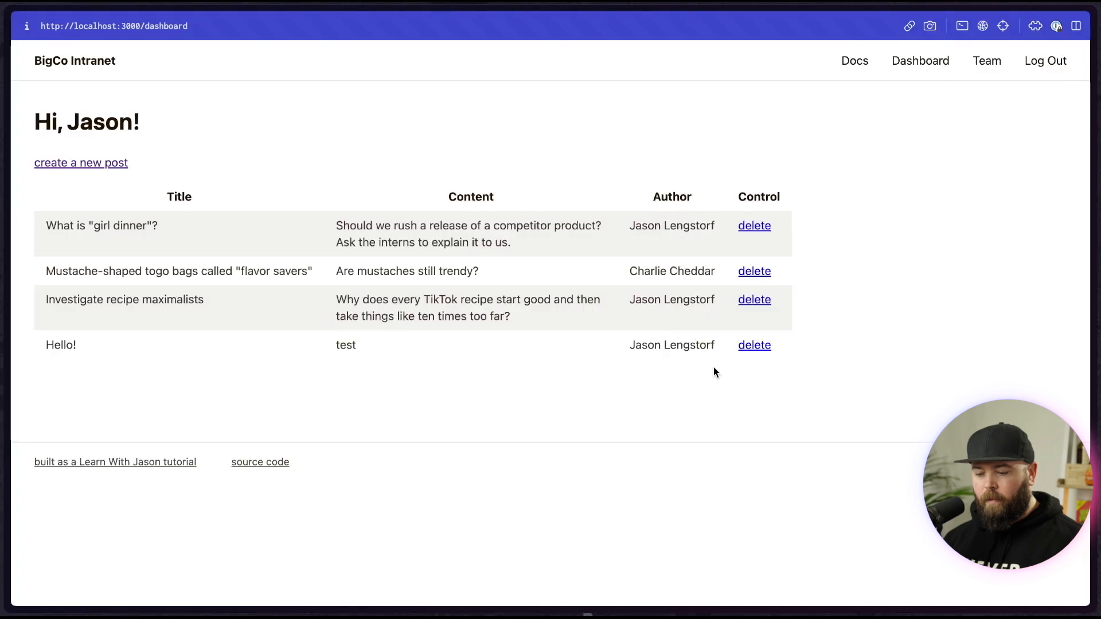
pyautogui.click(754, 345)
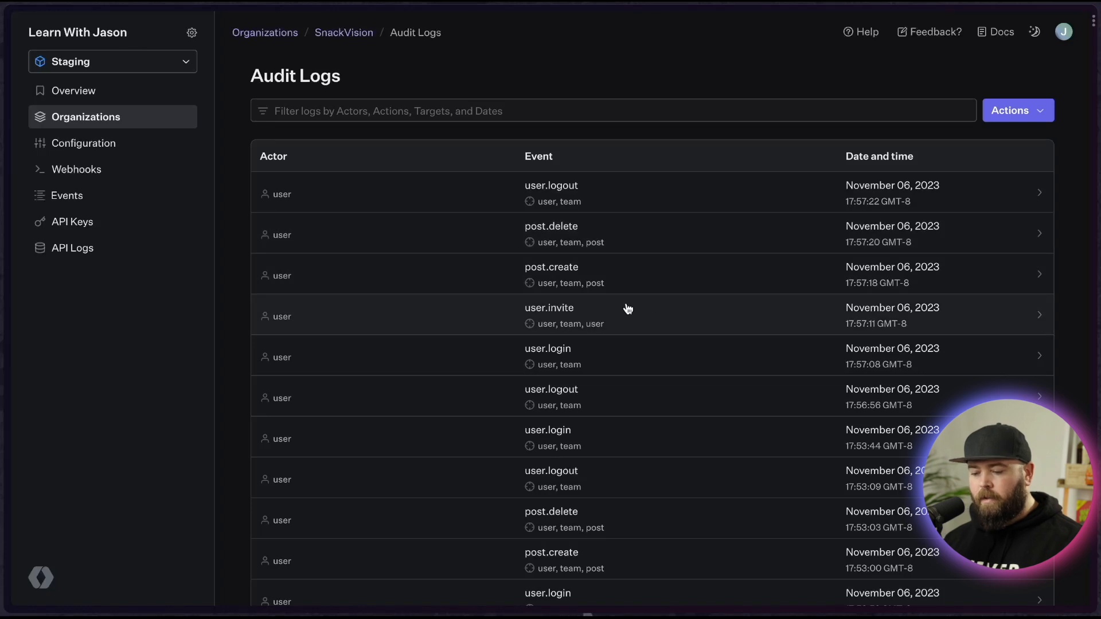
pyautogui.moveTo(595, 359)
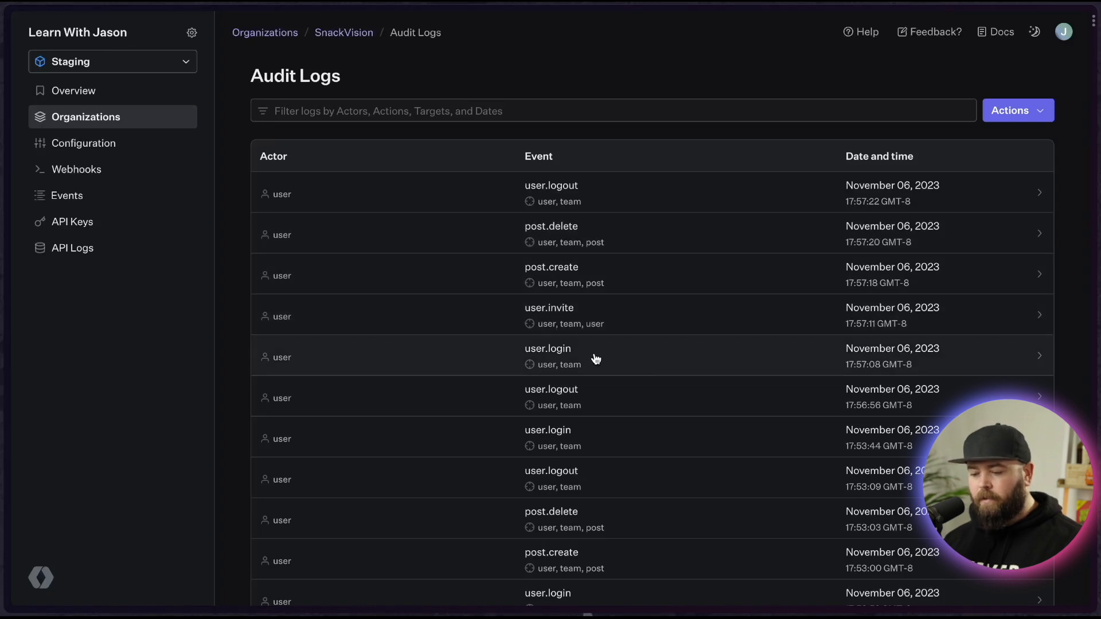
pyautogui.moveTo(605, 284)
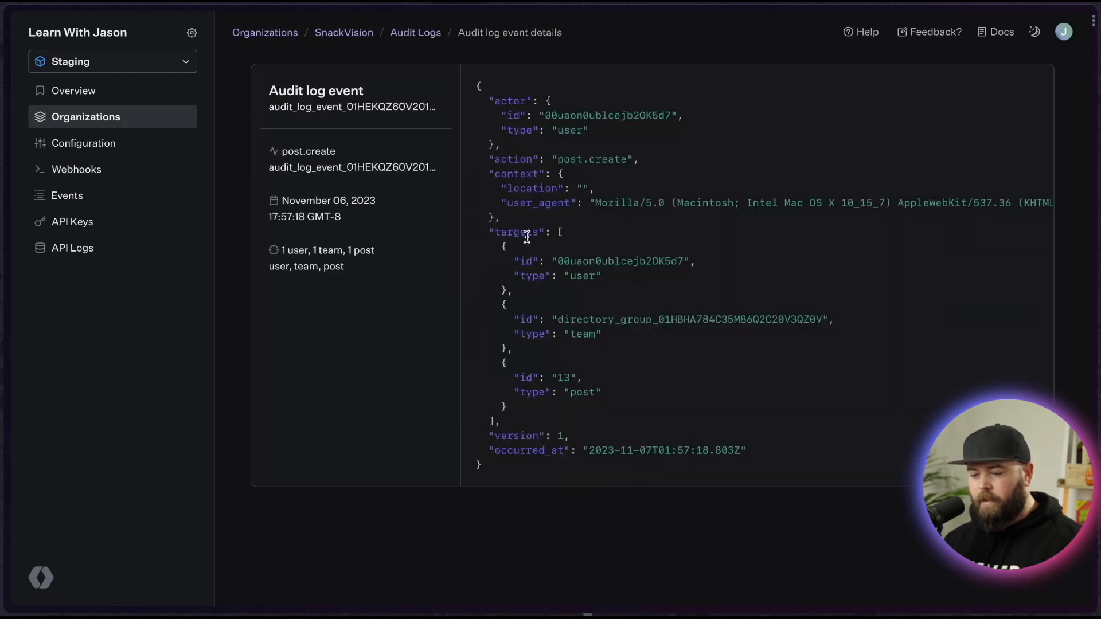
pyautogui.moveTo(606, 309)
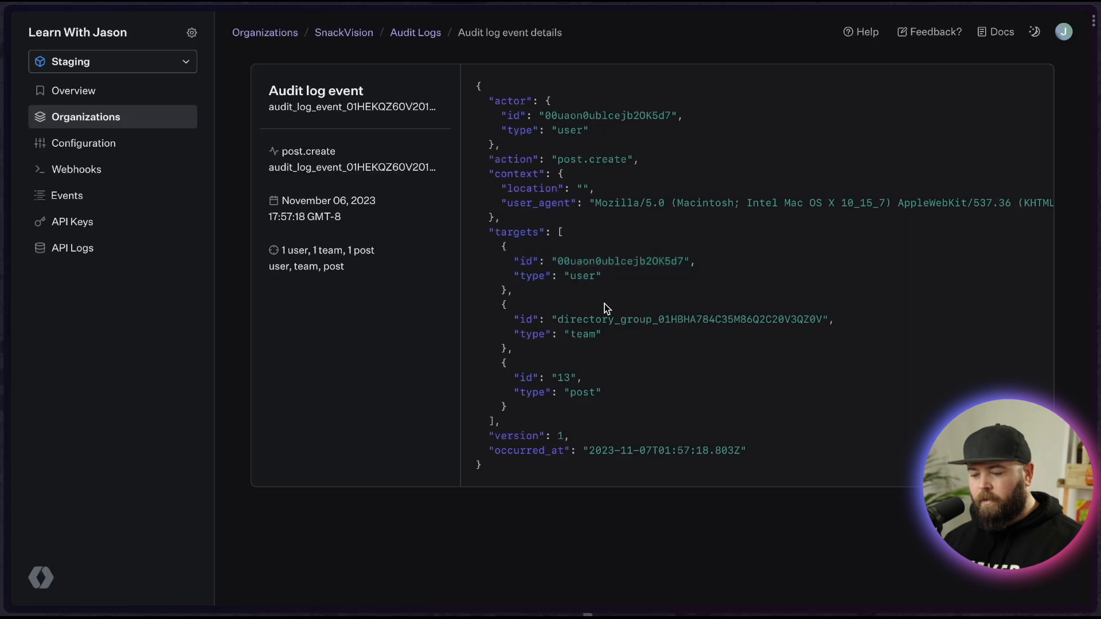
pyautogui.moveTo(610, 397)
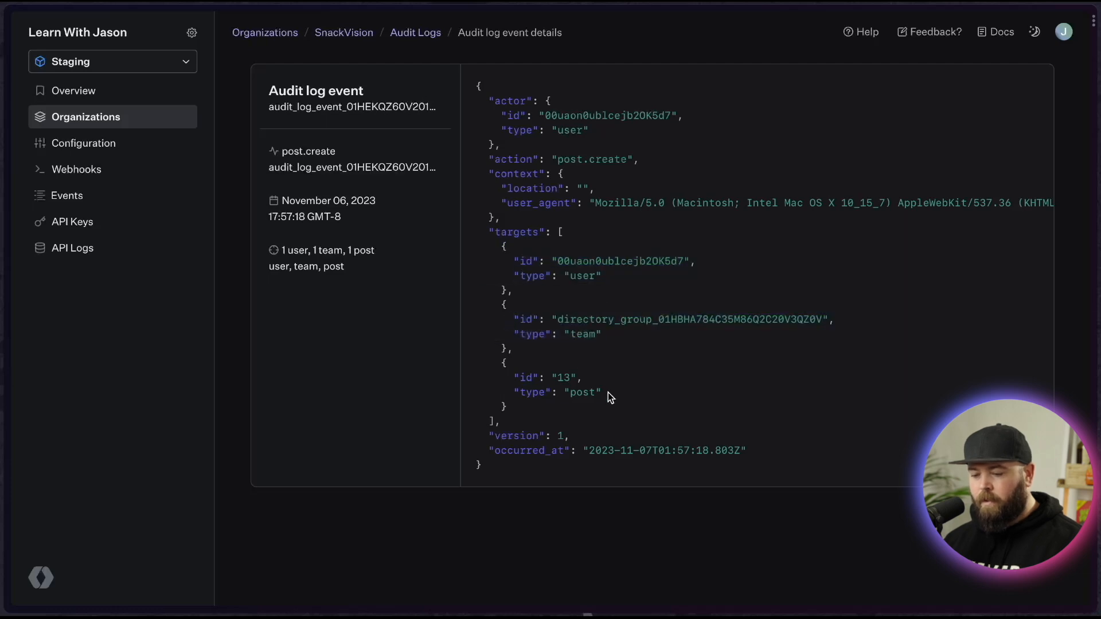
pyautogui.moveTo(570, 134)
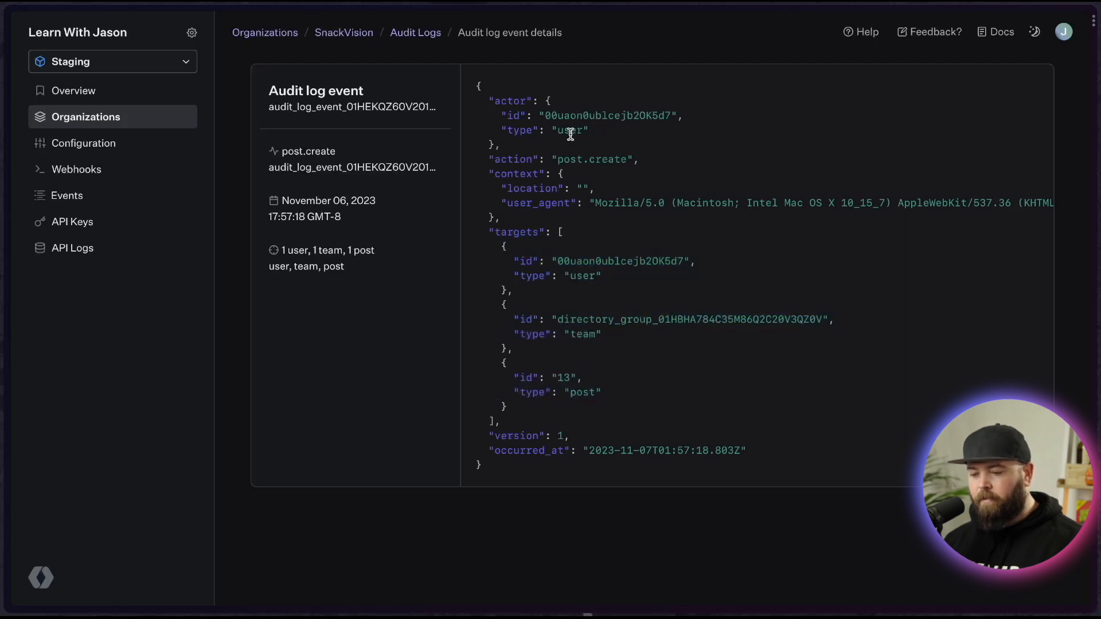
# Return to the audit log list, open the user.invite event, and highlight both target entries.
pyautogui.click(415, 32)
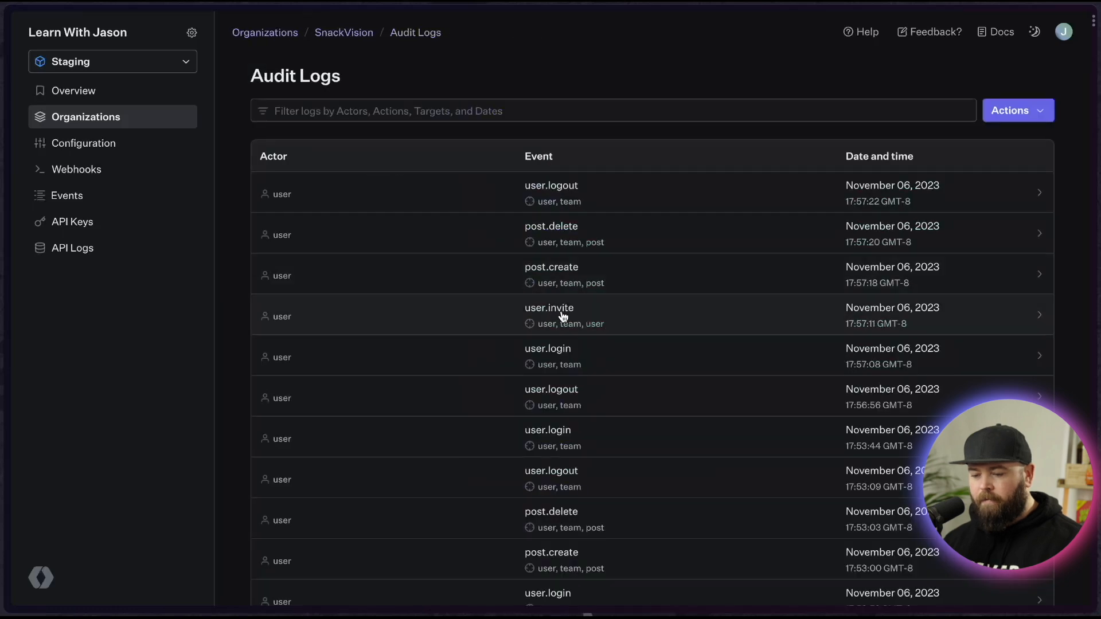
pyautogui.click(549, 314)
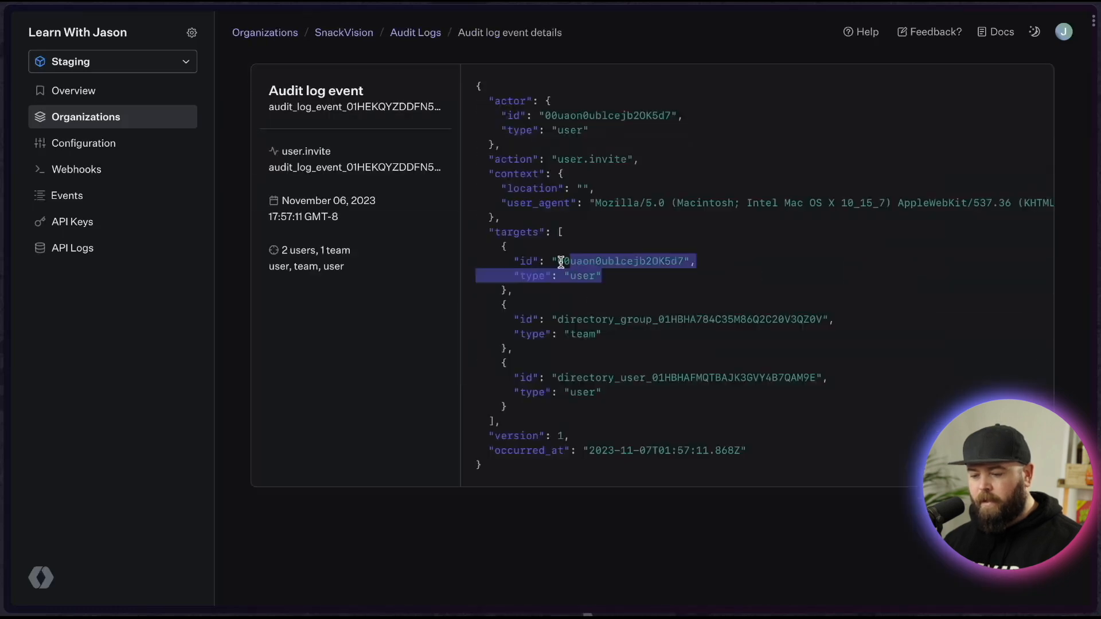
pyautogui.click(638, 404)
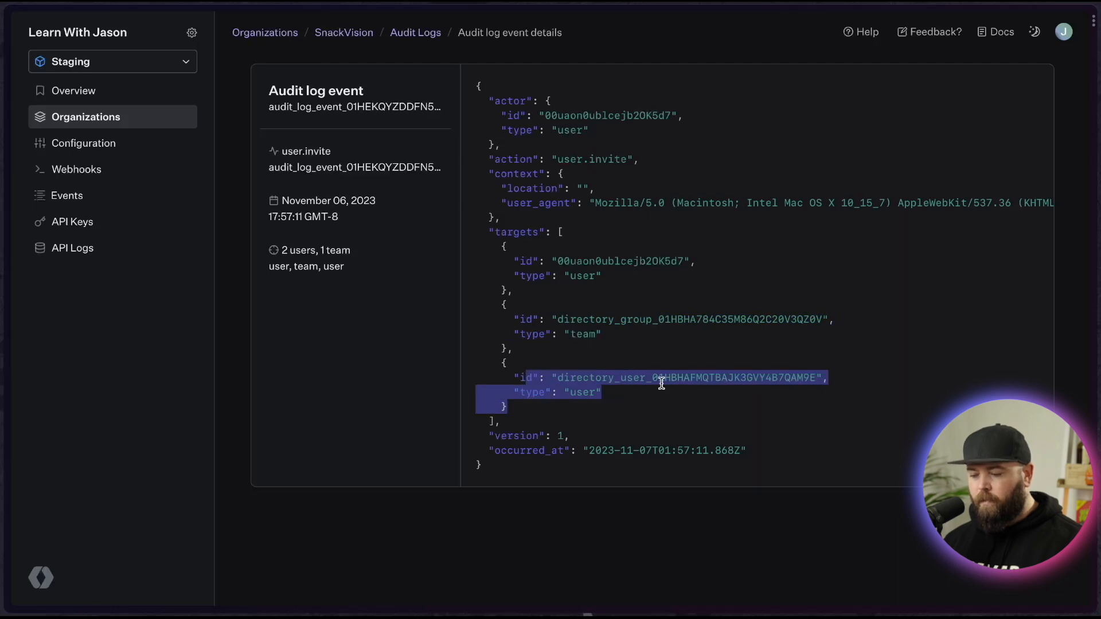
pyautogui.click(603, 411)
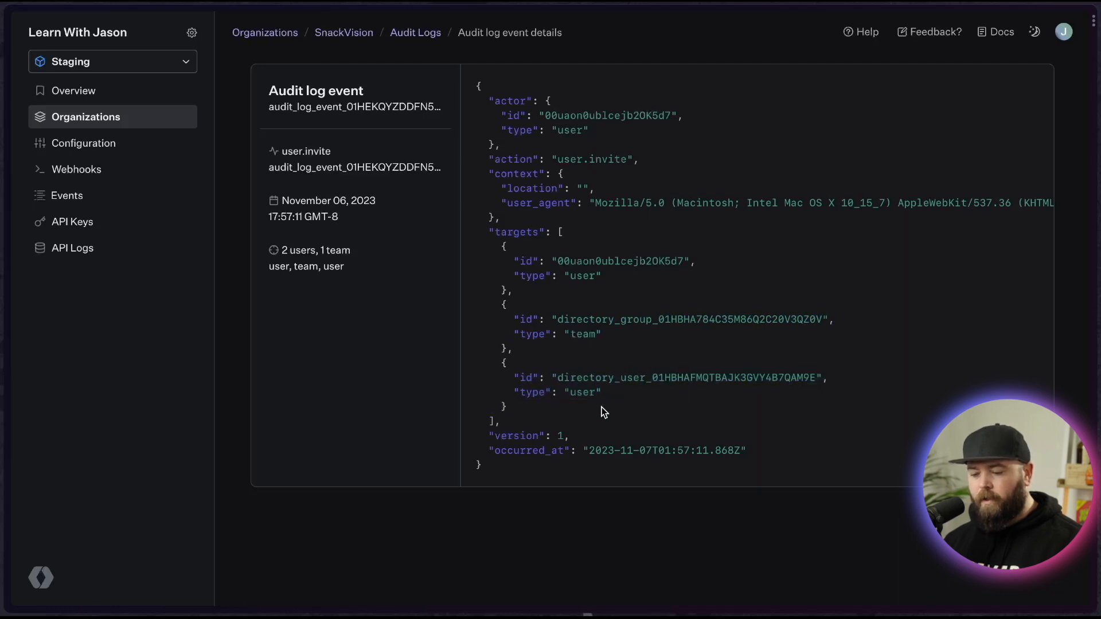
pyautogui.moveTo(640, 399)
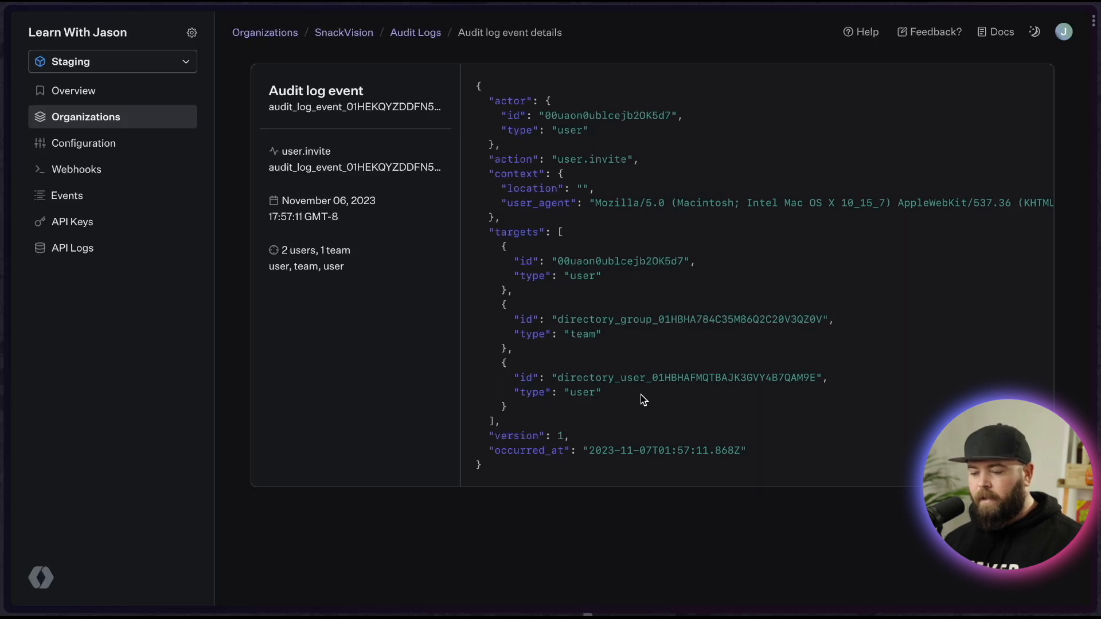
pyautogui.moveTo(626, 372)
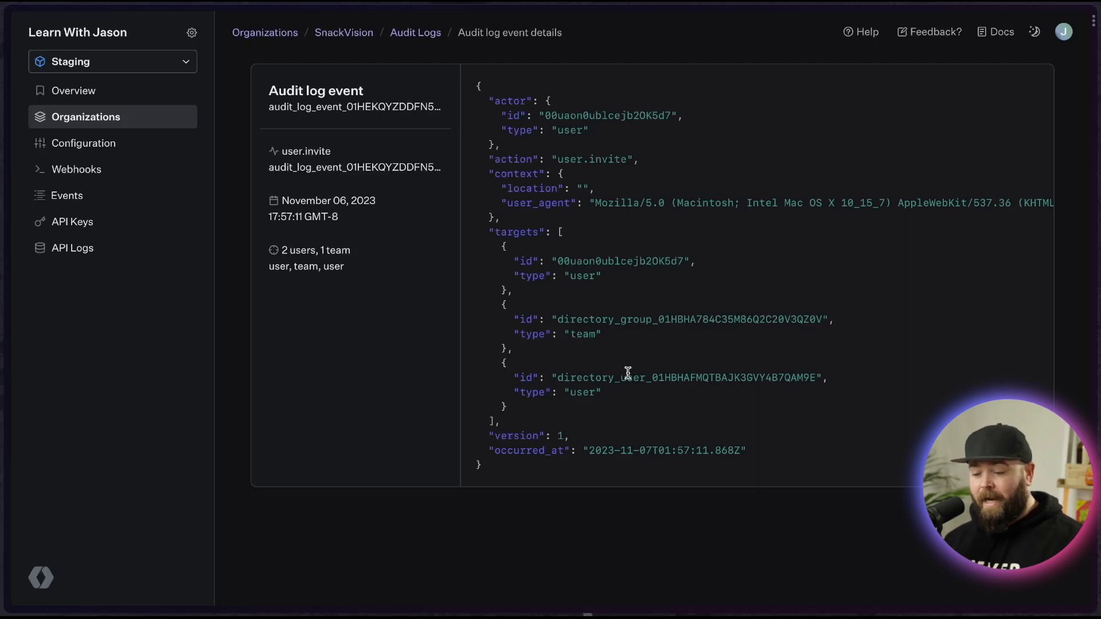
pyautogui.moveTo(642, 344)
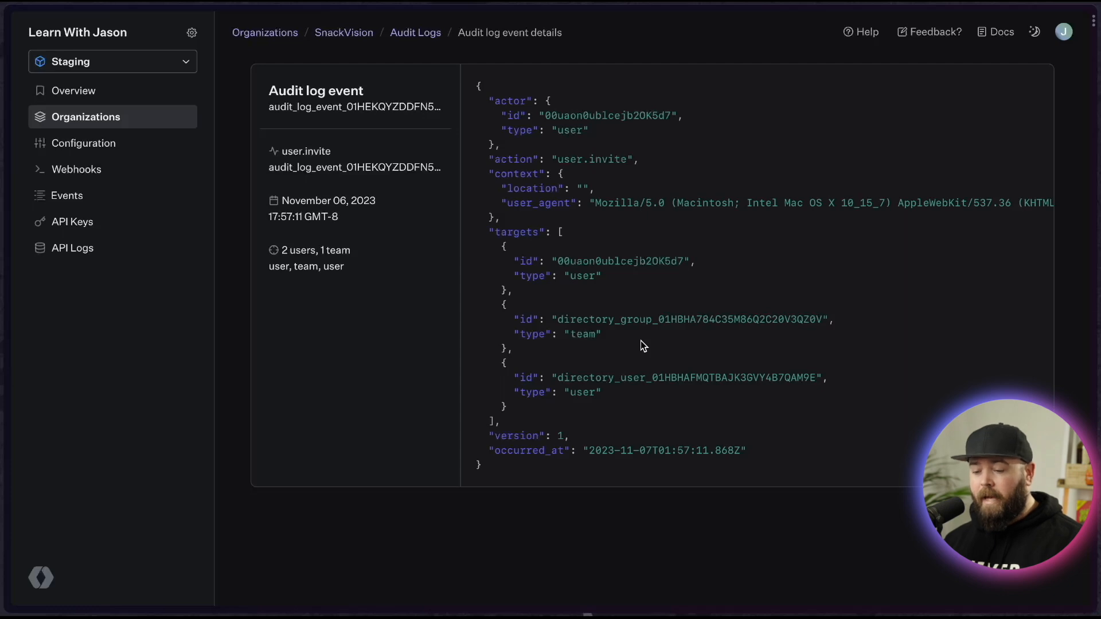
pyautogui.moveTo(665, 335)
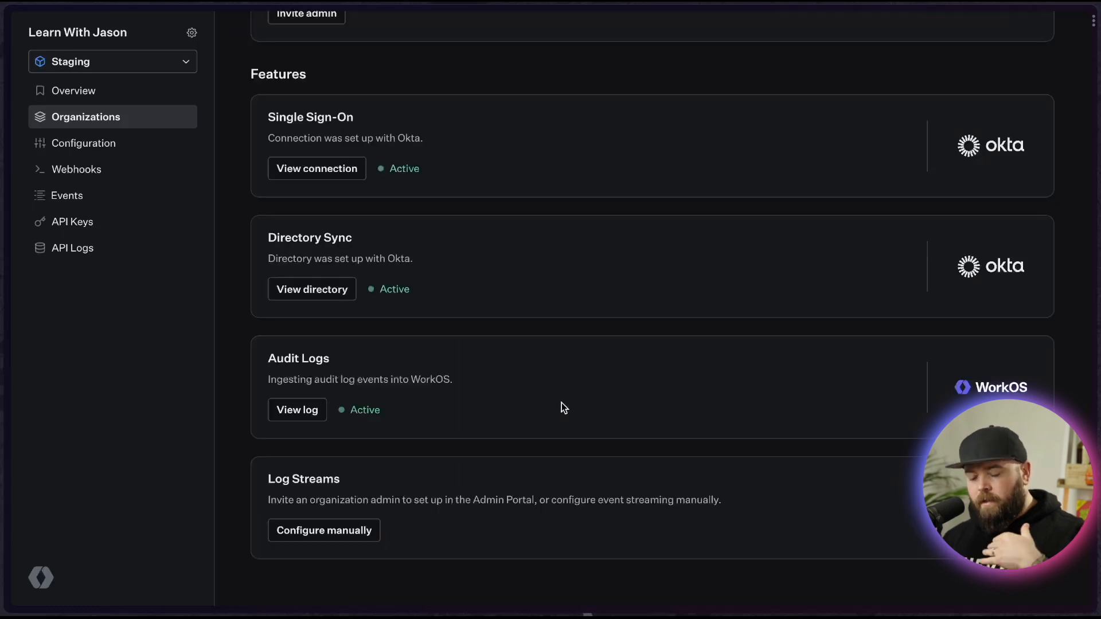
pyautogui.moveTo(540, 428)
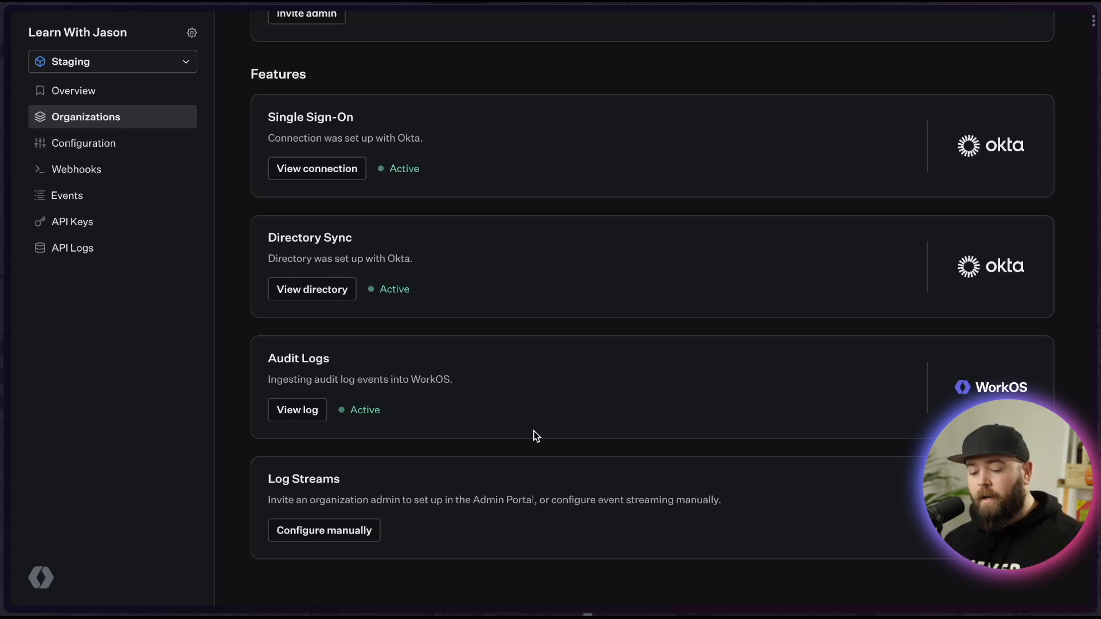
# Return to SnackVision's Features section, where Audit Logs shows events being ingested.
pyautogui.doubleClick(303, 479)
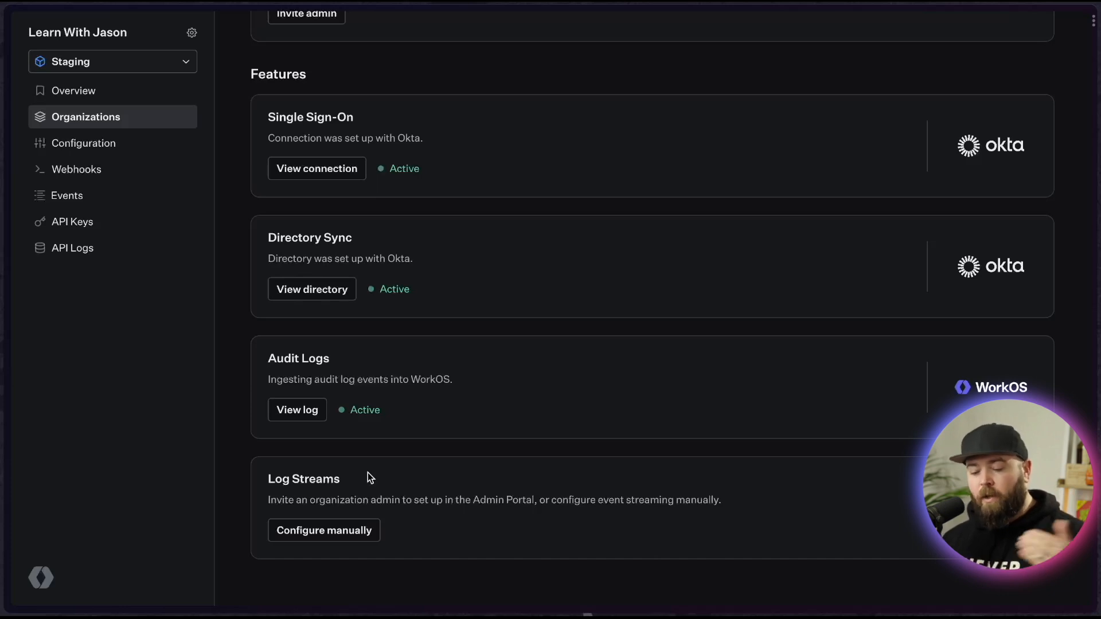
pyautogui.moveTo(324, 530)
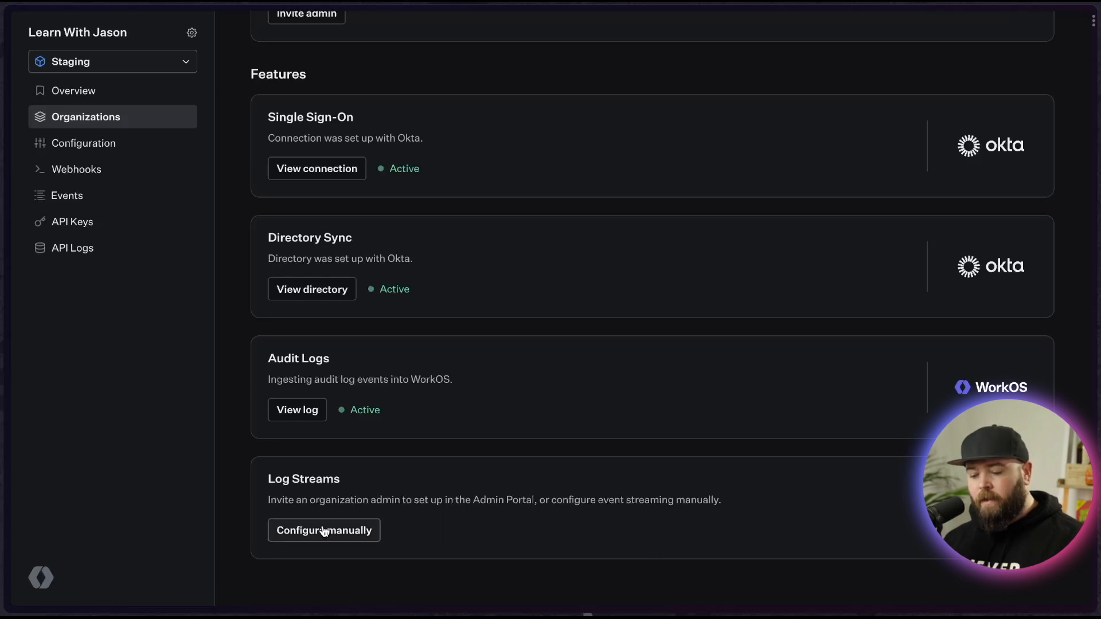
# Create Amazon S3 and Splunk log streams for SnackVision, cancelling their detail forms unfilled.
pyautogui.click(324, 530)
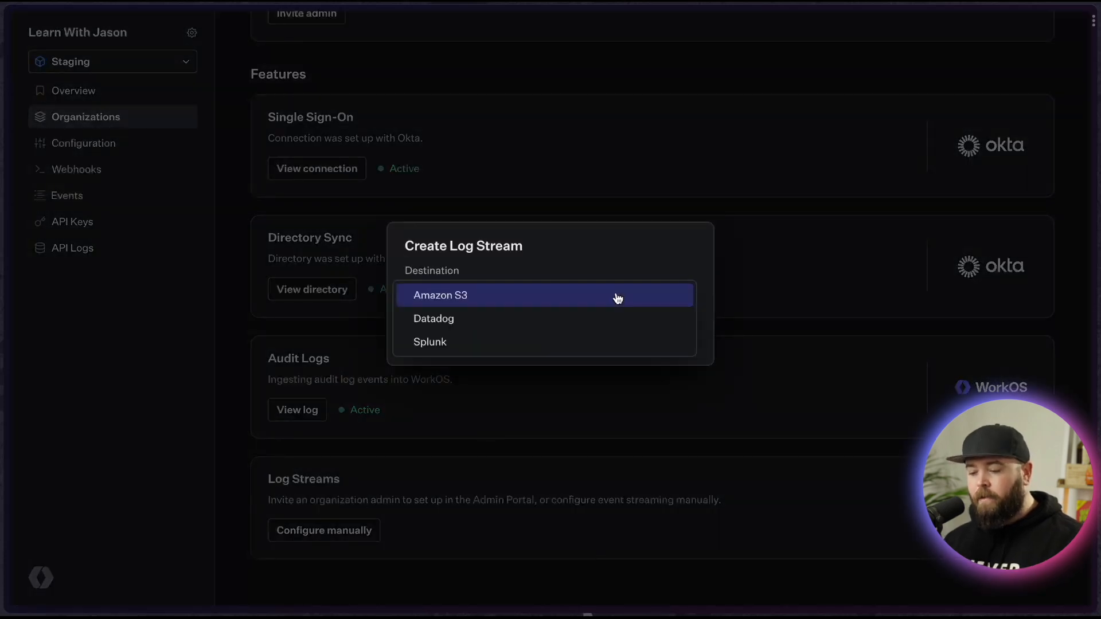
pyautogui.moveTo(472, 347)
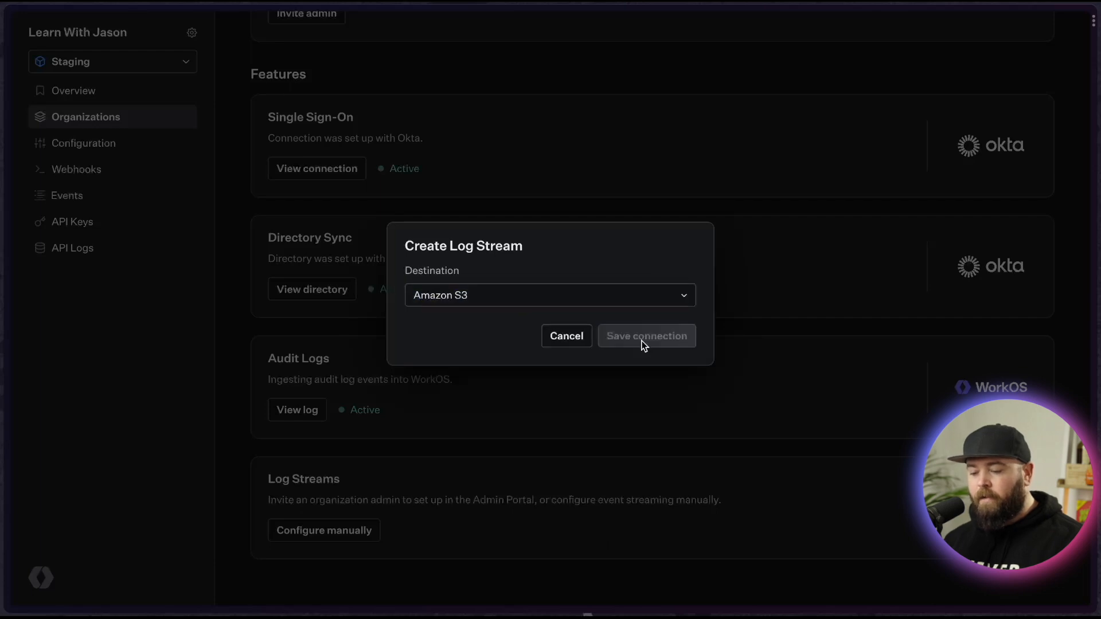
pyautogui.click(645, 336)
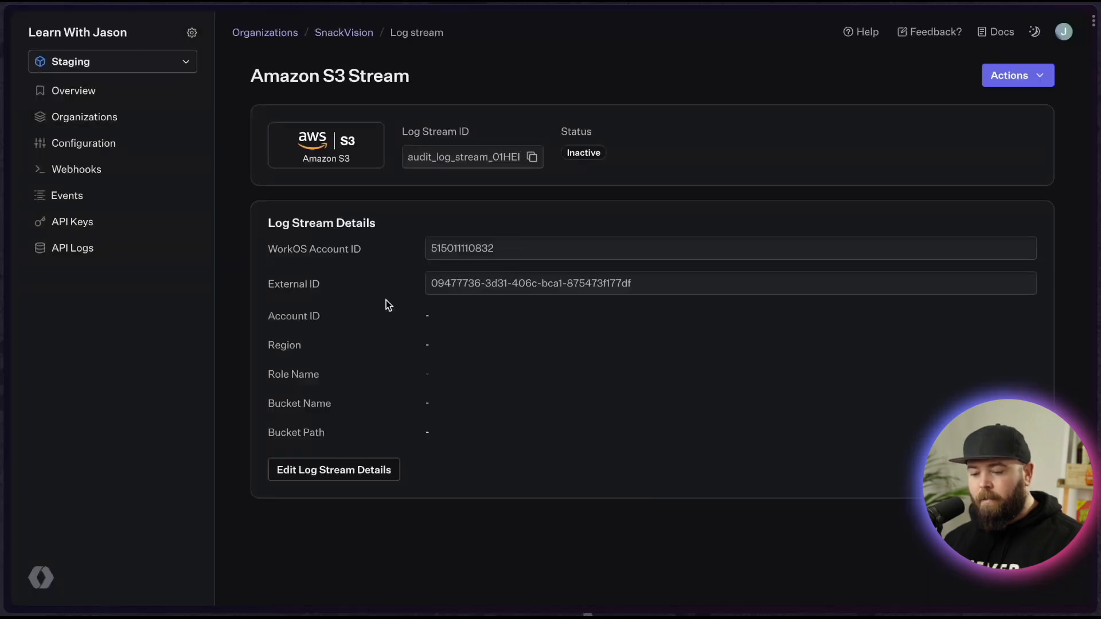
pyautogui.click(334, 470)
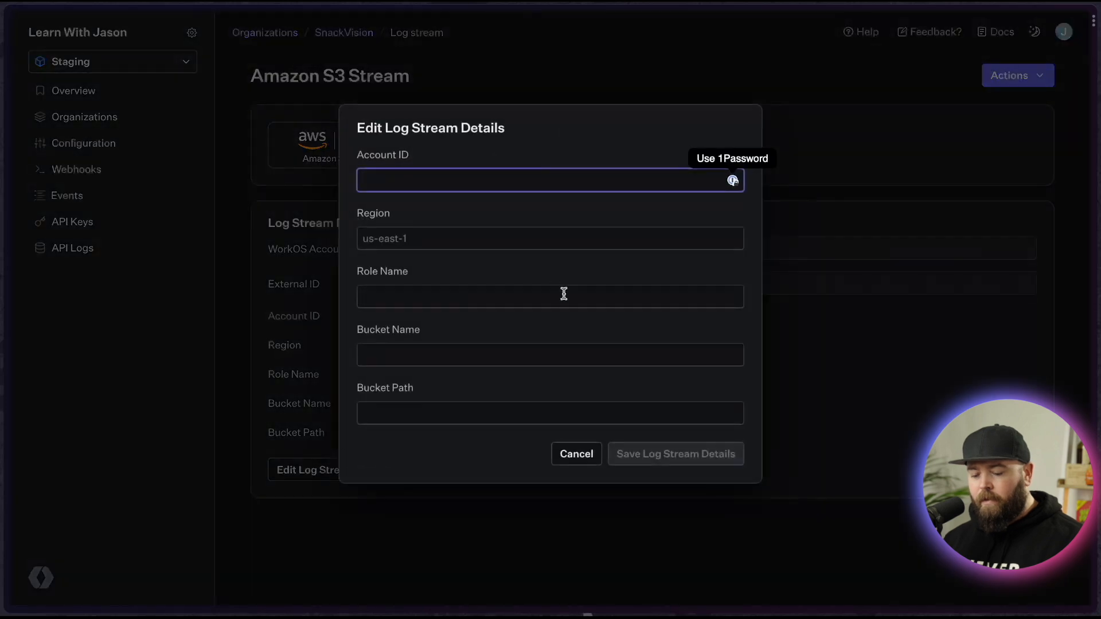
pyautogui.moveTo(486, 219)
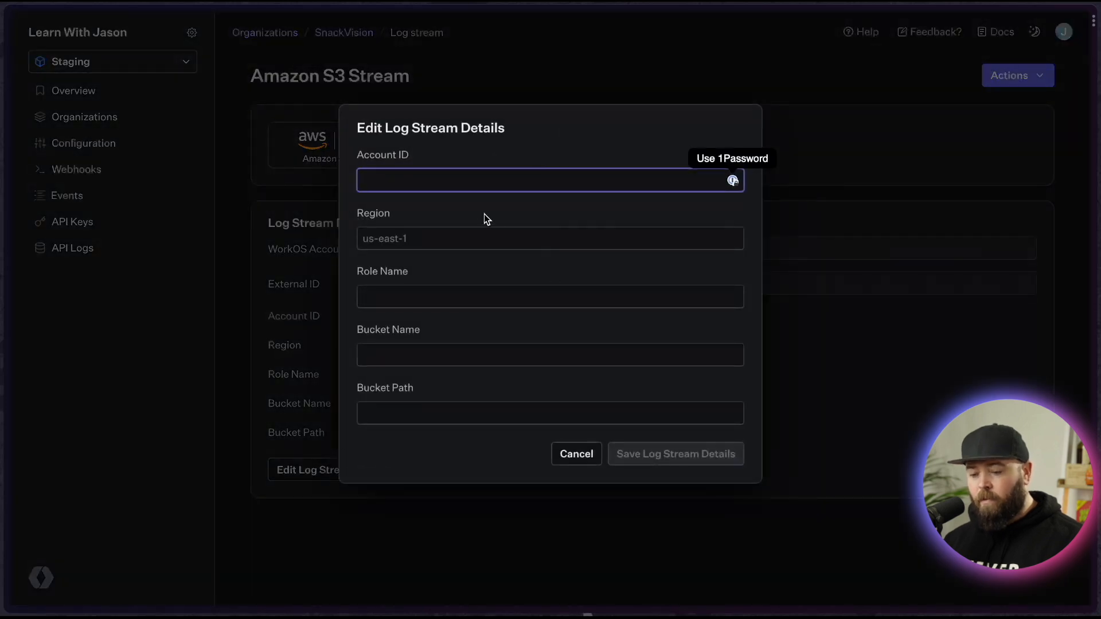
pyautogui.moveTo(419, 358)
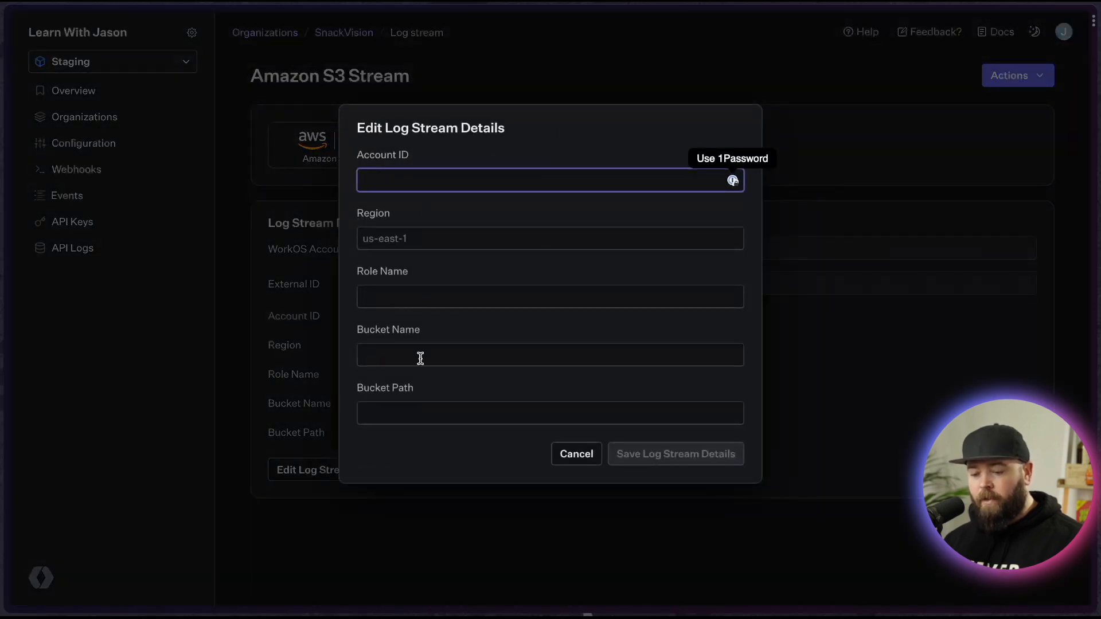
pyautogui.click(575, 453)
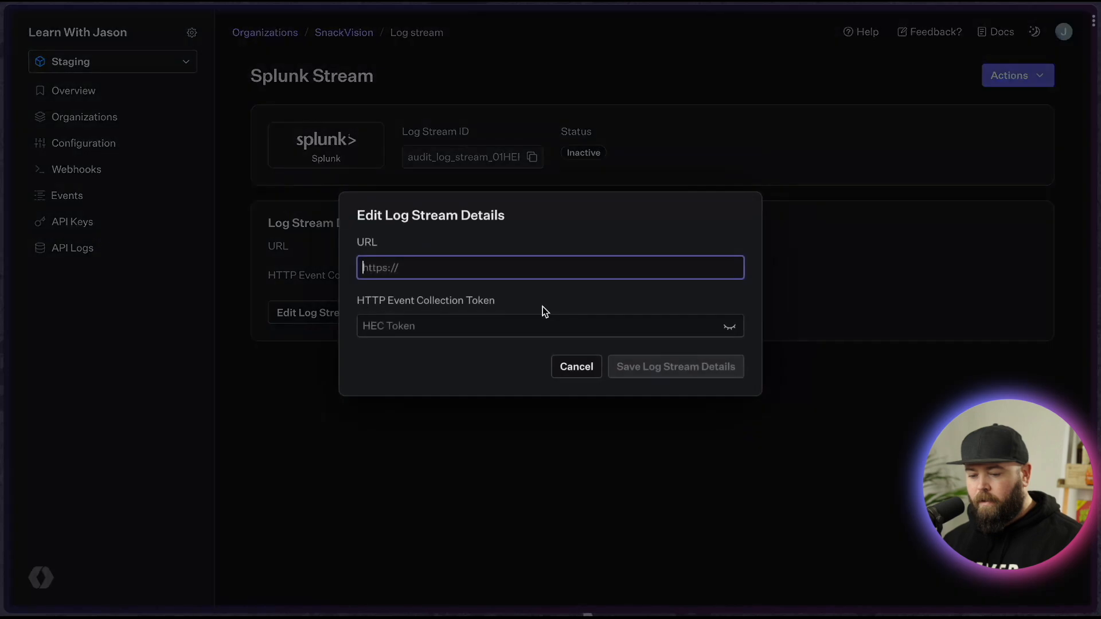
pyautogui.moveTo(372, 313)
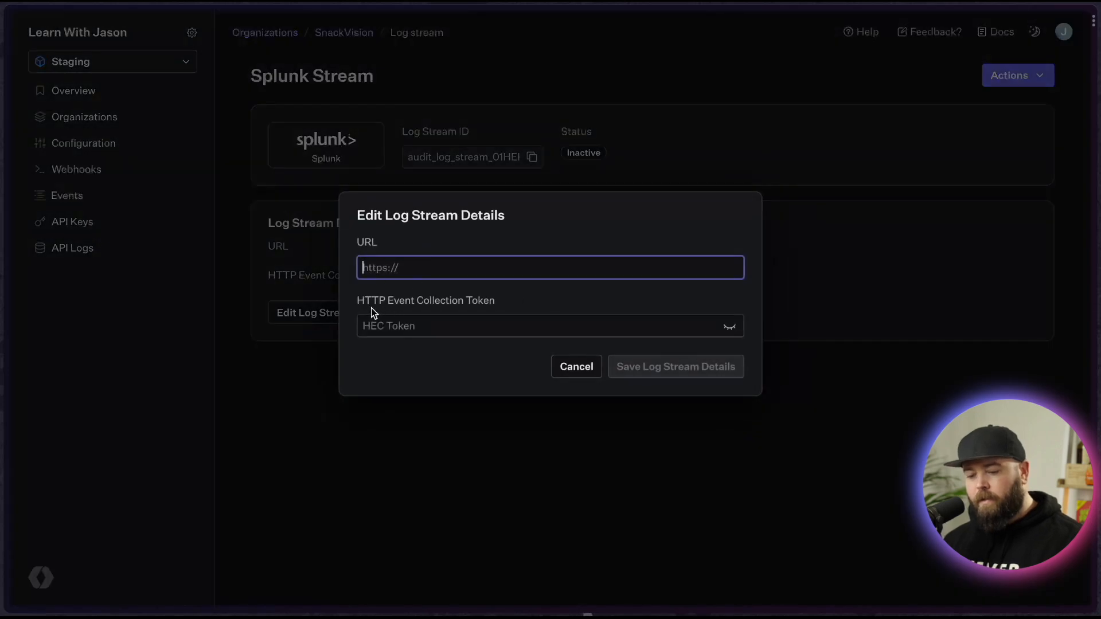
pyautogui.click(575, 366)
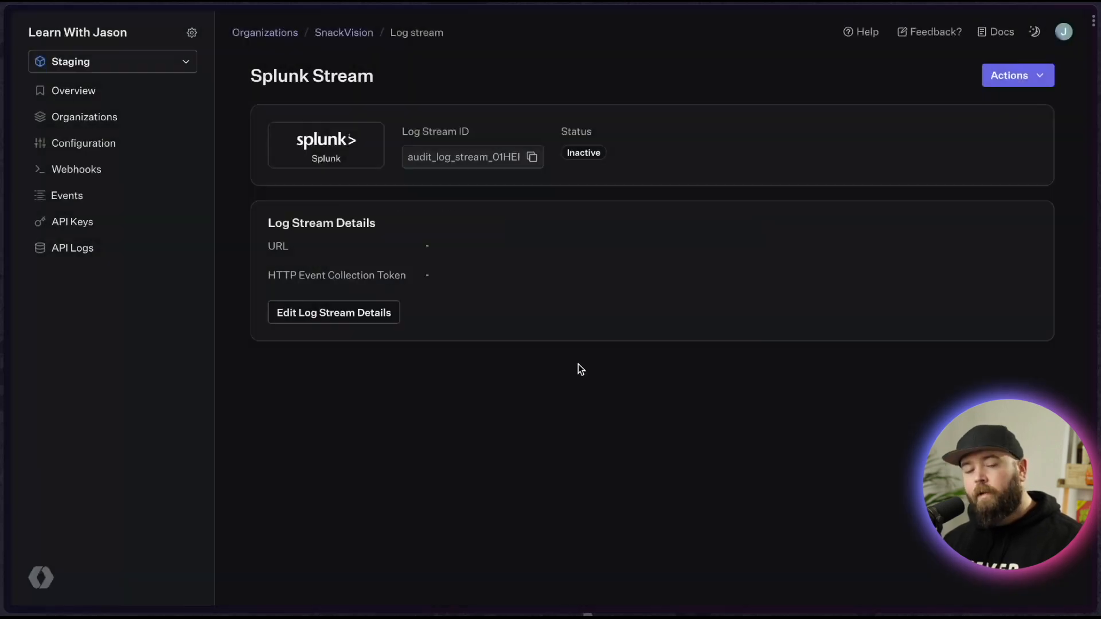
pyautogui.moveTo(1017, 75)
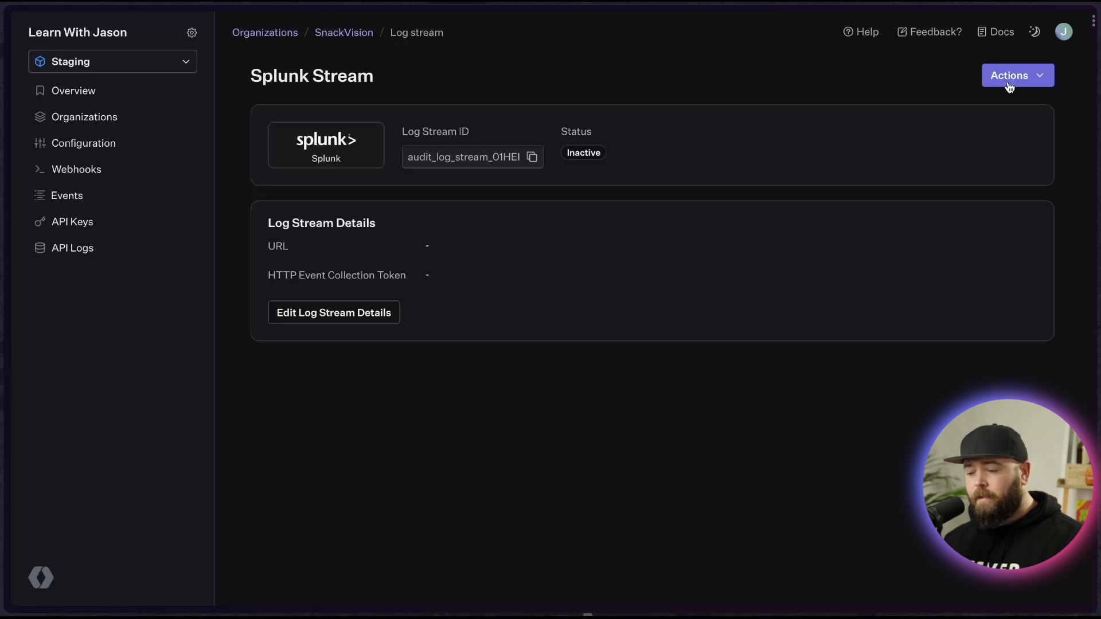